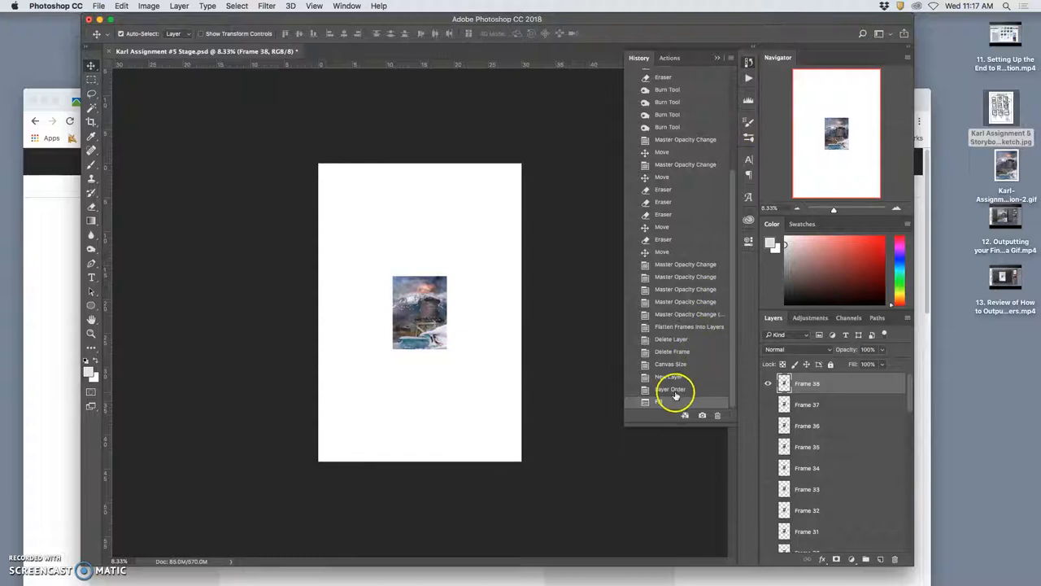
- Revert to the 'Delete Frame' history state, undoing Canvas Size, New Layer and Fill
{"action": "left_click", "coordinate": [672, 350]}
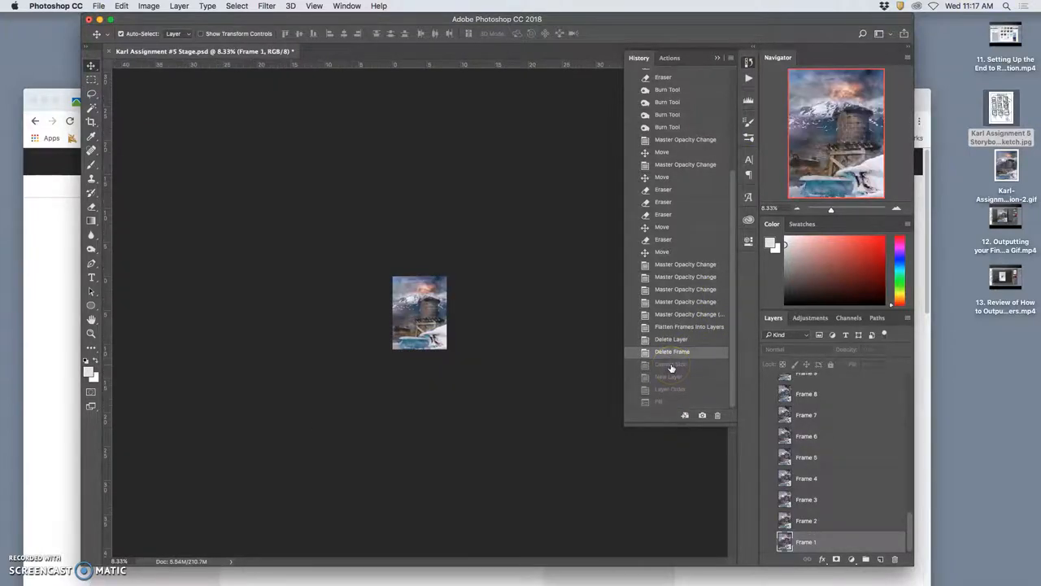
{"action": "mouse_move", "coordinate": [562, 350]}
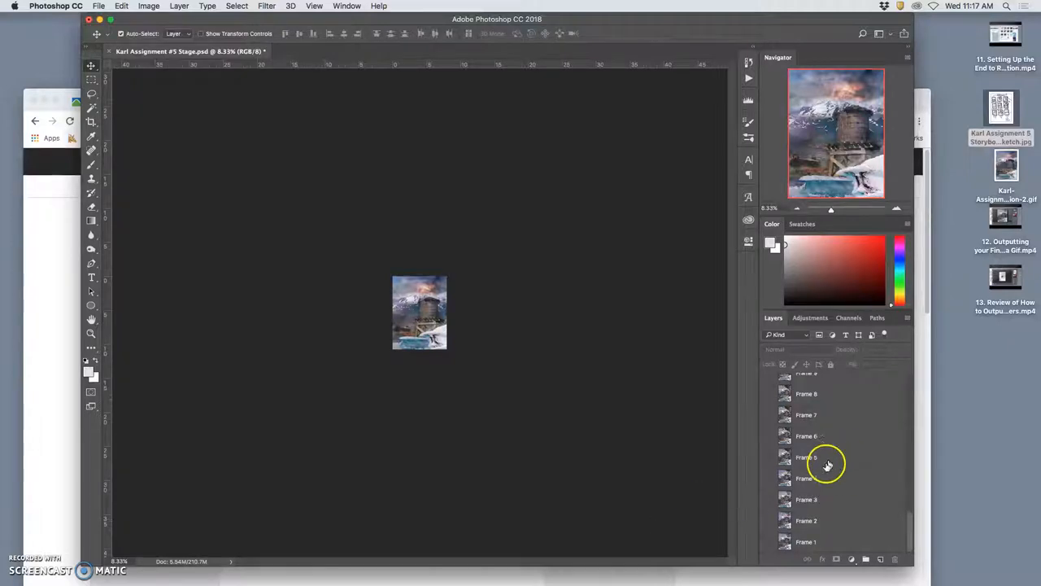
{"action": "scroll", "scroll_direction": "down", "scroll_amount": 3}
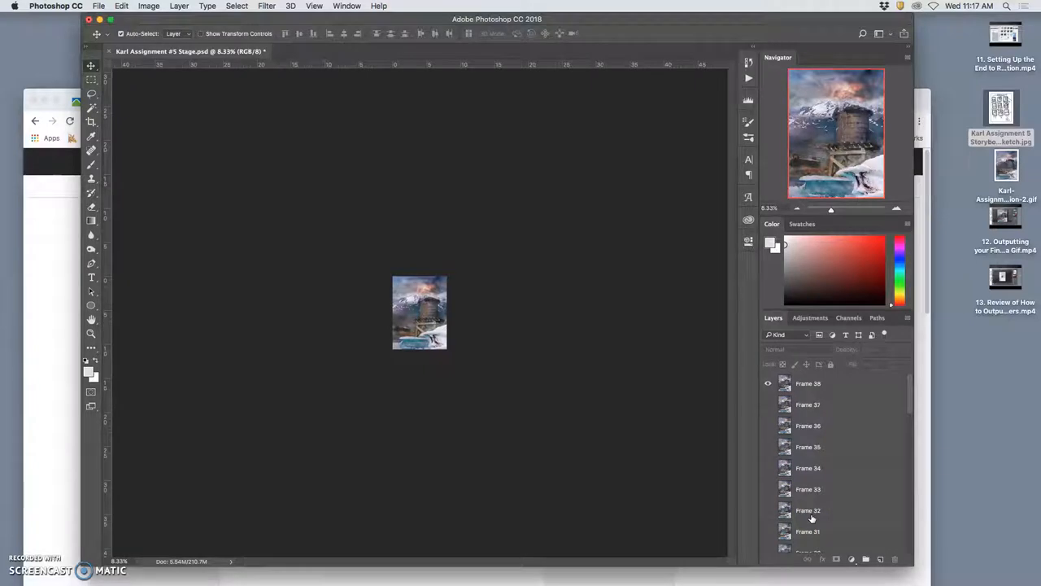
{"action": "scroll", "scroll_direction": "down", "scroll_amount": 3}
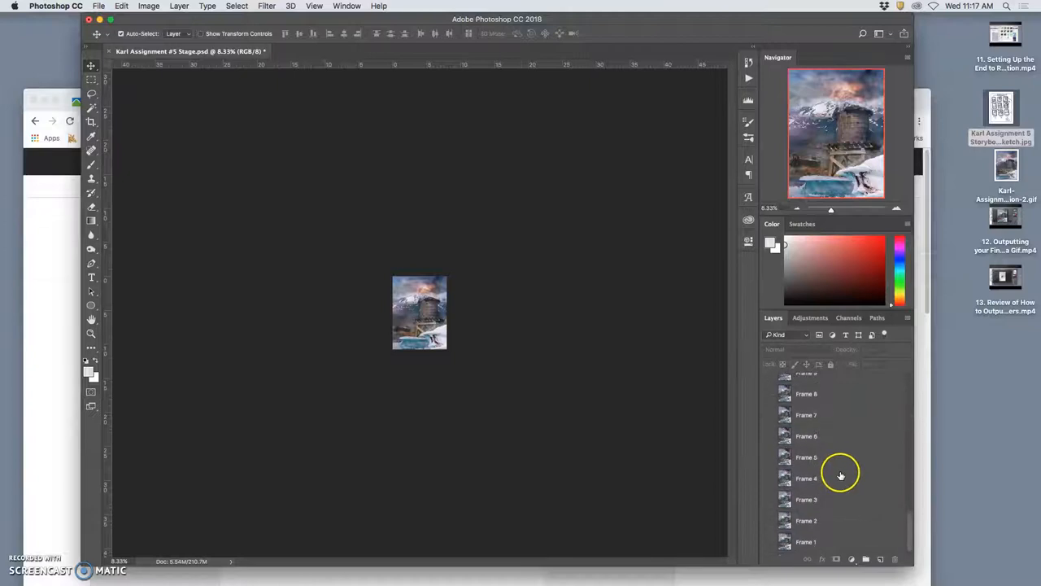
{"action": "mouse_move", "coordinate": [822, 457]}
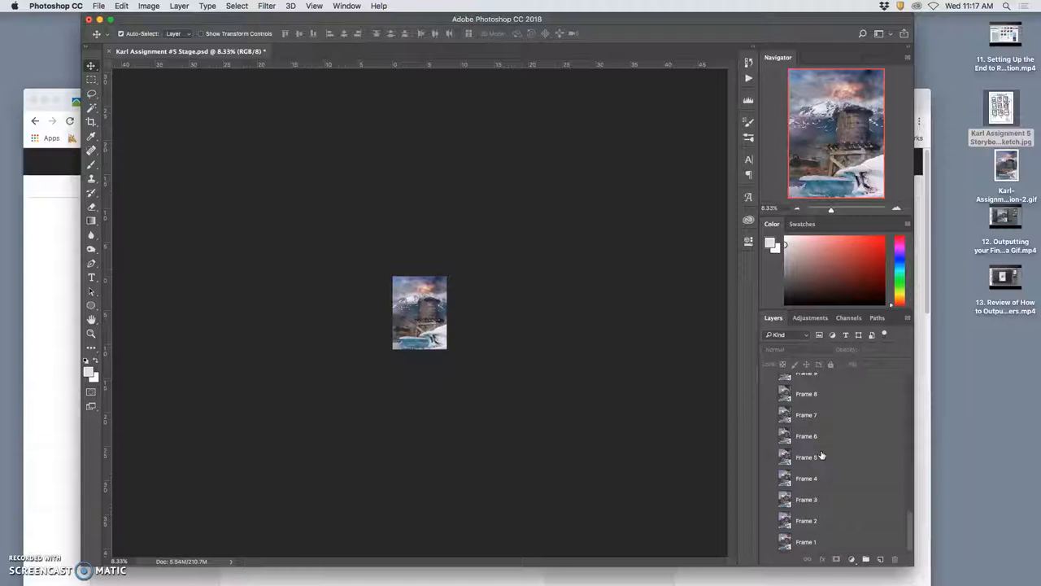
{"action": "mouse_move", "coordinate": [462, 380]}
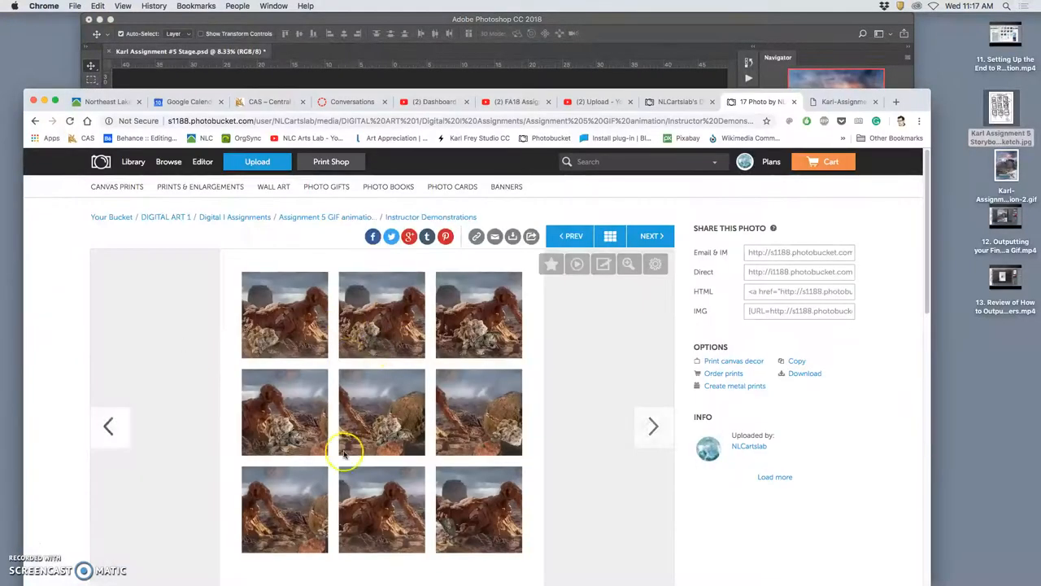
{"action": "mouse_move", "coordinate": [375, 342]}
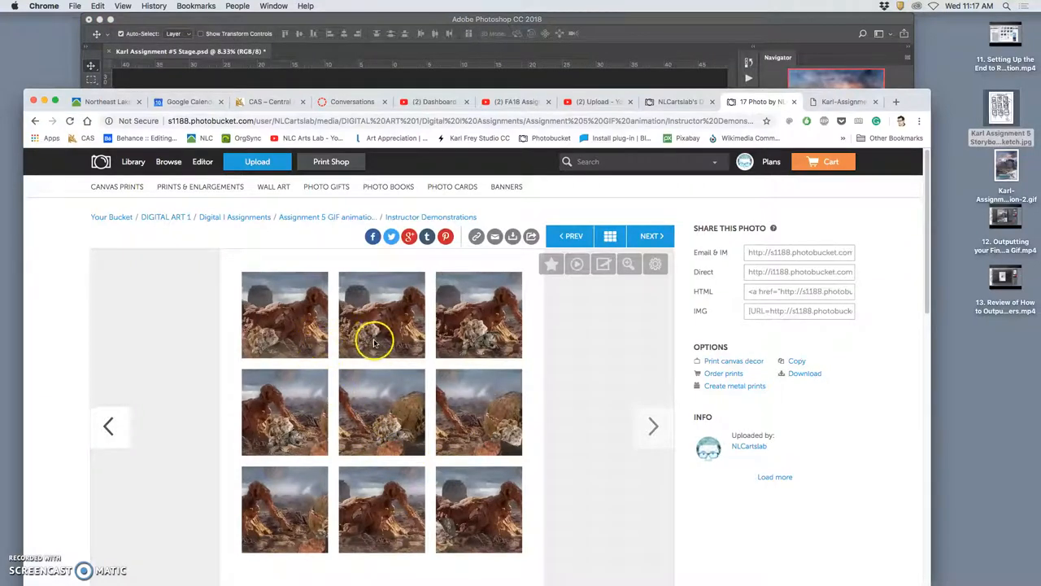
{"action": "mouse_move", "coordinate": [350, 428]}
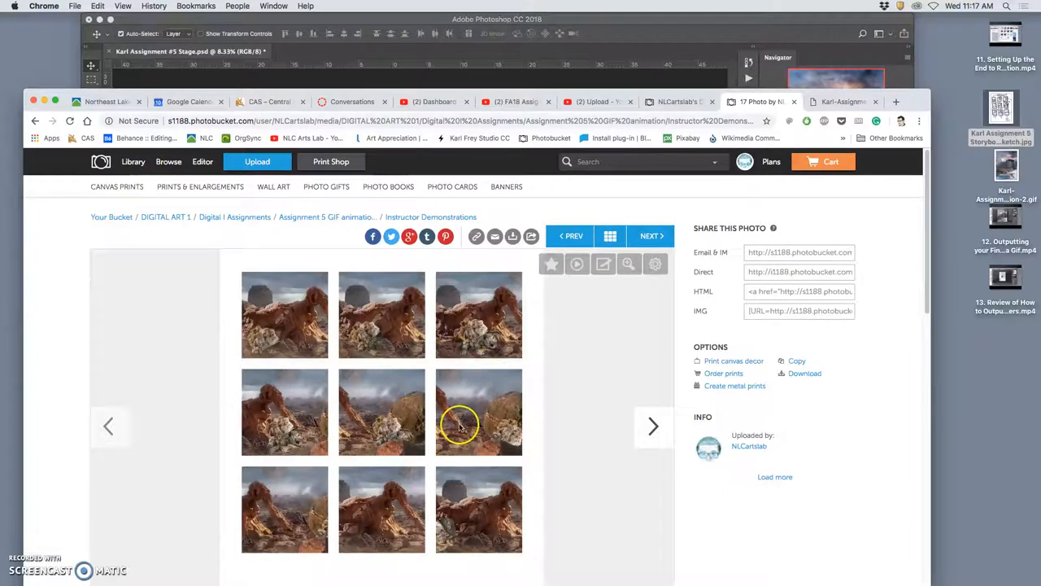
{"action": "mouse_move", "coordinate": [460, 423]}
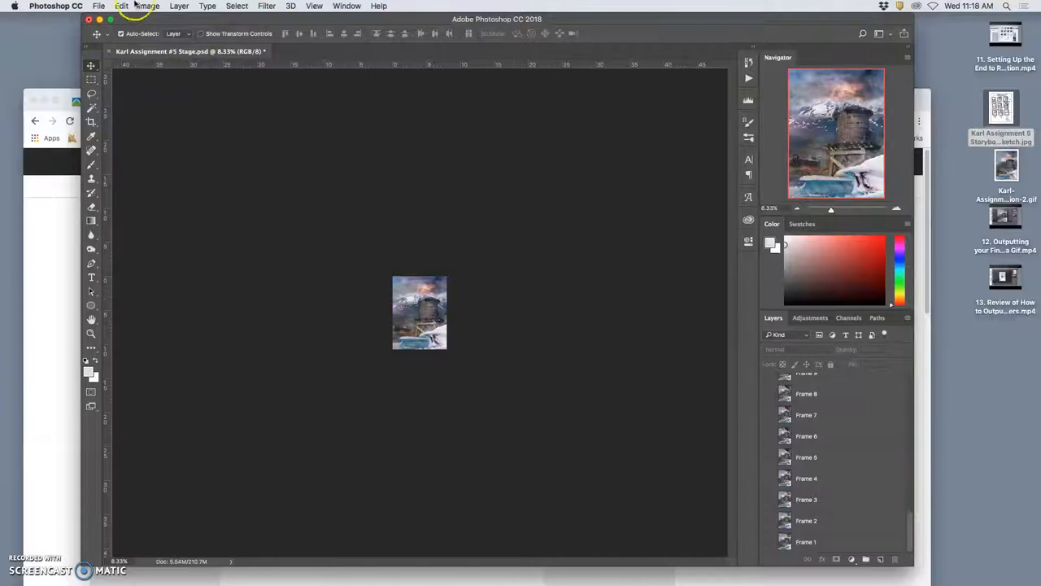
- Set the canvas size to 30 × 44 inches with a centre anchor
{"action": "left_click", "coordinate": [149, 6]}
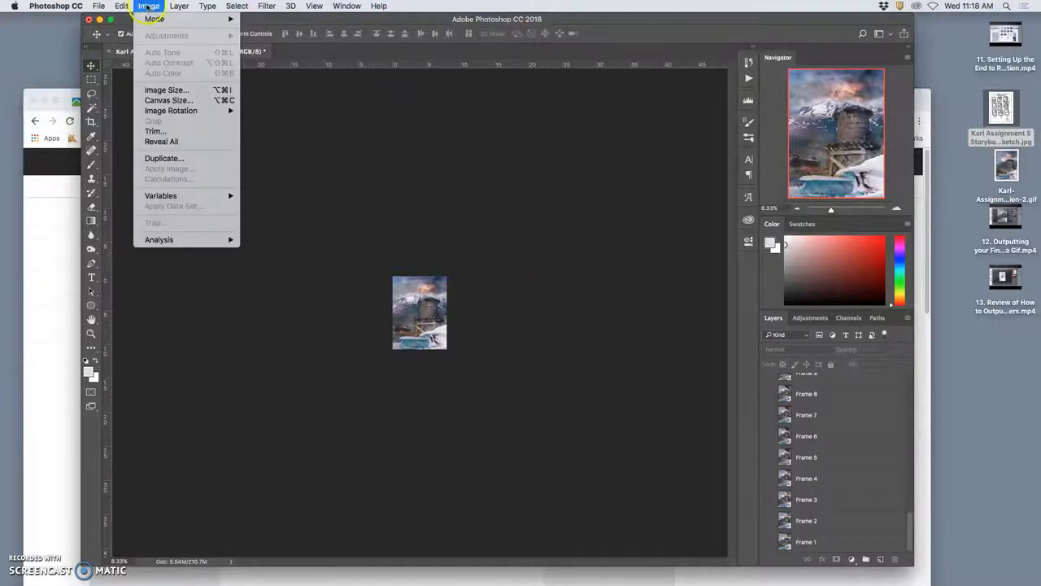
{"action": "mouse_move", "coordinate": [169, 100]}
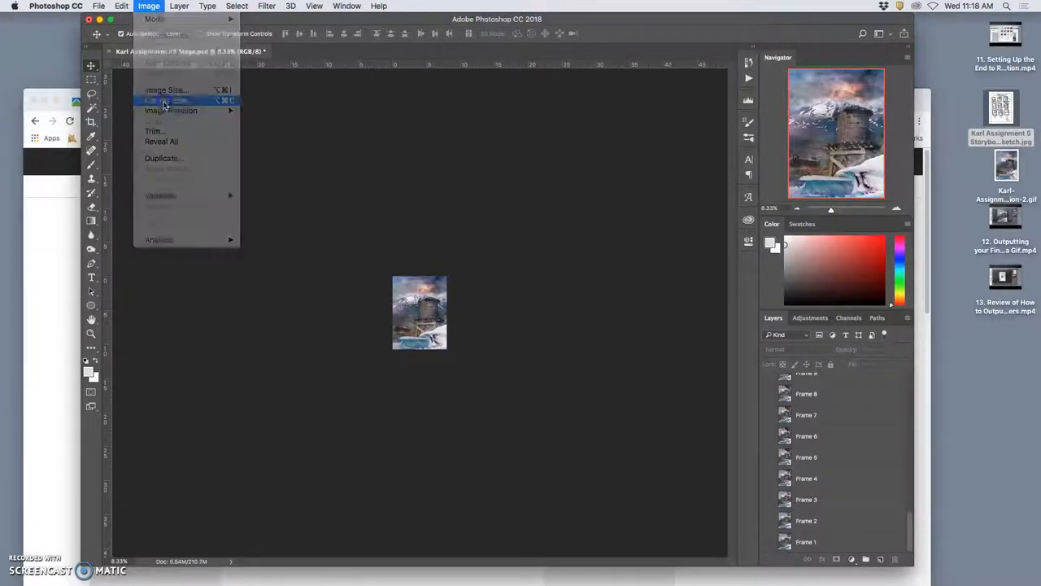
{"action": "left_click", "coordinate": [168, 100]}
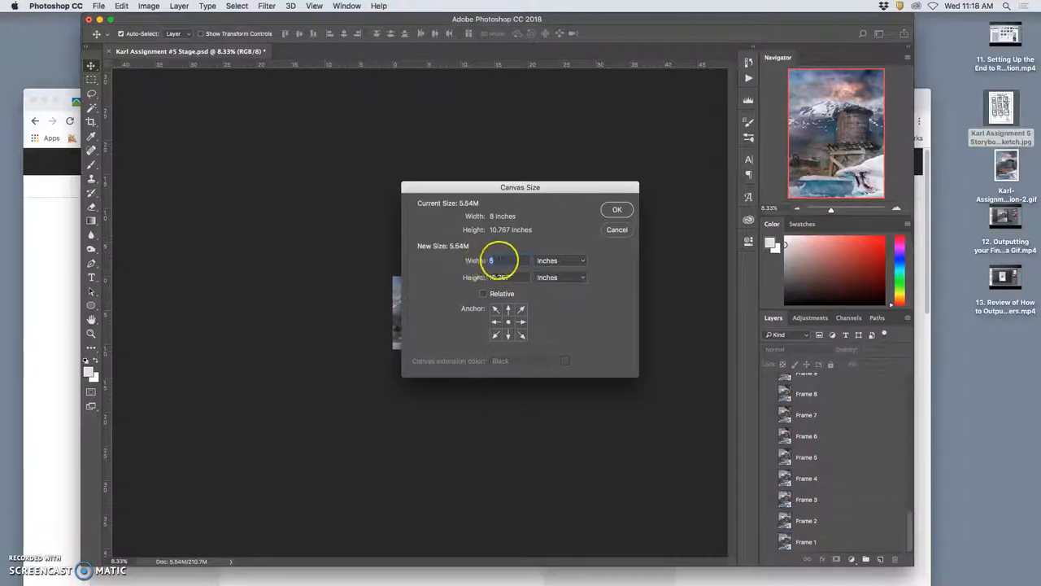
{"action": "type", "text": "30"}
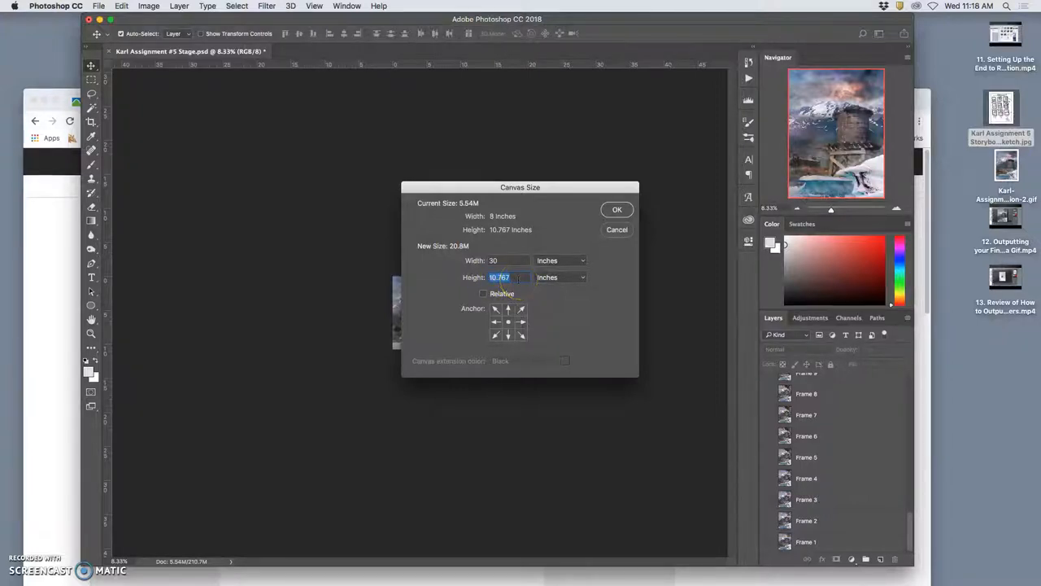
{"action": "mouse_move", "coordinate": [500, 278]}
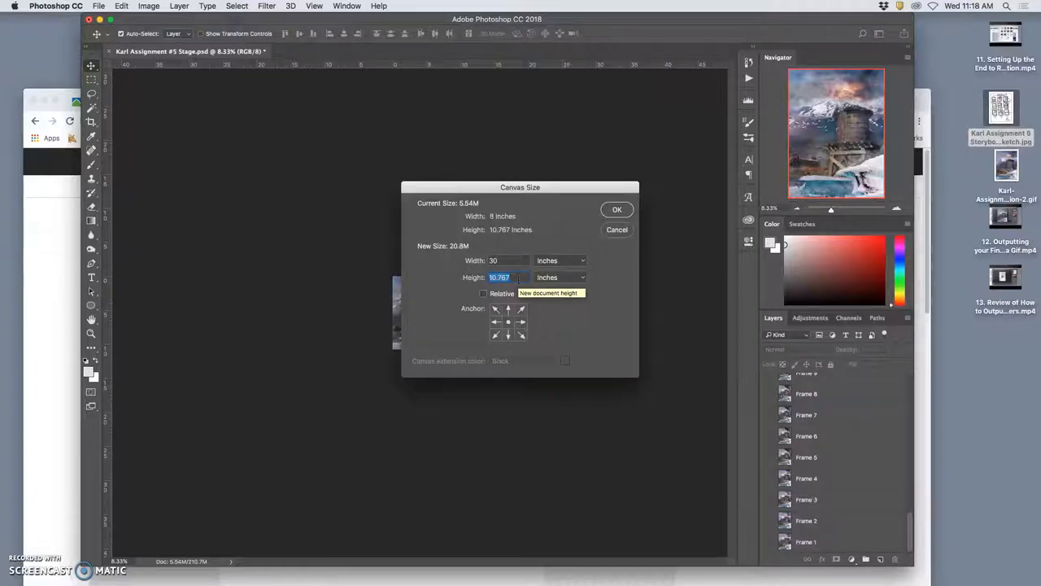
{"action": "mouse_move", "coordinate": [499, 277]}
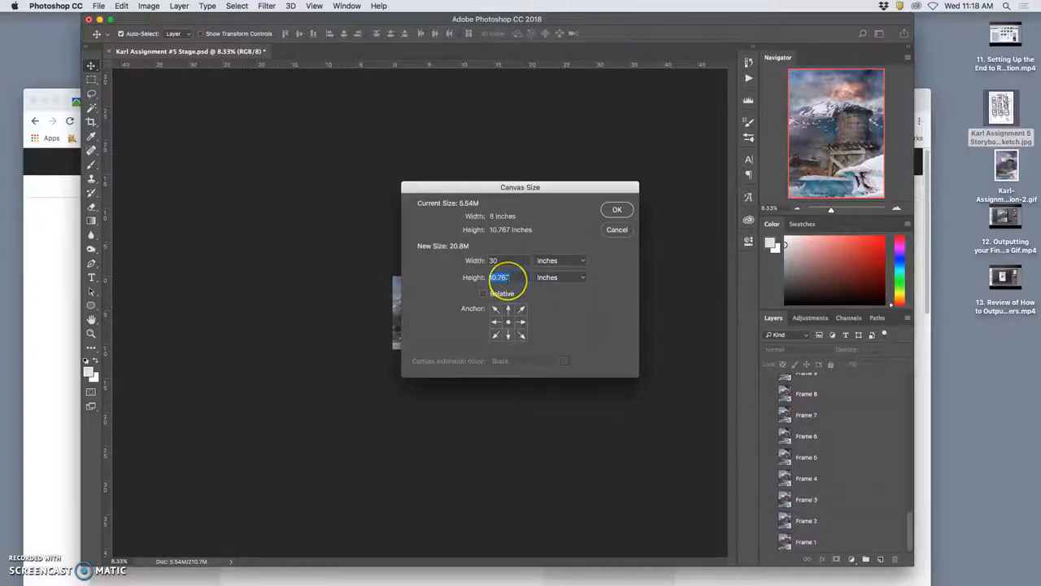
{"action": "mouse_move", "coordinate": [498, 278]}
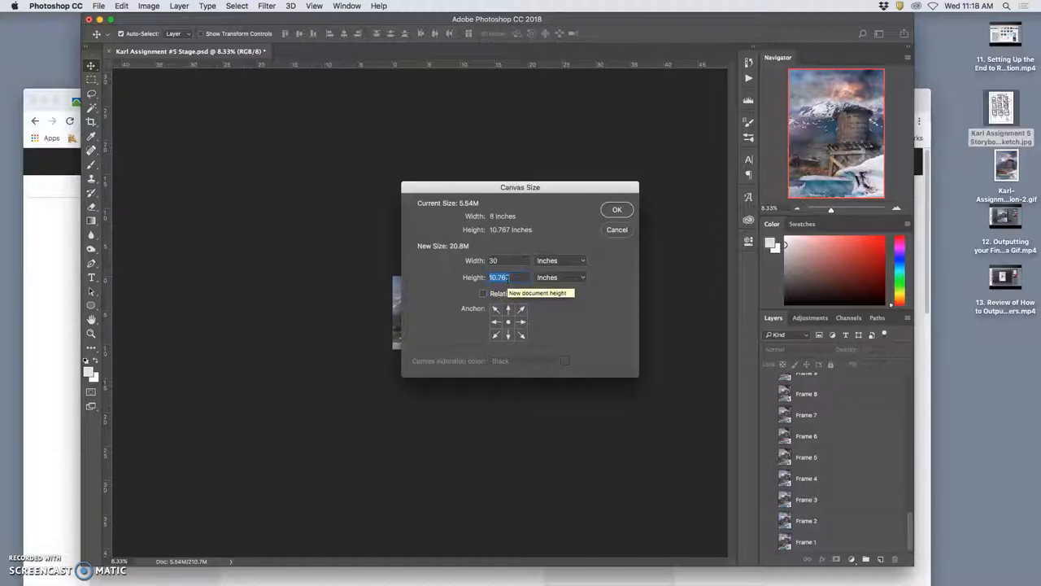
{"action": "type", "text": "44"}
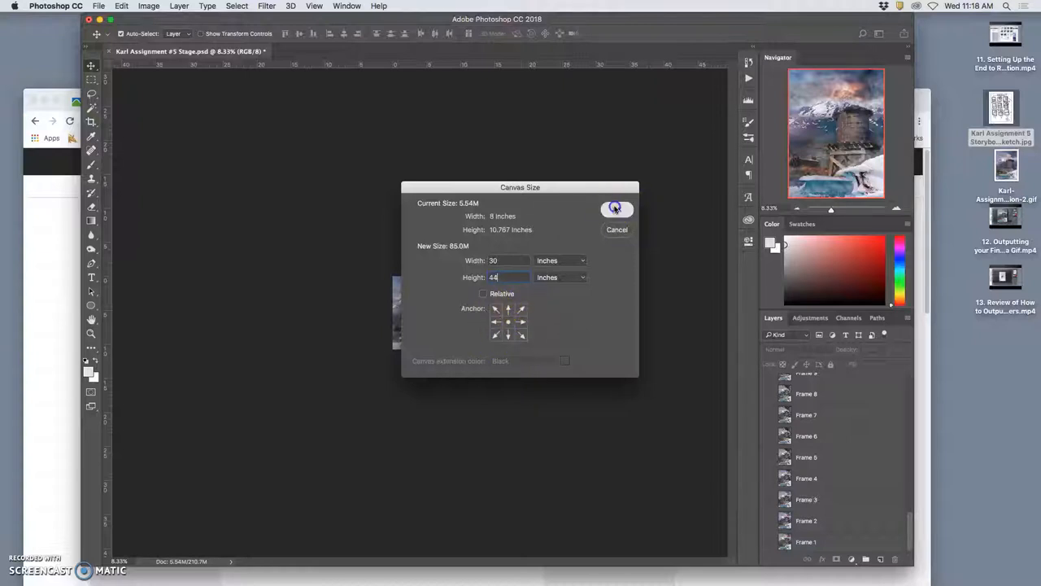
{"action": "left_click", "coordinate": [615, 209]}
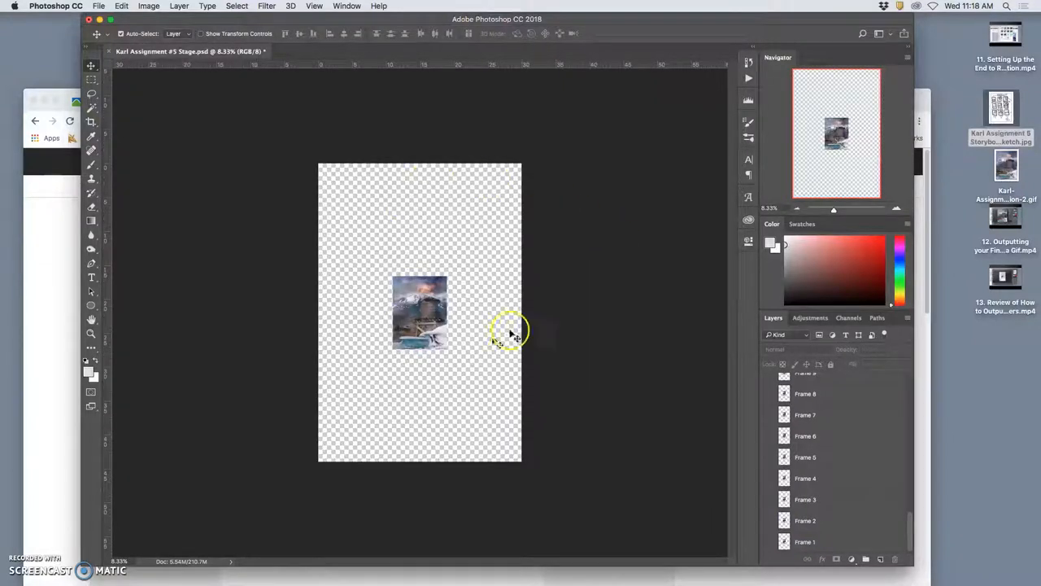
- Hide every frame layer except Frame 1 and make Frame 1 the active layer
{"action": "scroll", "scroll_direction": "down", "scroll_amount": 3}
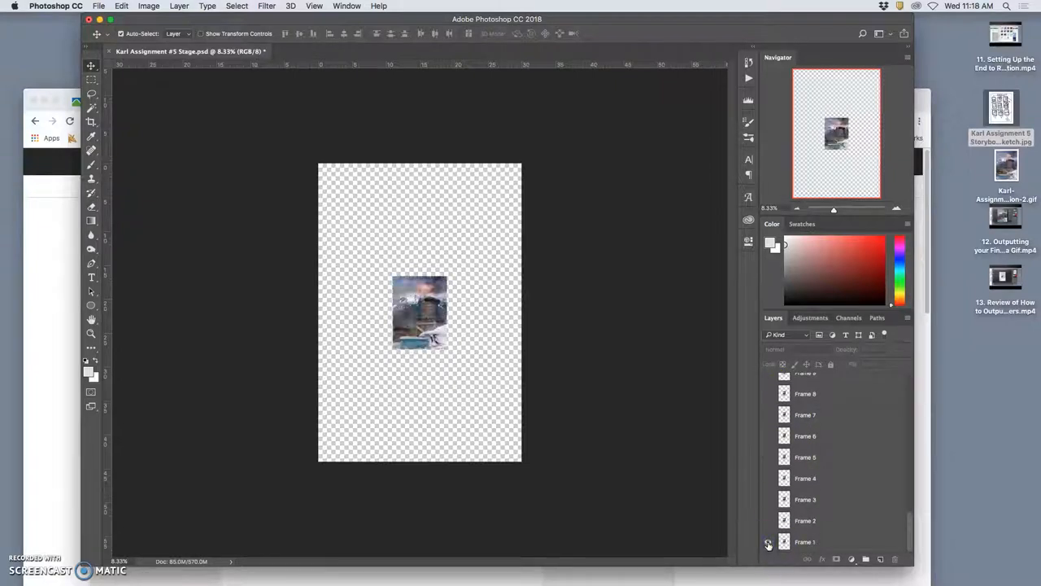
{"action": "left_click", "coordinate": [768, 477]}
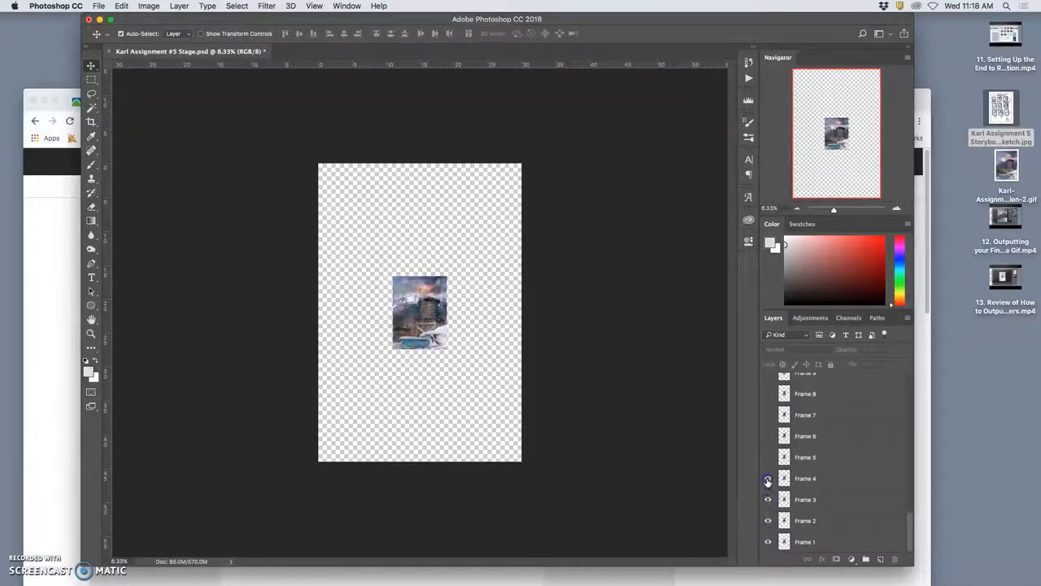
{"action": "left_click", "coordinate": [768, 415]}
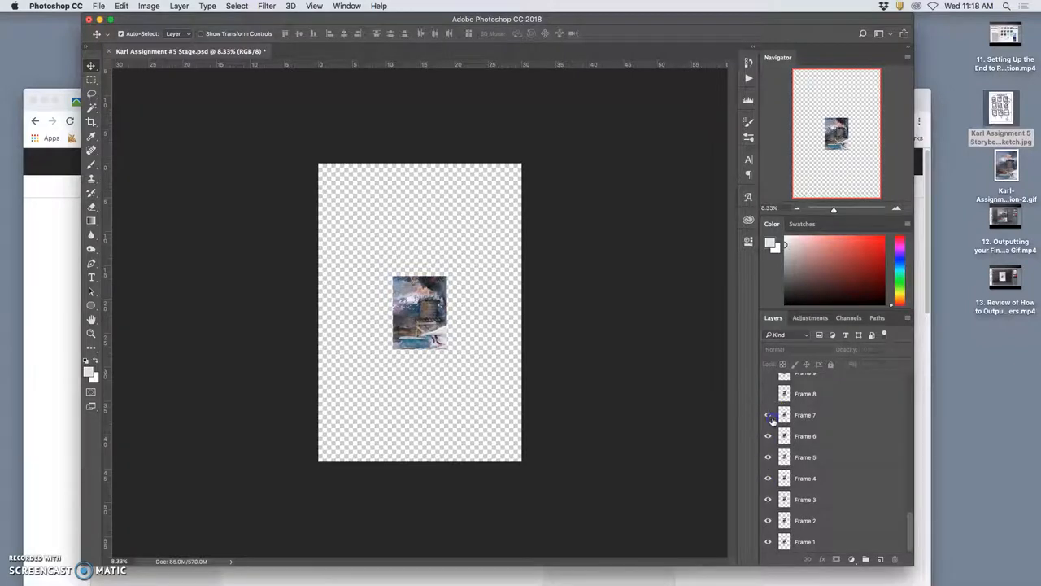
{"action": "left_click", "coordinate": [768, 415]}
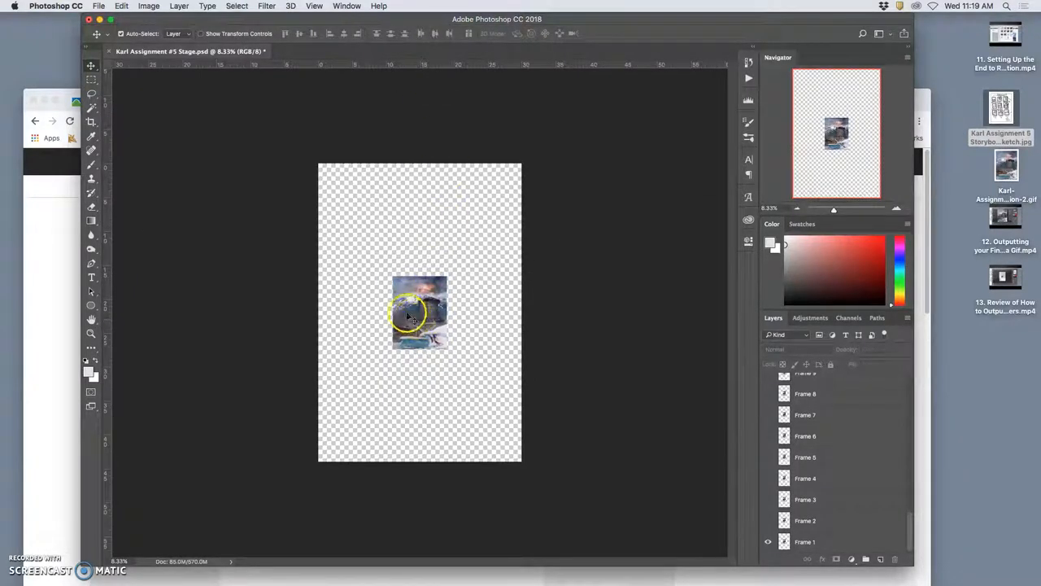
{"action": "left_click", "coordinate": [805, 541]}
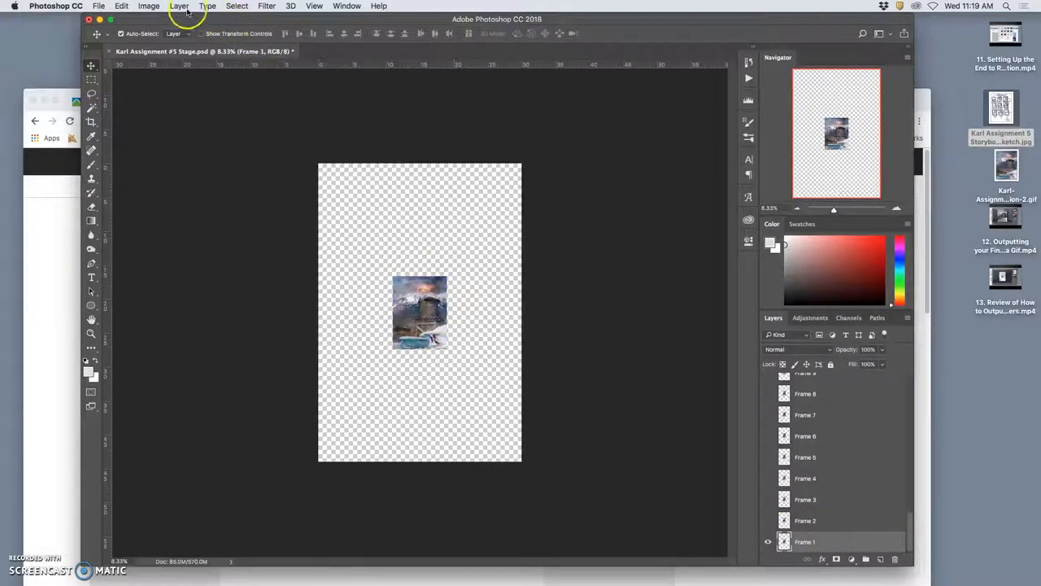
- Add a white-filled layer beneath Frame 1, then reselect Frame 1
{"action": "left_click", "coordinate": [866, 559]}
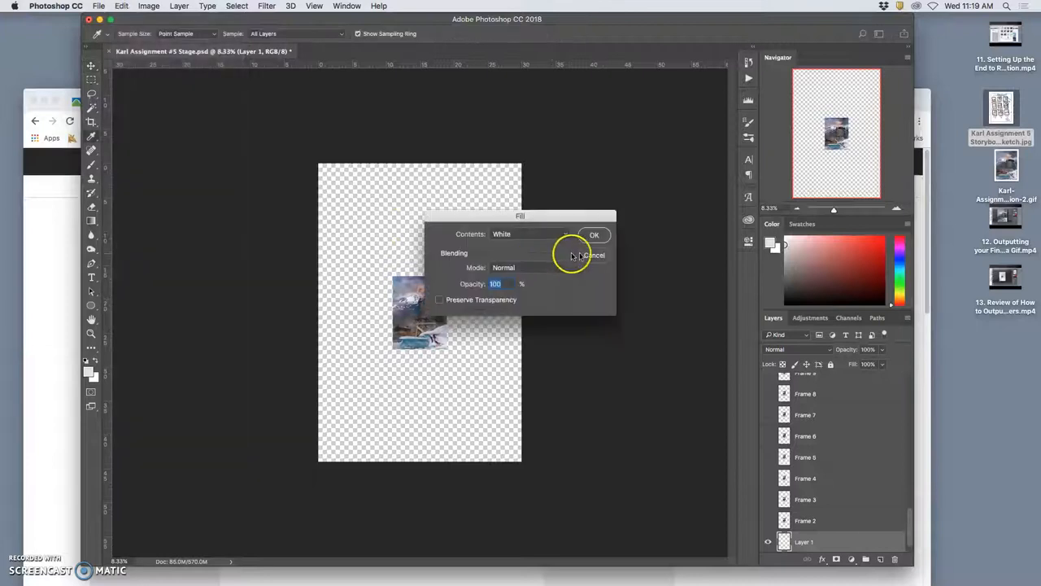
{"action": "left_click", "coordinate": [594, 235]}
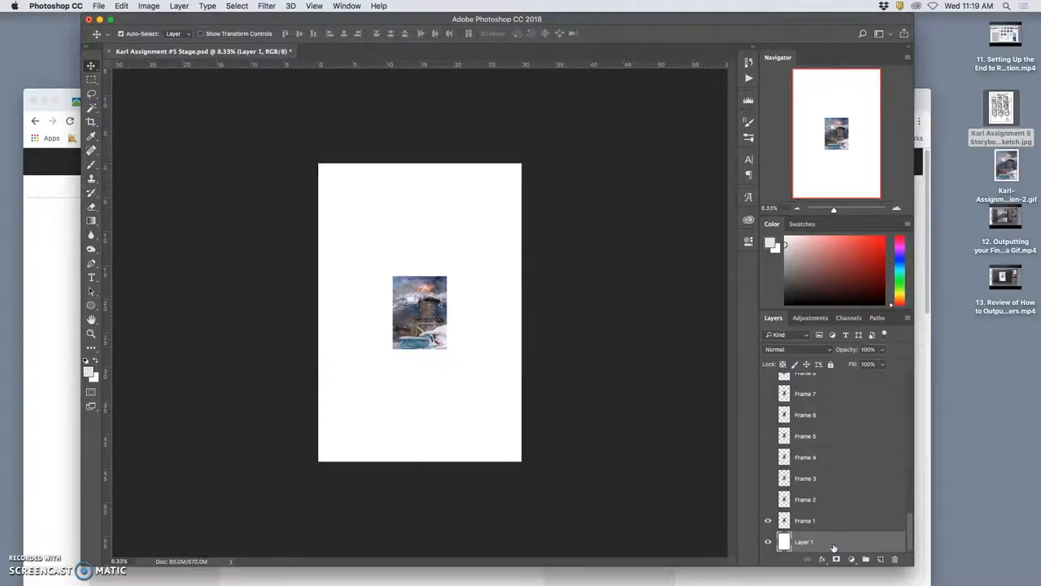
{"action": "left_click", "coordinate": [805, 520]}
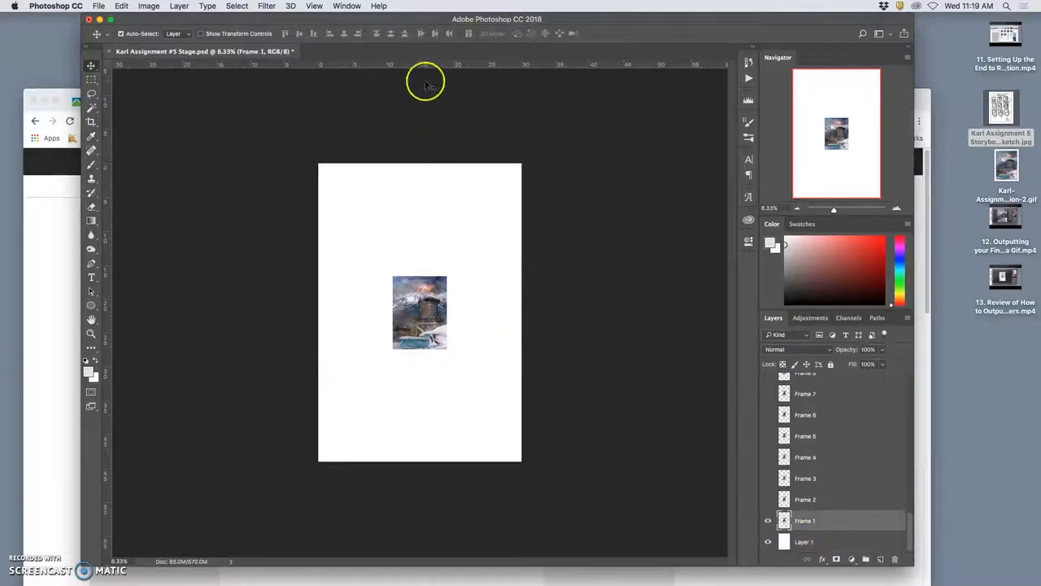
- Place guides along the edges of the centred Frame 1 image
{"action": "left_click_drag", "start_coordinate": [423, 85], "coordinate": [423, 277]}
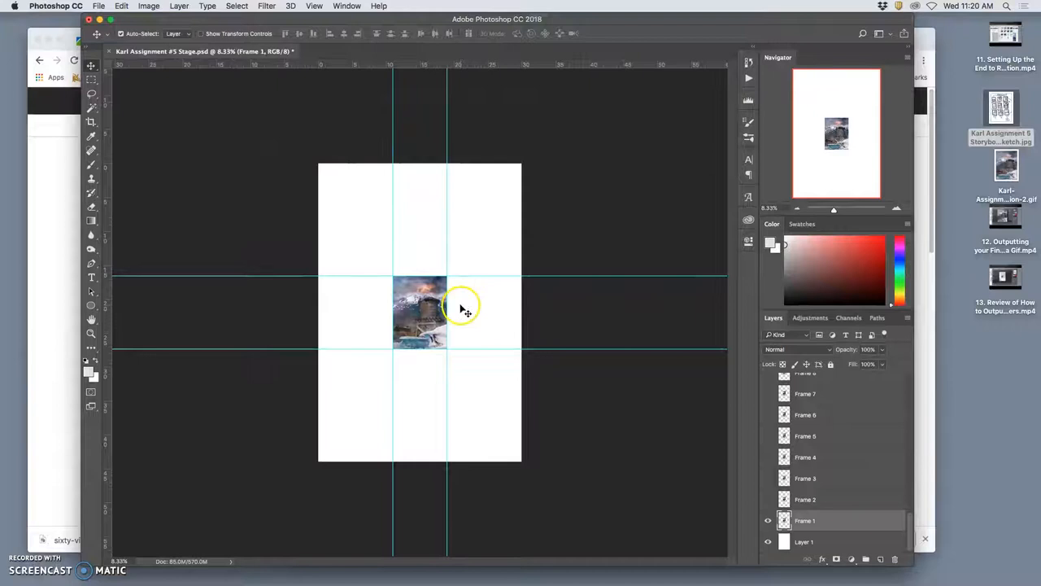
{"action": "mouse_move", "coordinate": [466, 305]}
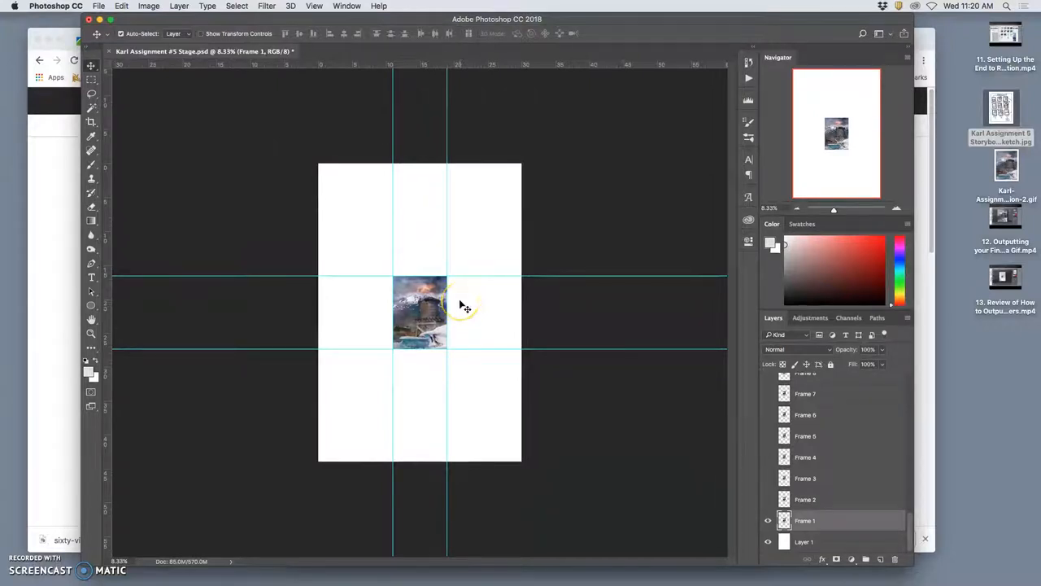
{"action": "left_click", "coordinate": [314, 6]}
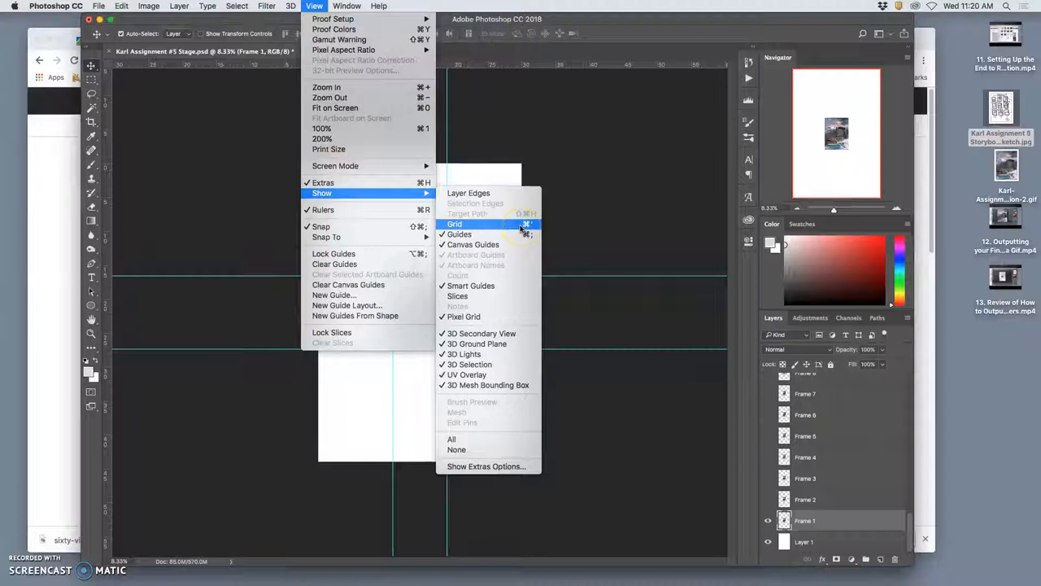
- Turn on View > Show > Grid to check Frame 1 against the guides
{"action": "left_click", "coordinate": [455, 224]}
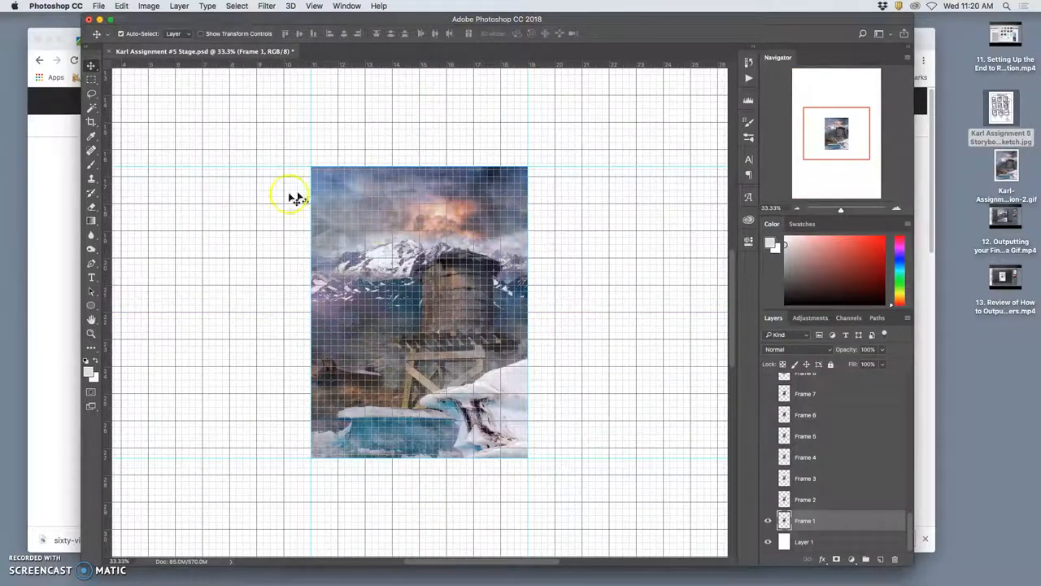
{"action": "mouse_move", "coordinate": [155, 114]}
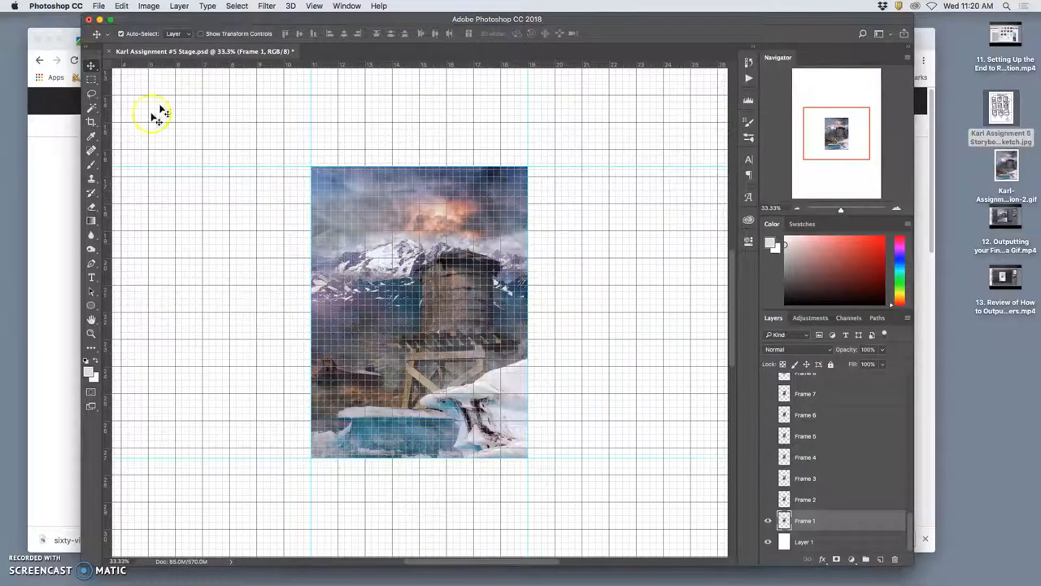
{"action": "mouse_move", "coordinate": [245, 130]}
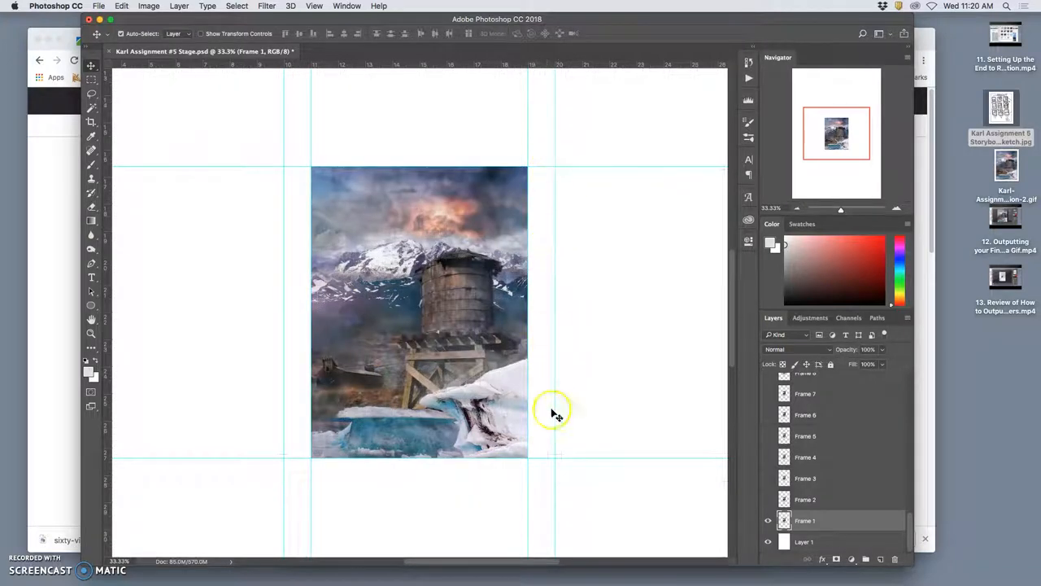
{"action": "mouse_move", "coordinate": [291, 431]}
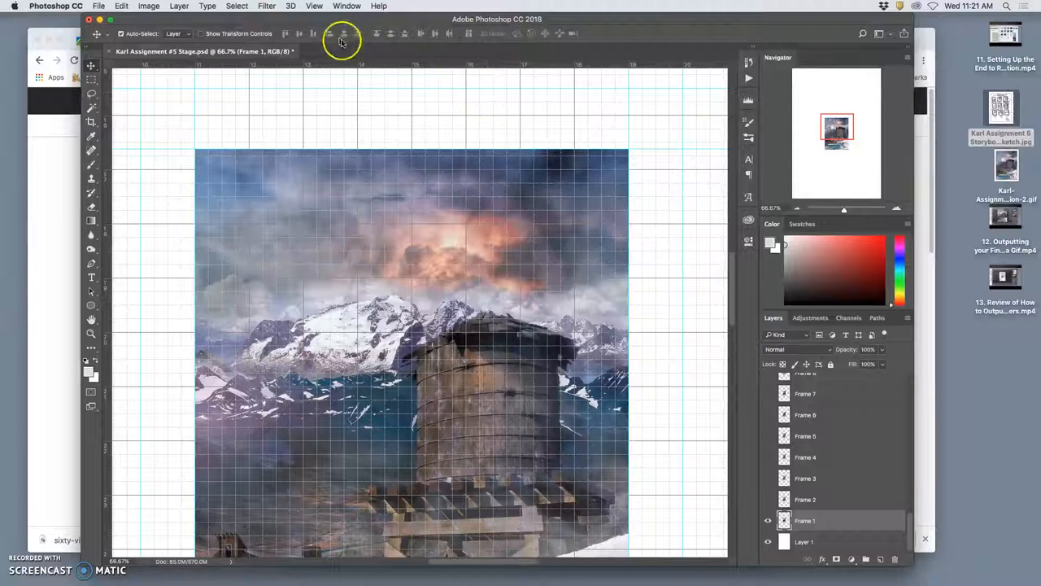
- Turn the grid off and scroll to bring Frame 1's bottom edge into view
{"action": "left_click", "coordinate": [314, 5]}
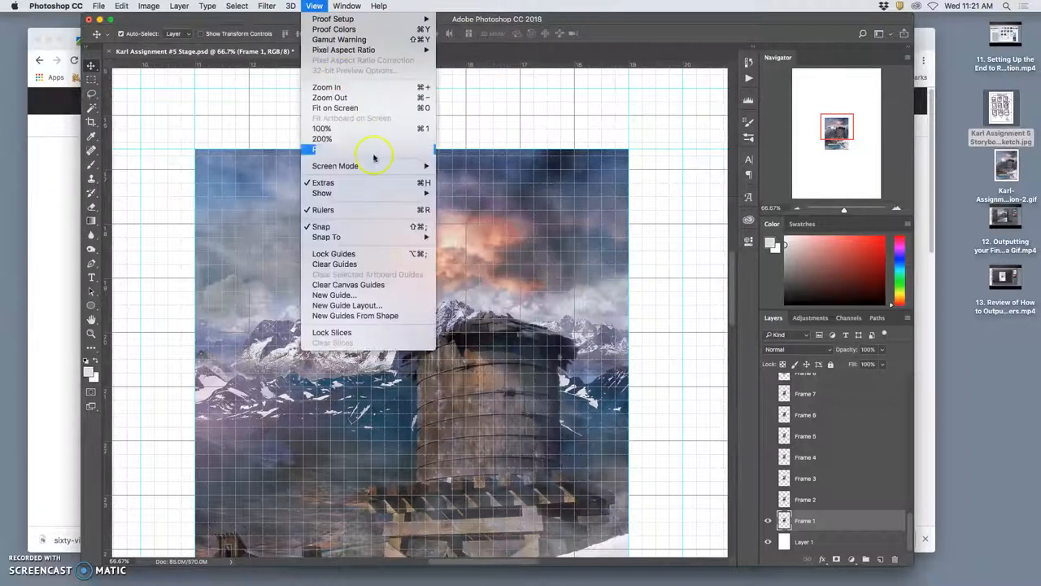
{"action": "mouse_move", "coordinate": [342, 226]}
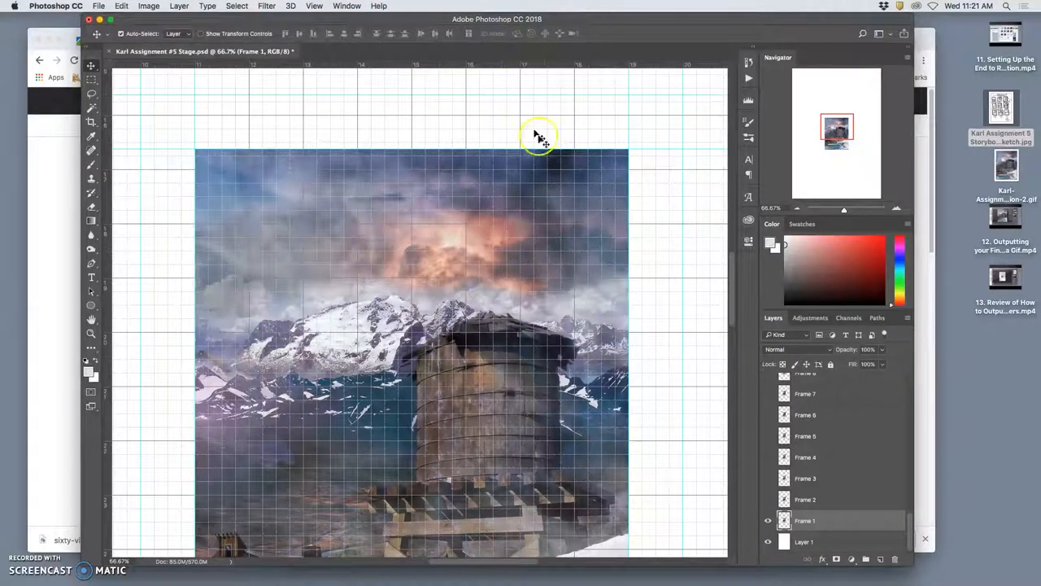
{"action": "mouse_move", "coordinate": [514, 138]}
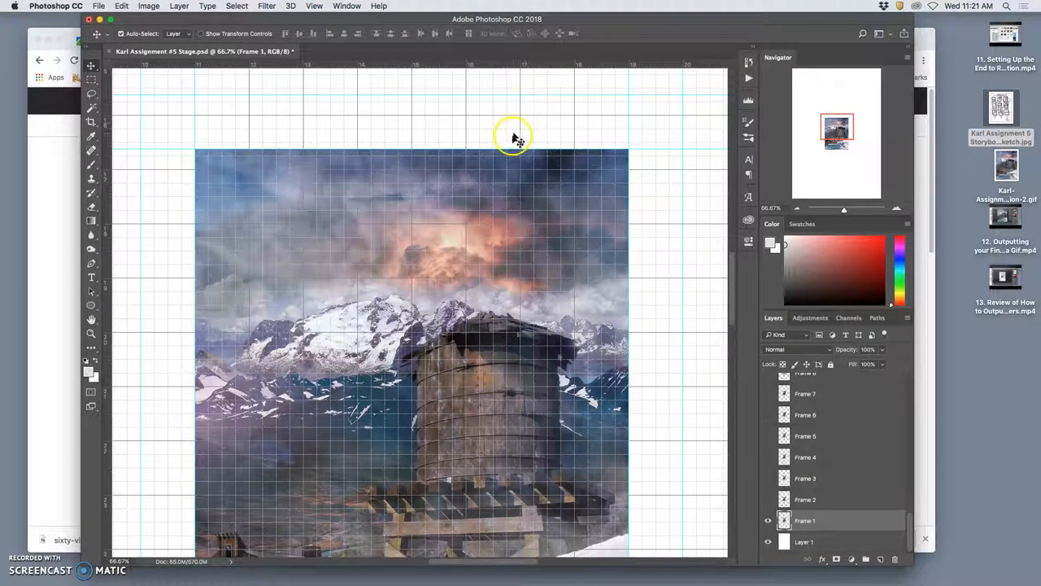
{"action": "mouse_move", "coordinate": [537, 126]}
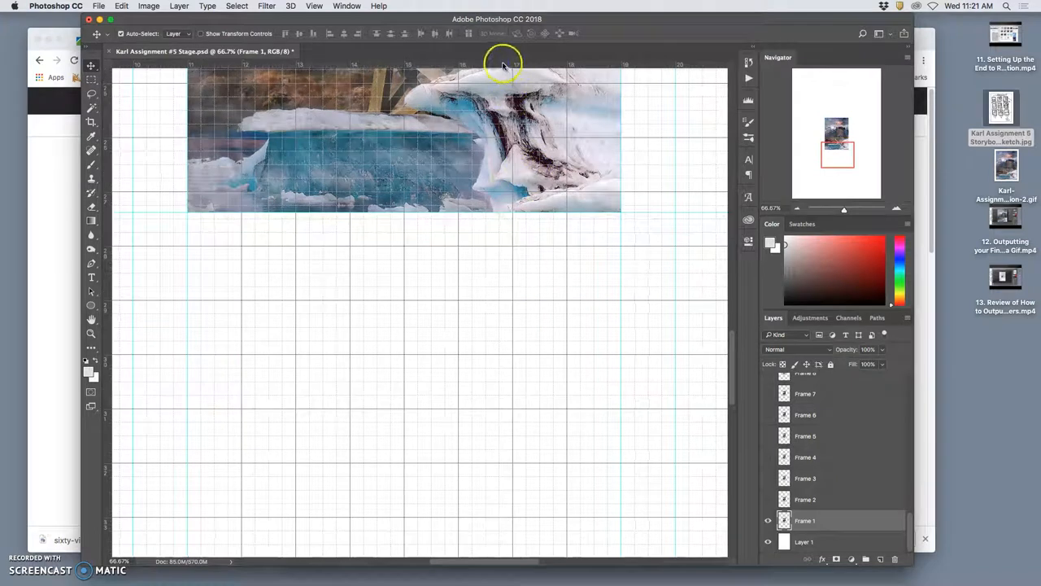
{"action": "left_click_drag", "start_coordinate": [502, 65], "coordinate": [502, 228]}
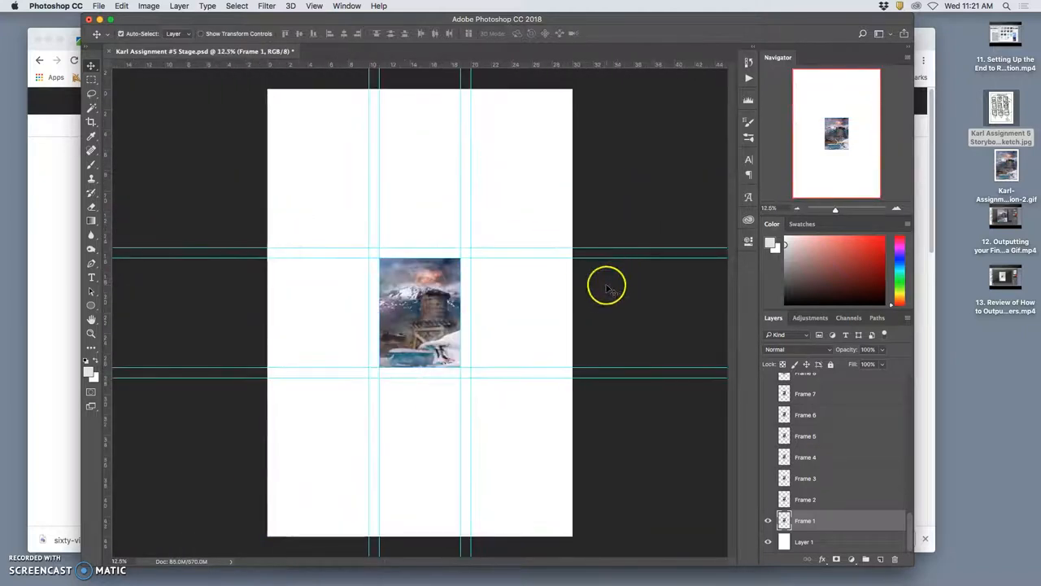
{"action": "mouse_move", "coordinate": [367, 332]}
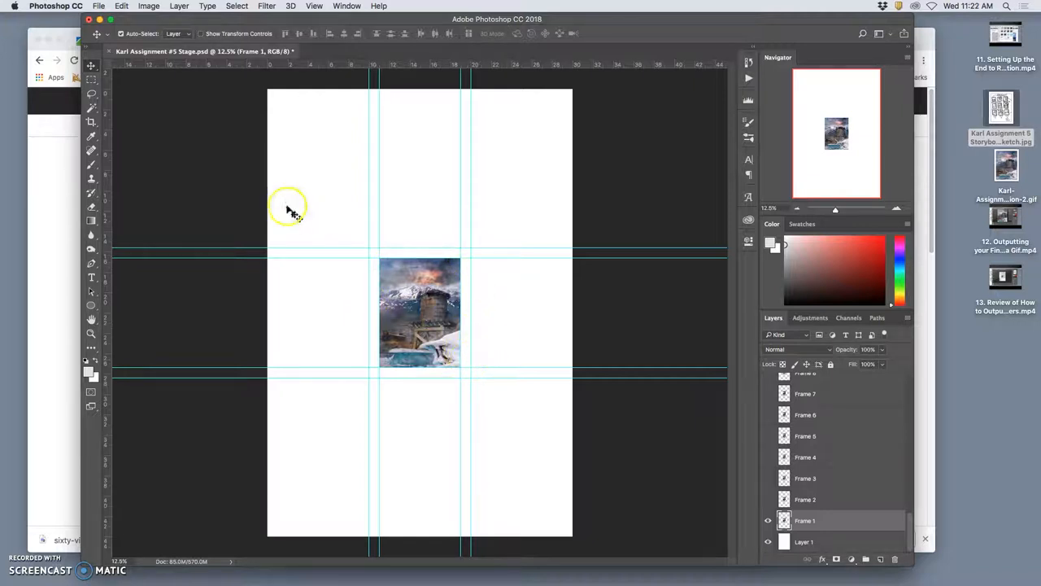
{"action": "mouse_move", "coordinate": [423, 232]}
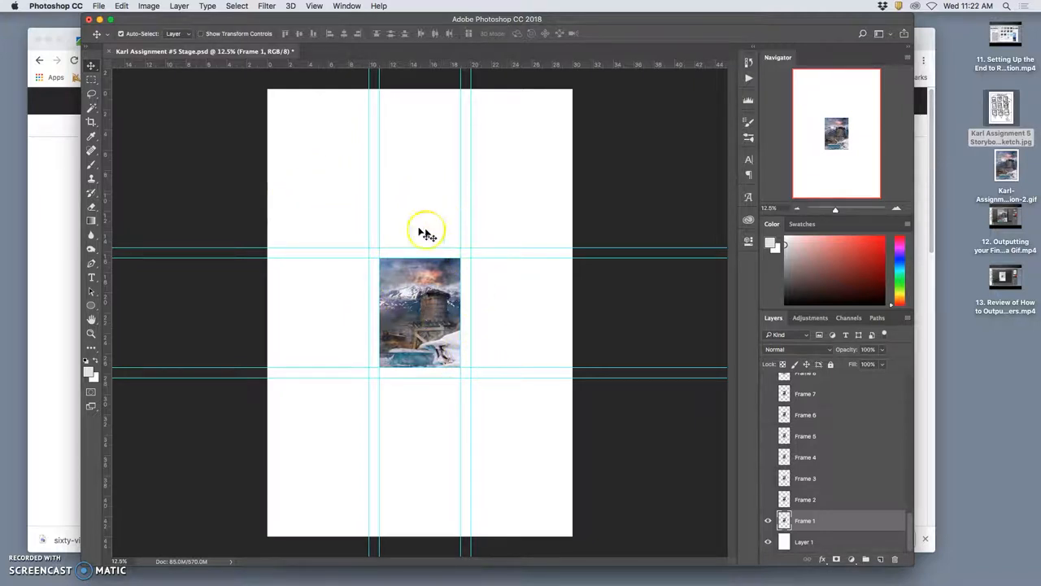
{"action": "mouse_move", "coordinate": [337, 492]}
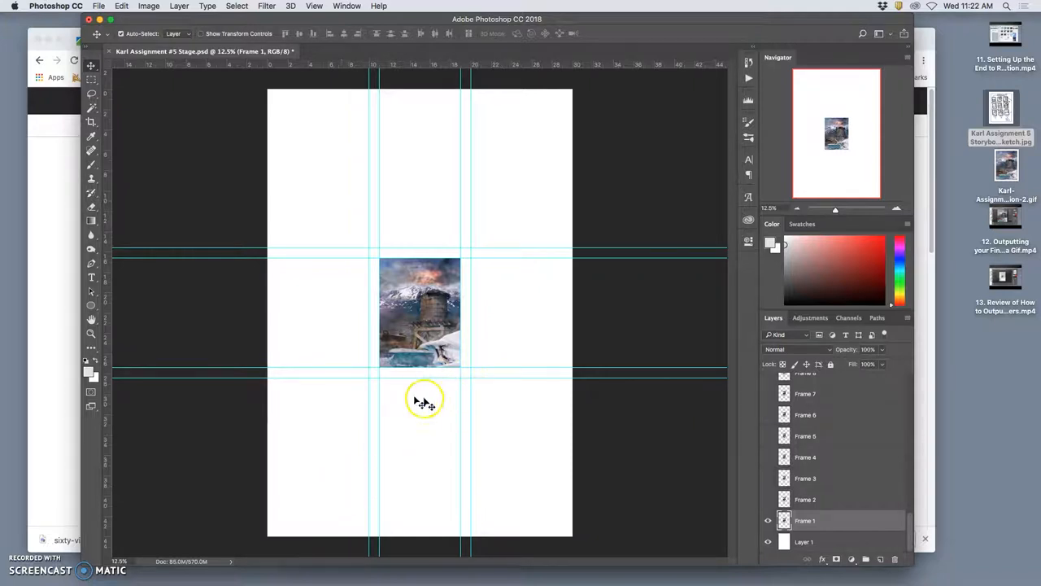
- Save as 'Karl Assignment #5 Final Storyboard.psd' on the Desktop in Photoshop format
{"action": "left_click", "coordinate": [98, 6]}
{"action": "type", "text": "Karl Assignment #5 Final Storyboard.psd"}
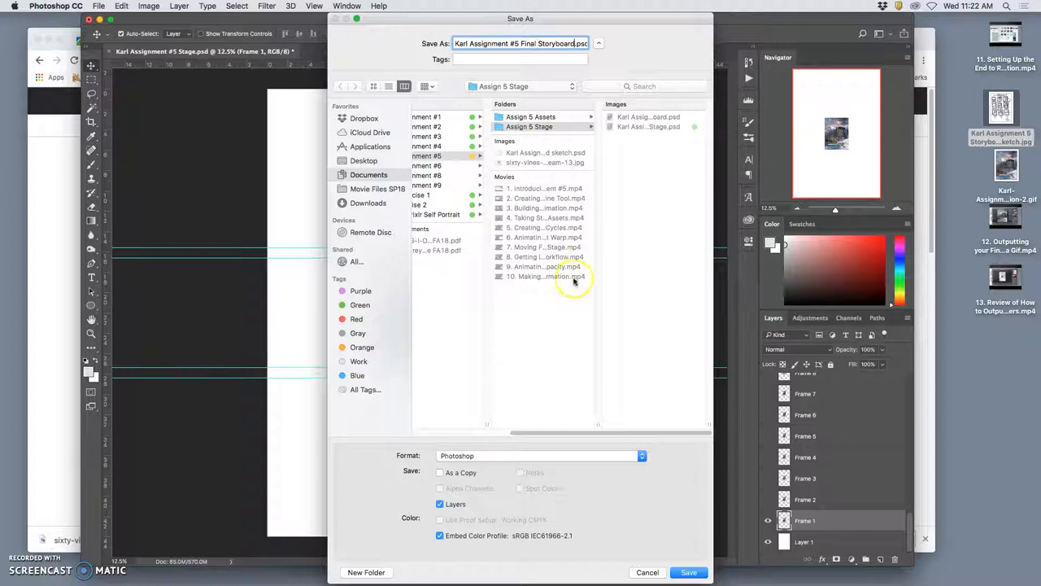
{"action": "left_click", "coordinate": [364, 160]}
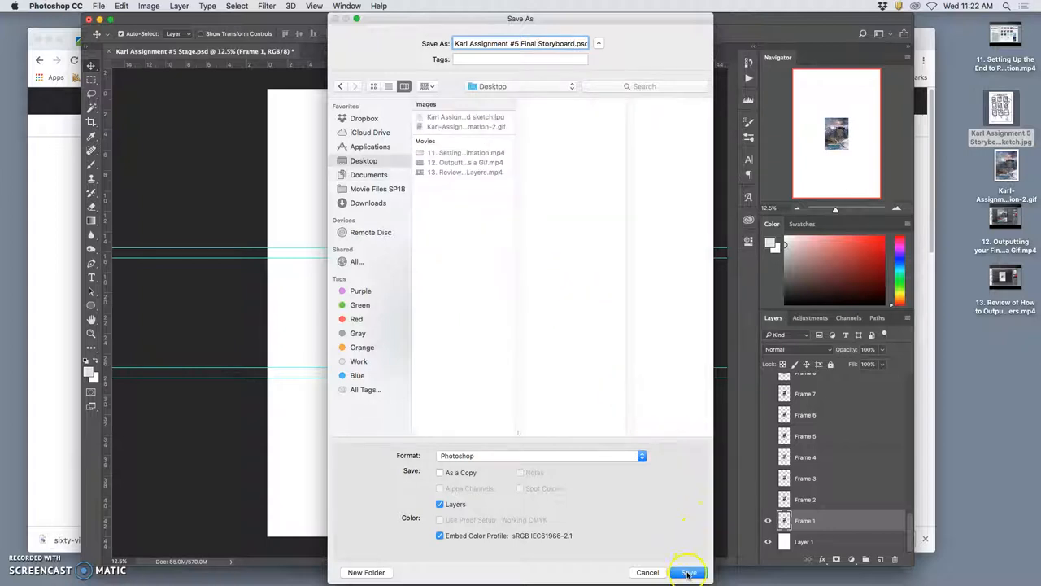
{"action": "left_click", "coordinate": [688, 571]}
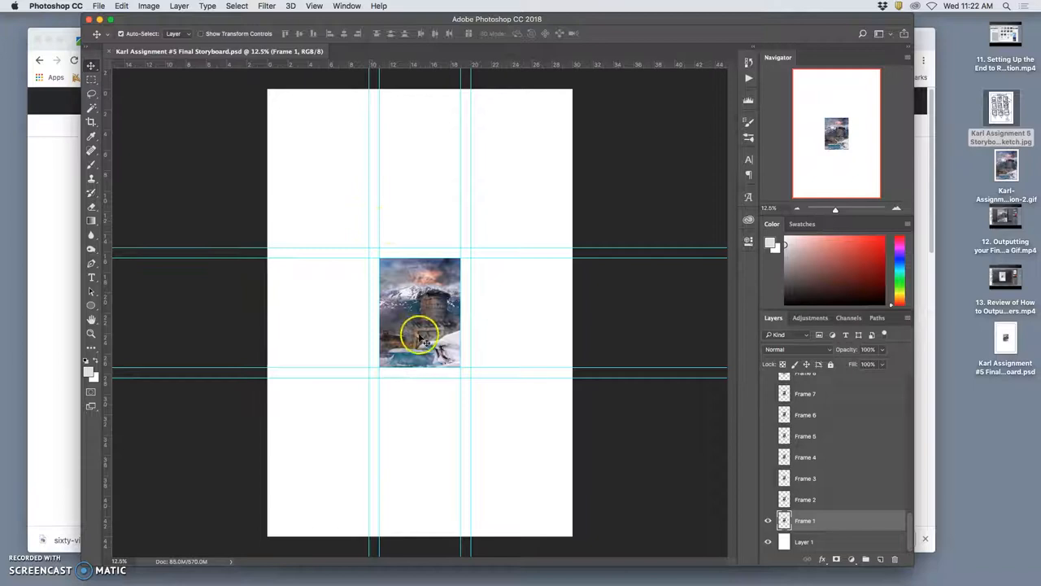
- Drag Frame 1 into the top-left guide cell
{"action": "left_click_drag", "start_coordinate": [420, 313], "coordinate": [353, 202]}
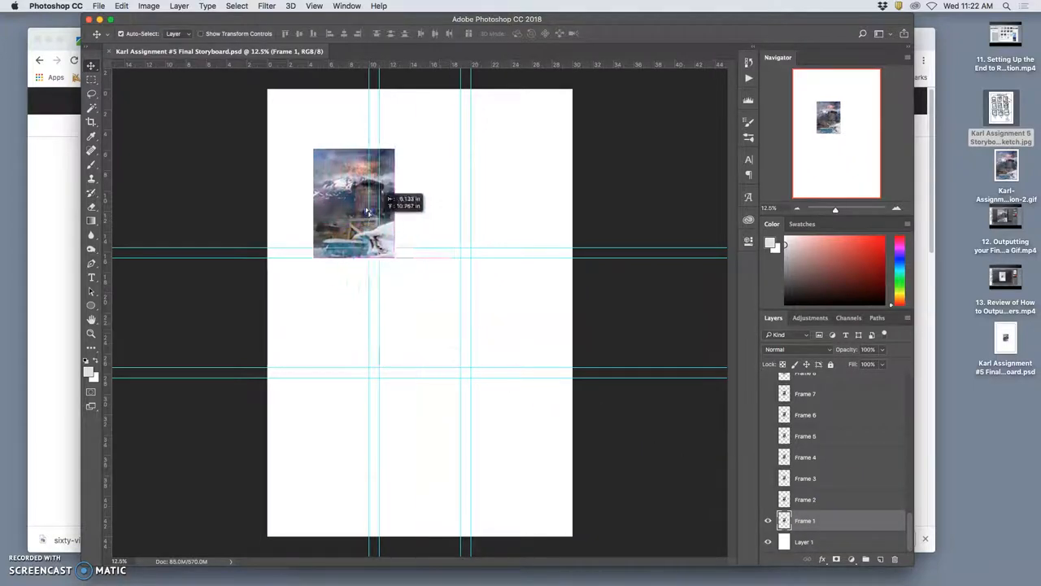
{"action": "left_click_drag", "start_coordinate": [366, 204], "coordinate": [328, 193]}
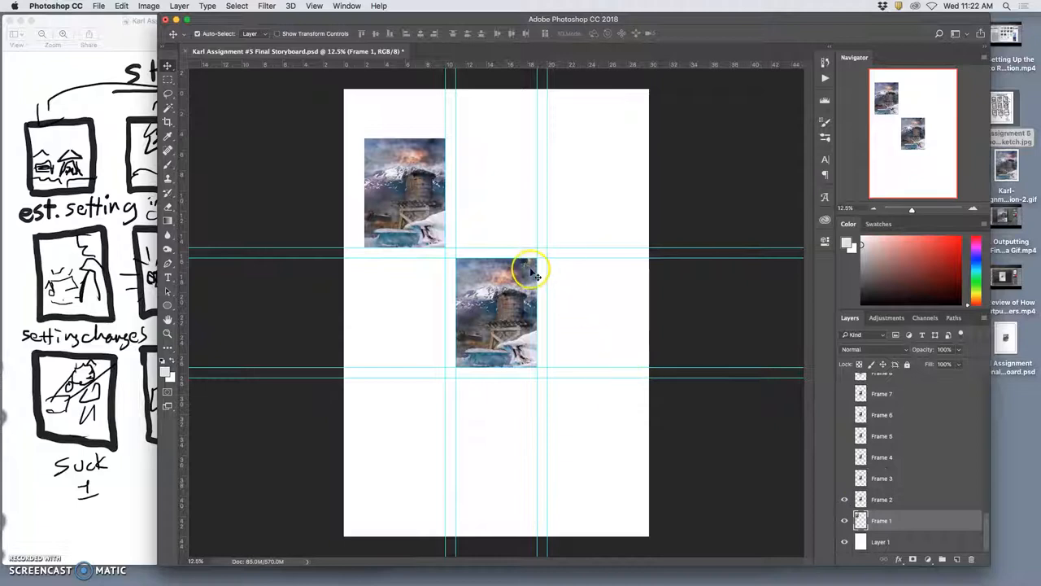
- Hide Frame 2, show Frame 4 and move it into the top-middle cell
{"action": "left_click", "coordinate": [844, 499]}
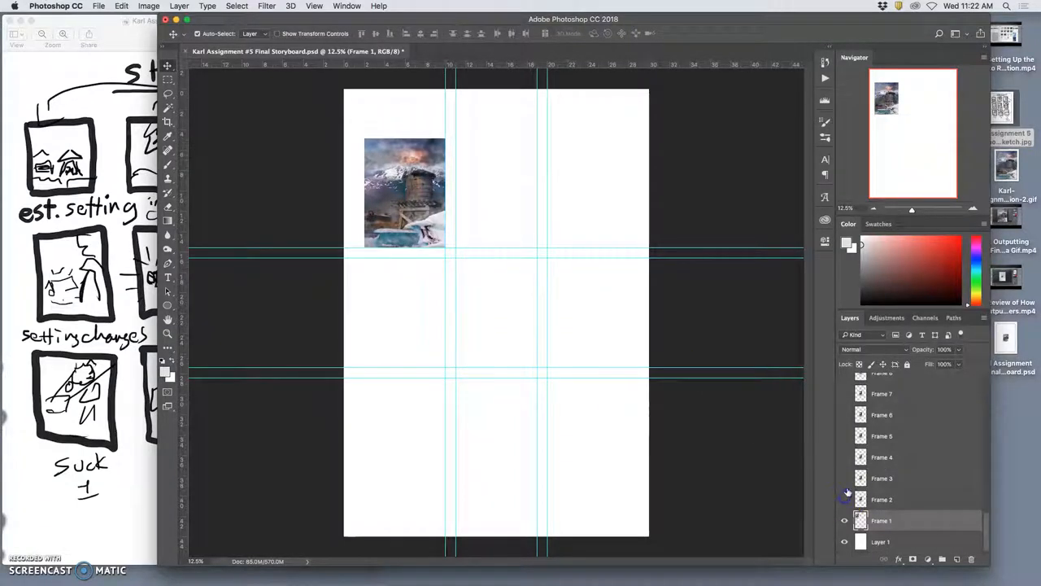
{"action": "left_click", "coordinate": [843, 414]}
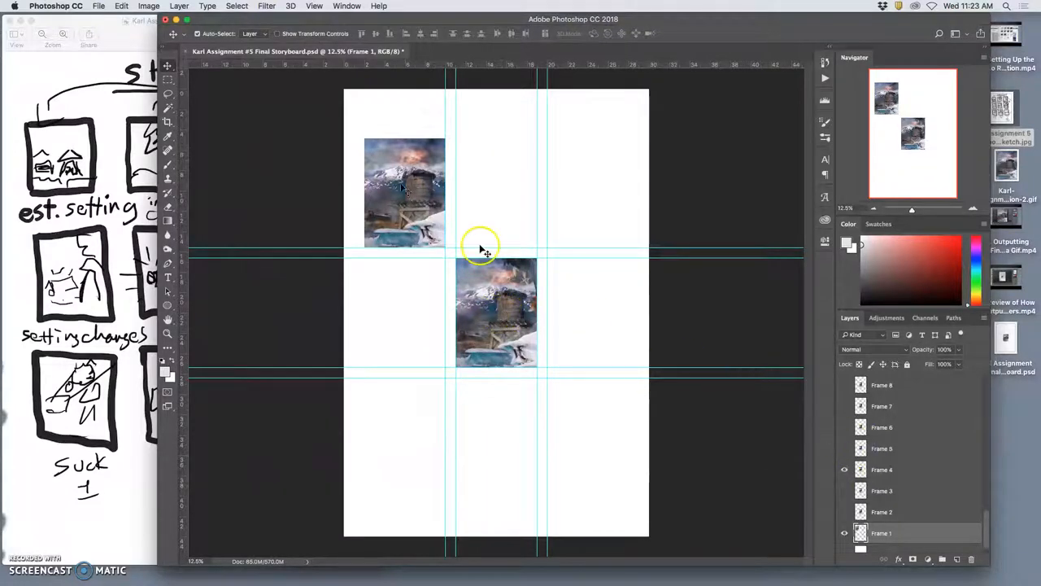
{"action": "left_click_drag", "start_coordinate": [496, 313], "coordinate": [496, 194]}
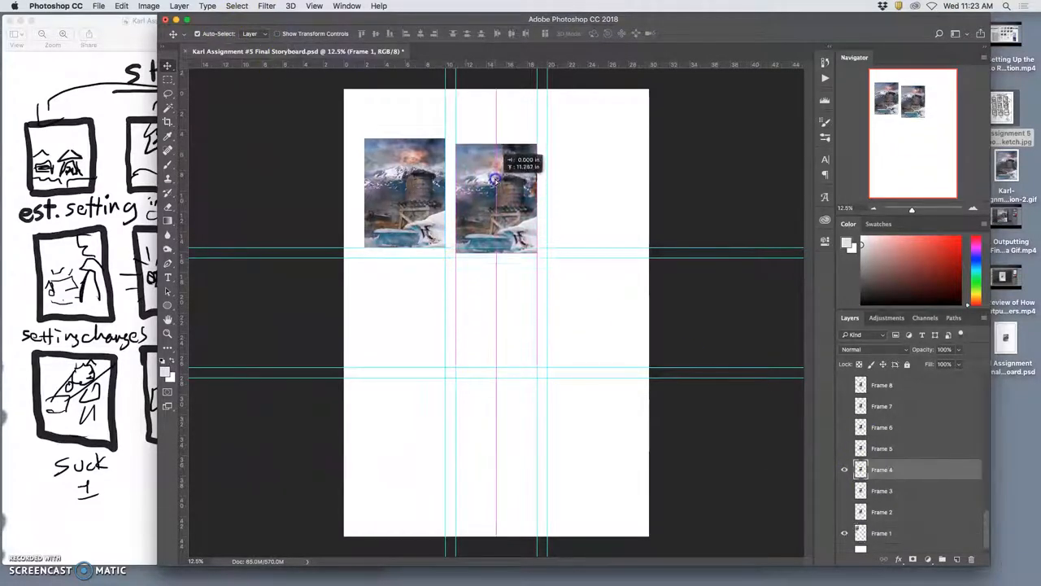
{"action": "left_click_drag", "start_coordinate": [496, 196], "coordinate": [496, 192]}
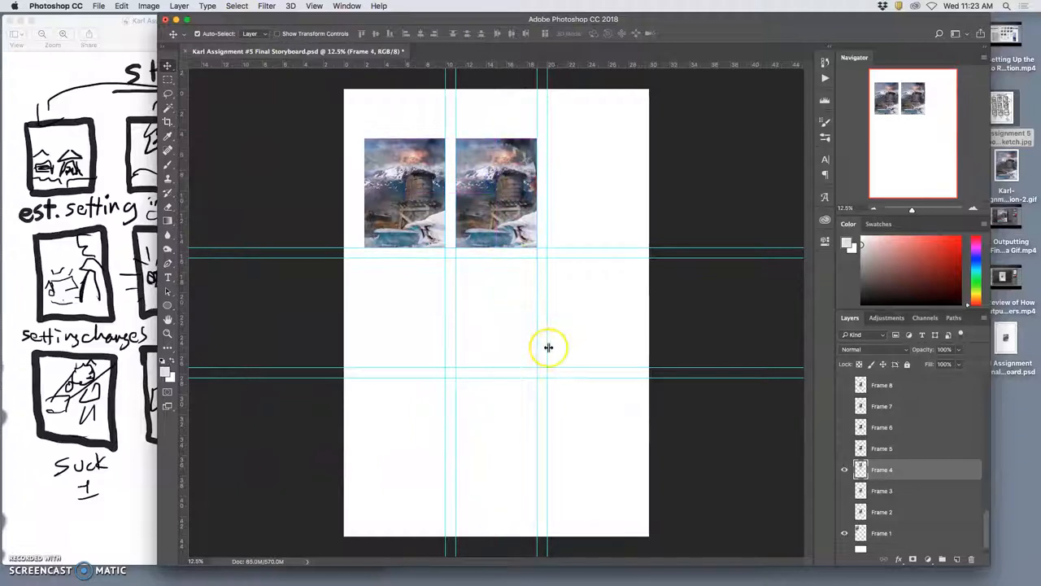
{"action": "mouse_move", "coordinate": [535, 322]}
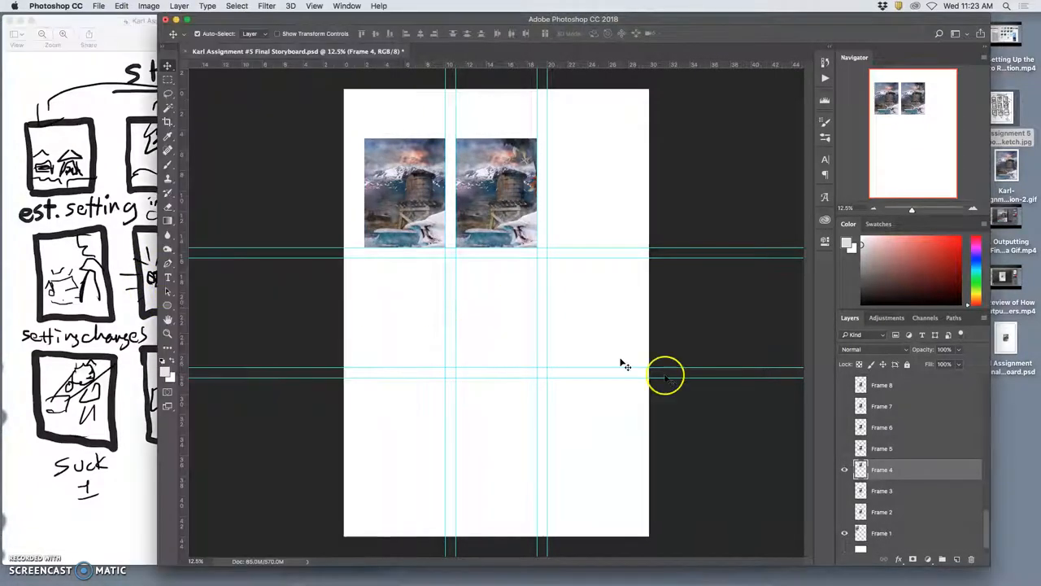
- Show and select Frame 18, then select the Frame 14 layer
{"action": "scroll", "scroll_direction": "down", "scroll_amount": 3}
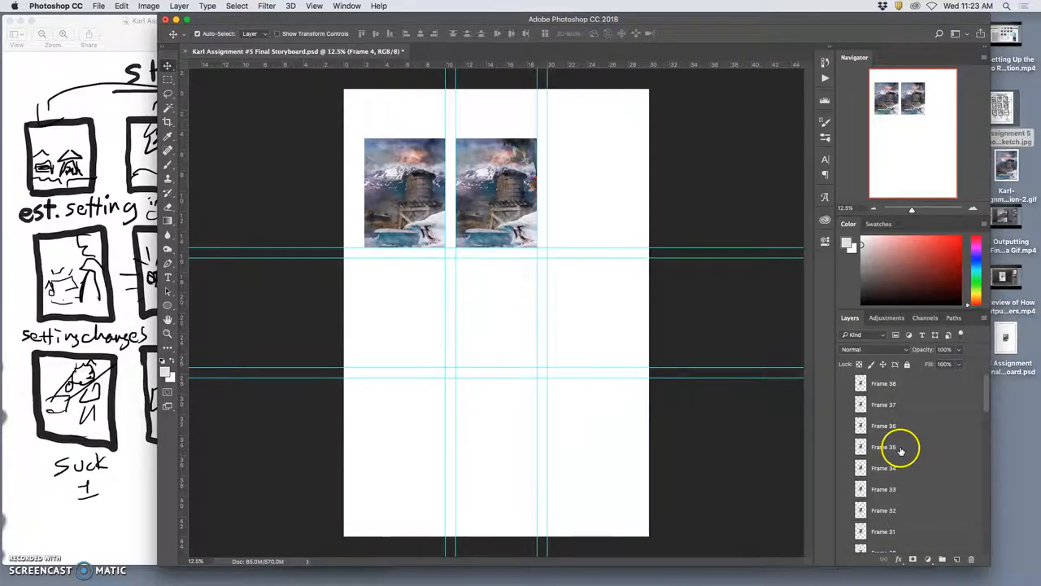
{"action": "scroll", "scroll_direction": "down", "scroll_amount": 3}
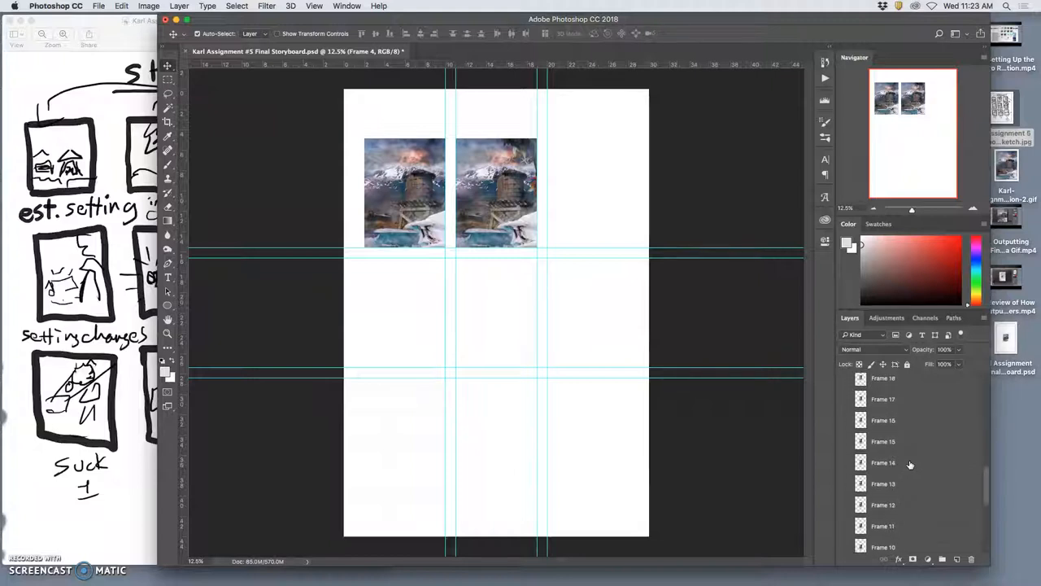
{"action": "left_click", "coordinate": [844, 391]}
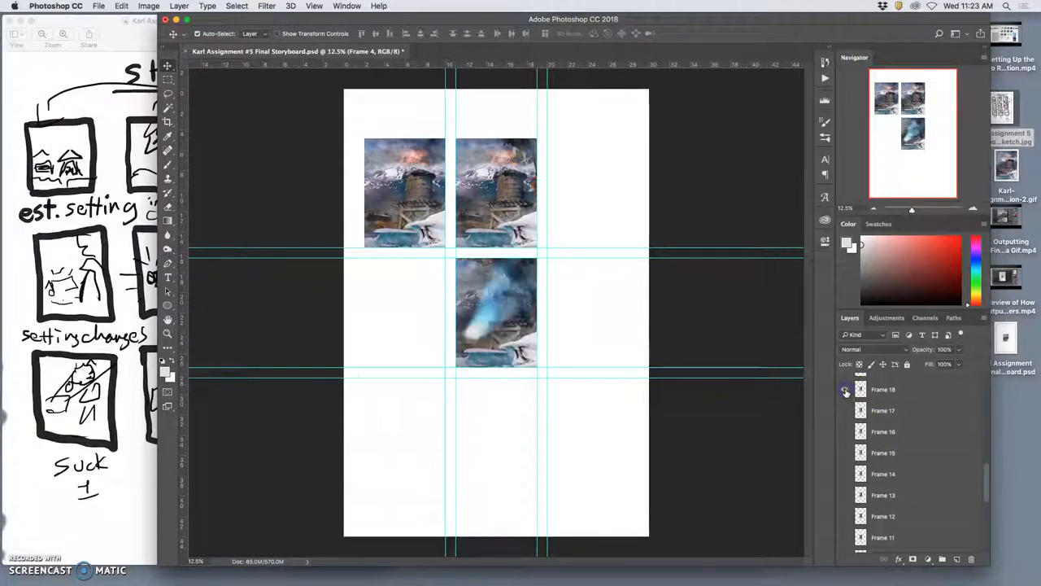
{"action": "left_click", "coordinate": [844, 389]}
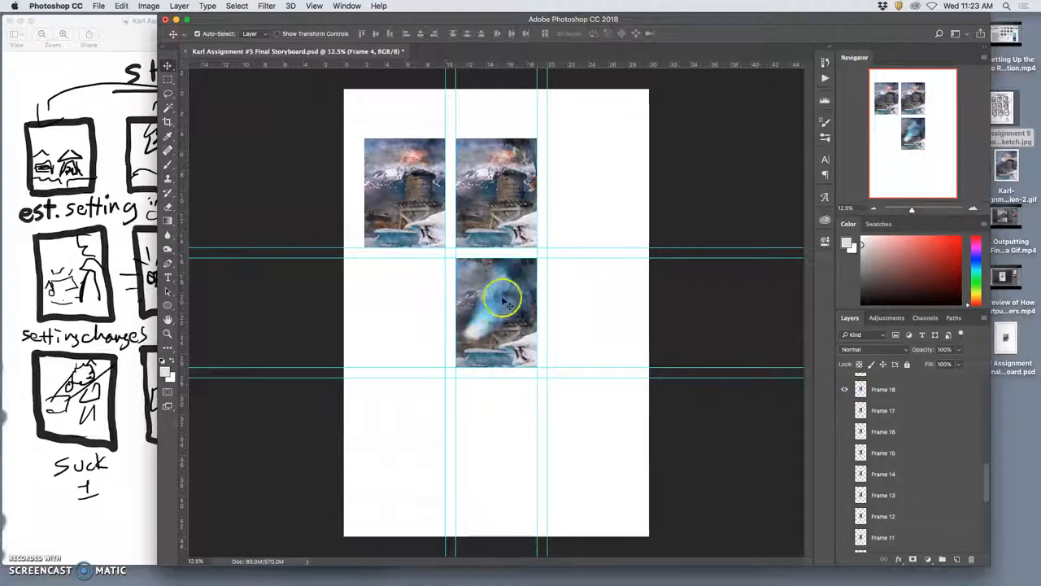
{"action": "left_click", "coordinate": [844, 389]}
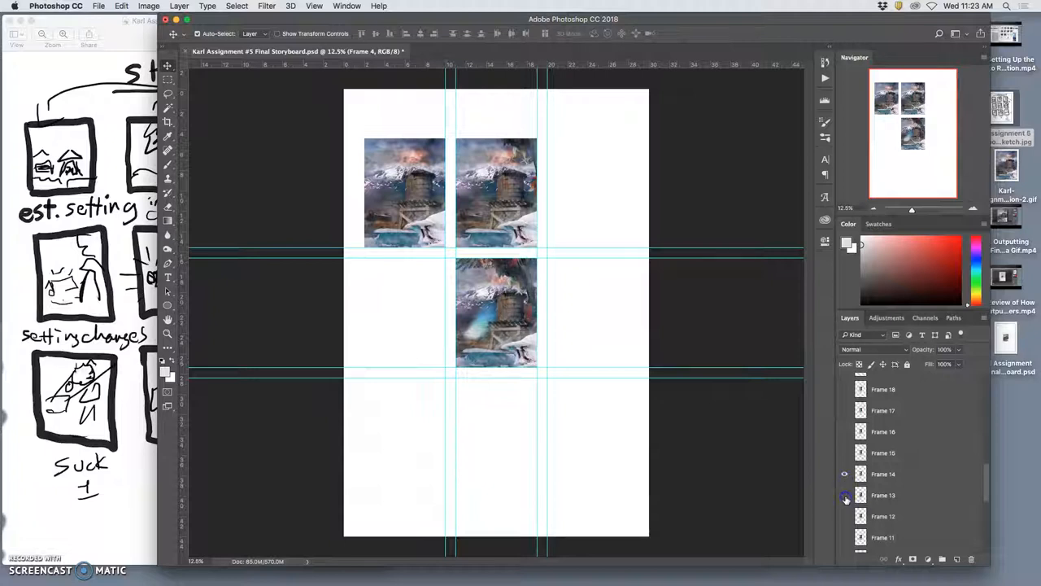
{"action": "left_click", "coordinate": [845, 495]}
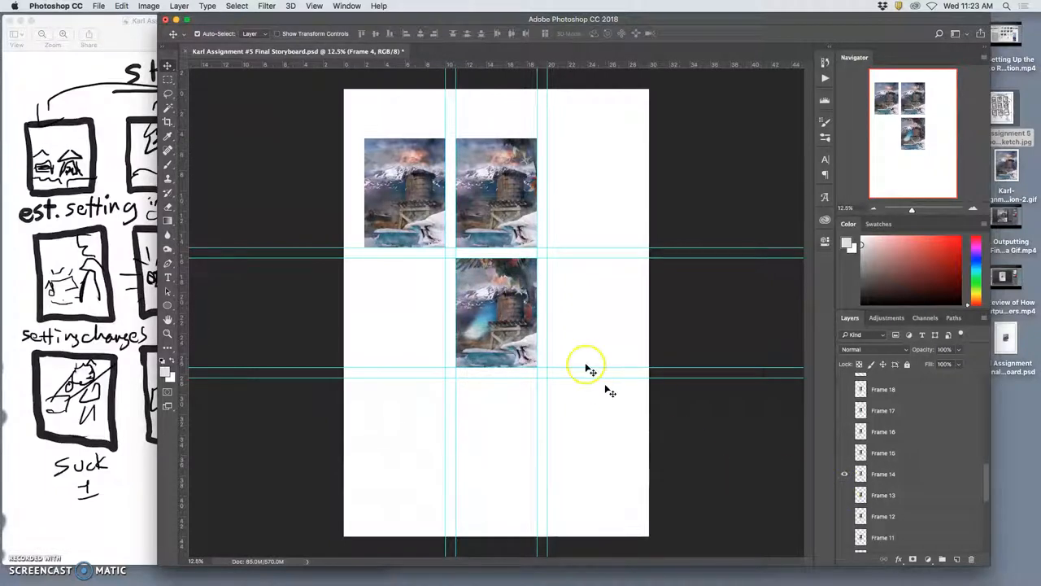
- Give the Frame 14 layer a red colour label
{"action": "right_click", "coordinate": [845, 473]}
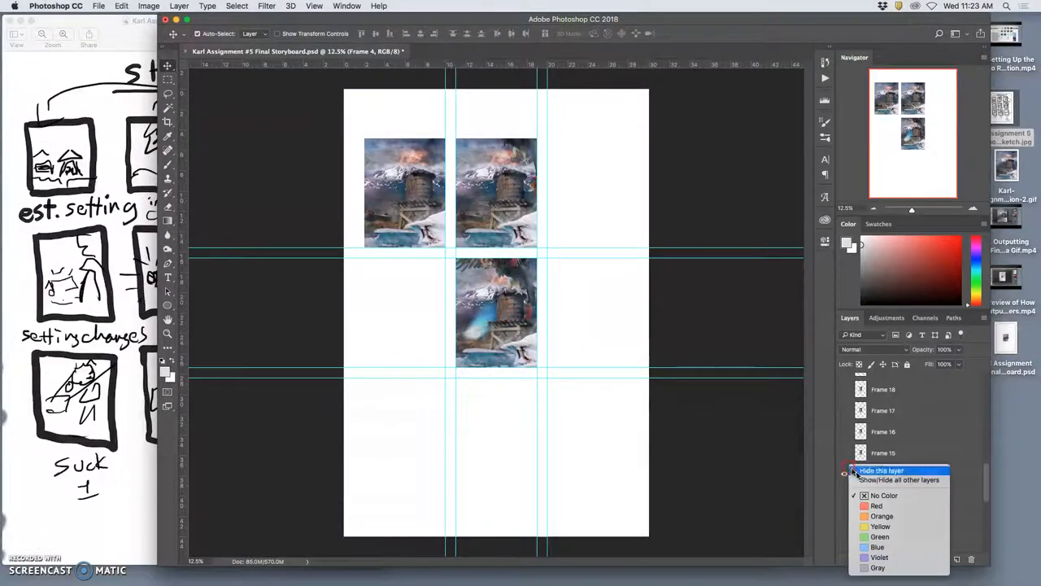
{"action": "left_click", "coordinate": [881, 470]}
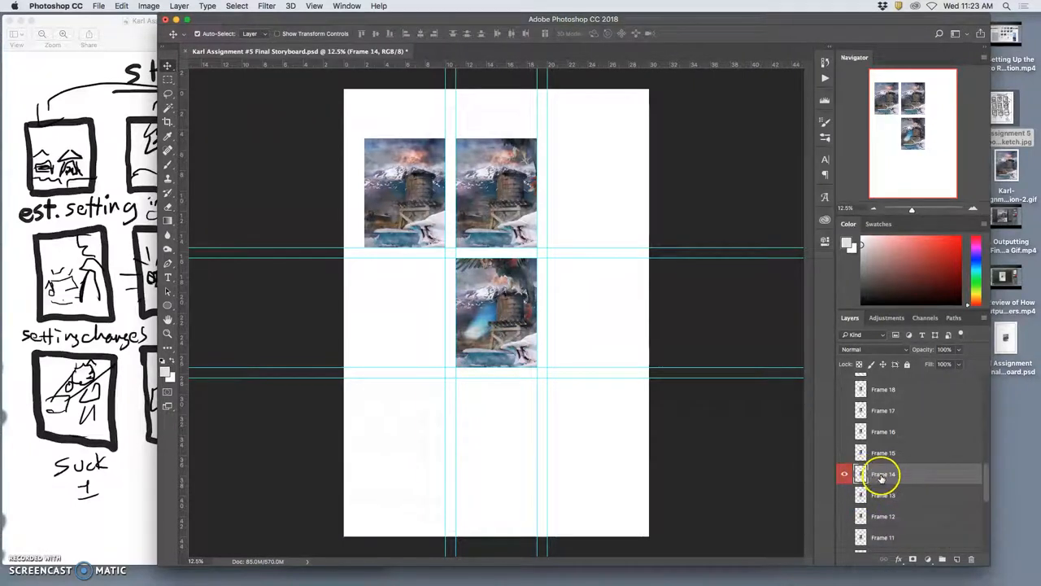
{"action": "scroll", "scroll_direction": "down", "scroll_amount": 3}
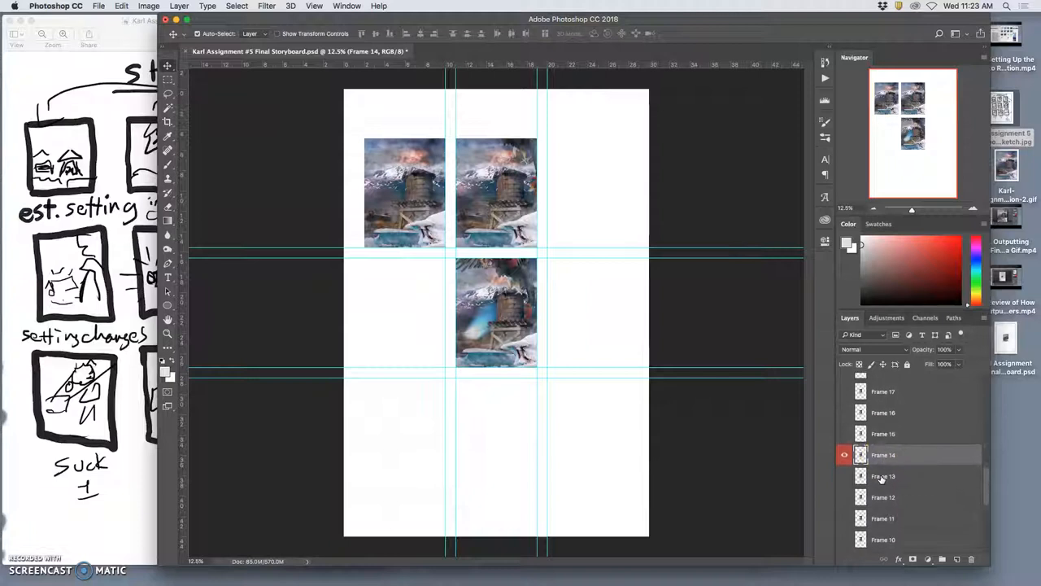
{"action": "scroll", "scroll_direction": "down", "scroll_amount": 3}
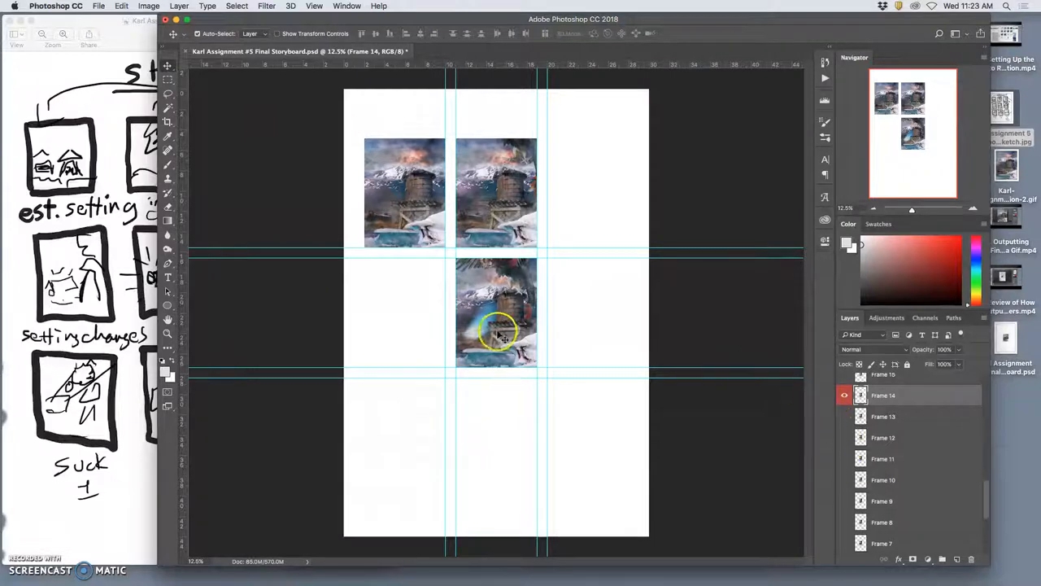
{"action": "mouse_move", "coordinate": [358, 175]}
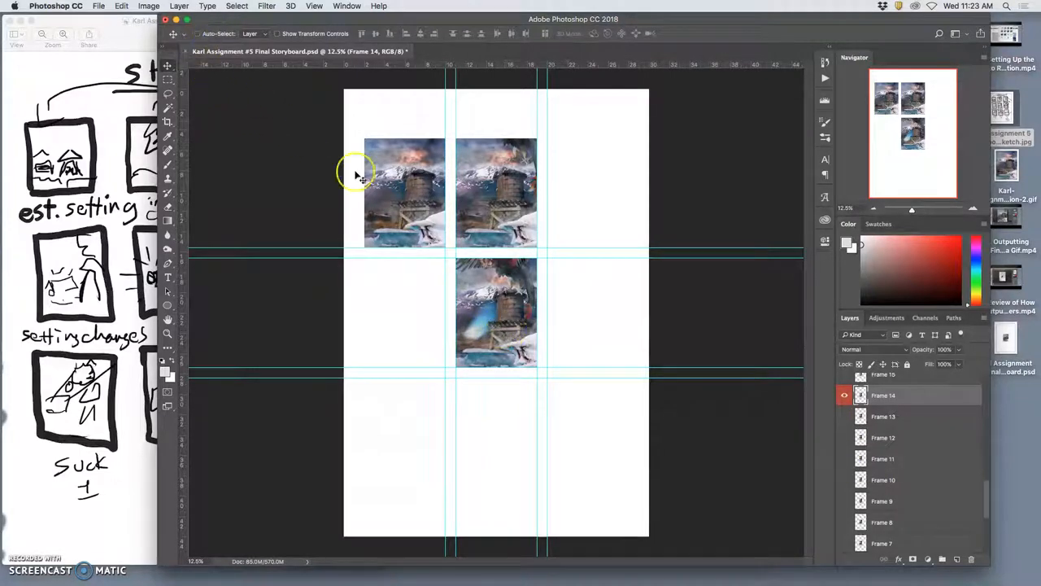
{"action": "mouse_move", "coordinate": [517, 206]}
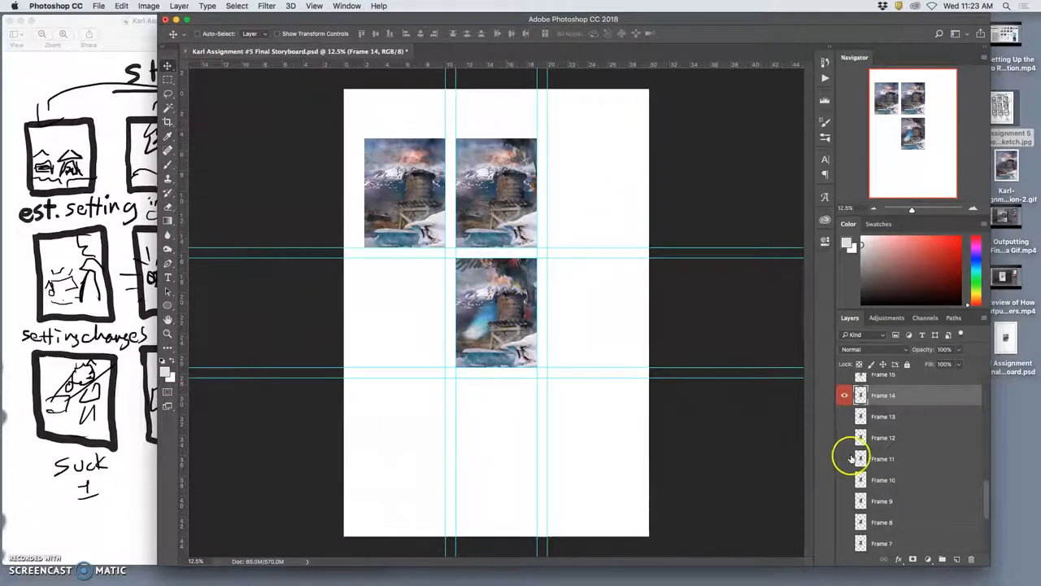
- Show Frame 10 in the middle-left storyboard panel
{"action": "left_click", "coordinate": [845, 479]}
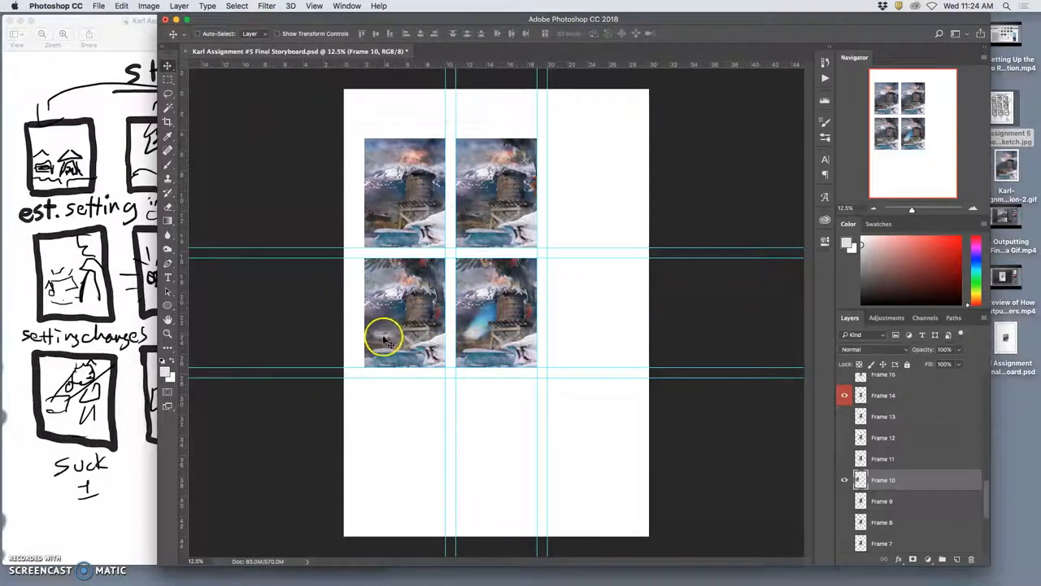
{"action": "mouse_move", "coordinate": [500, 313]}
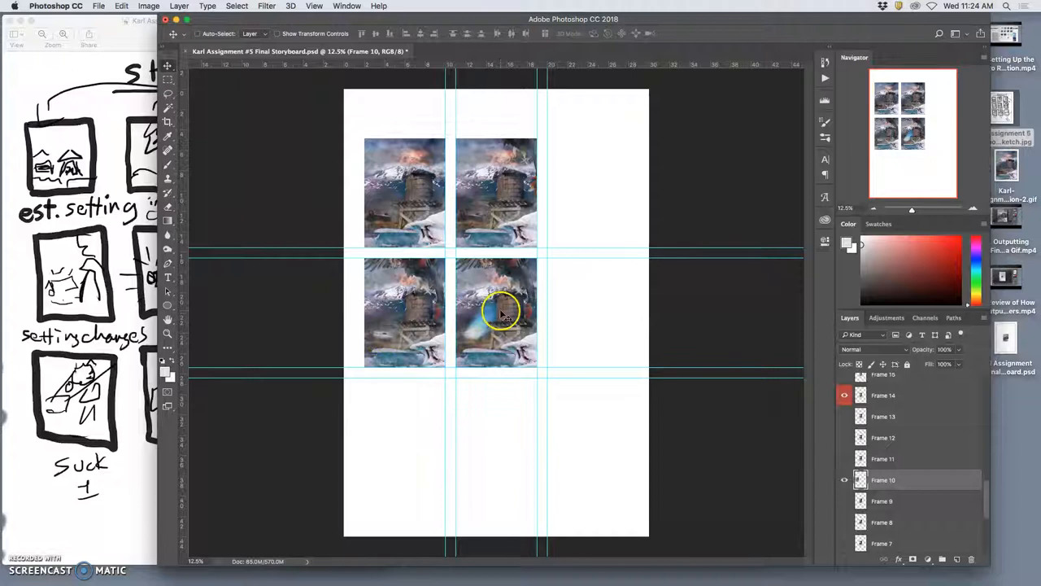
{"action": "left_click", "coordinate": [844, 396]}
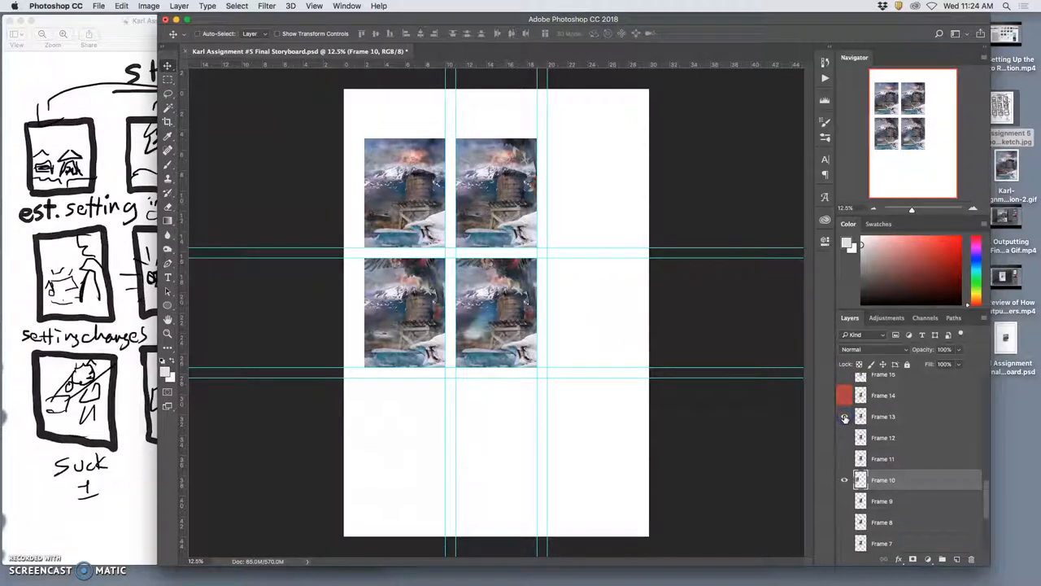
{"action": "mouse_move", "coordinate": [861, 417]}
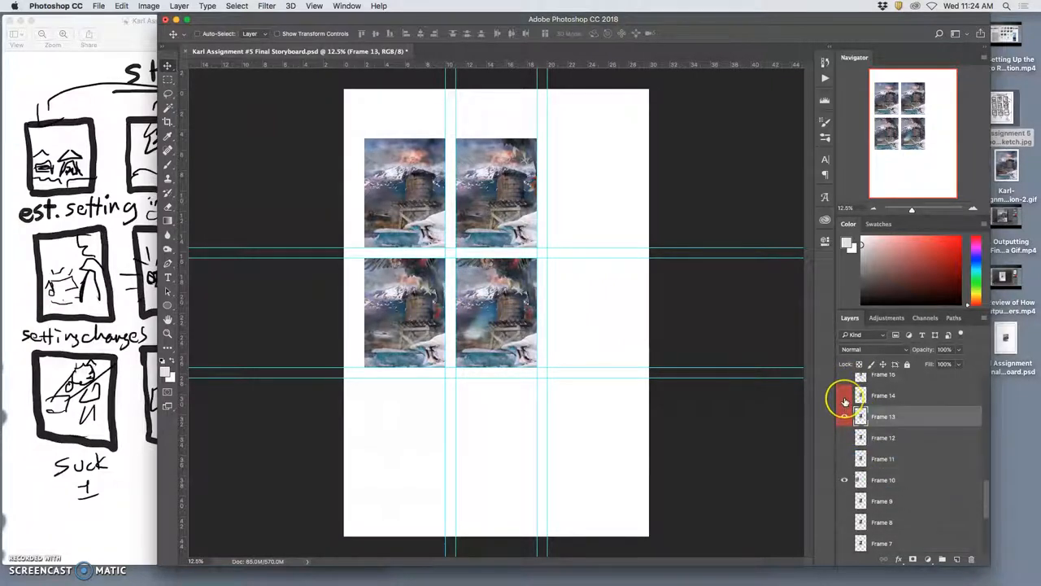
- Swap Frame 14 for Frame 13 in the centre panel, comparing both
{"action": "left_click", "coordinate": [844, 402]}
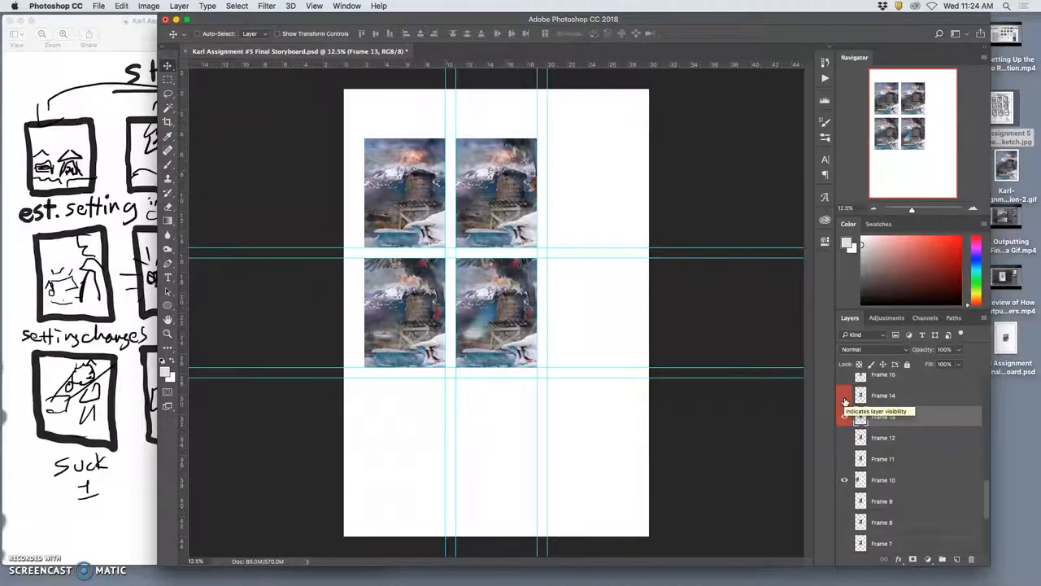
{"action": "left_click", "coordinate": [845, 416]}
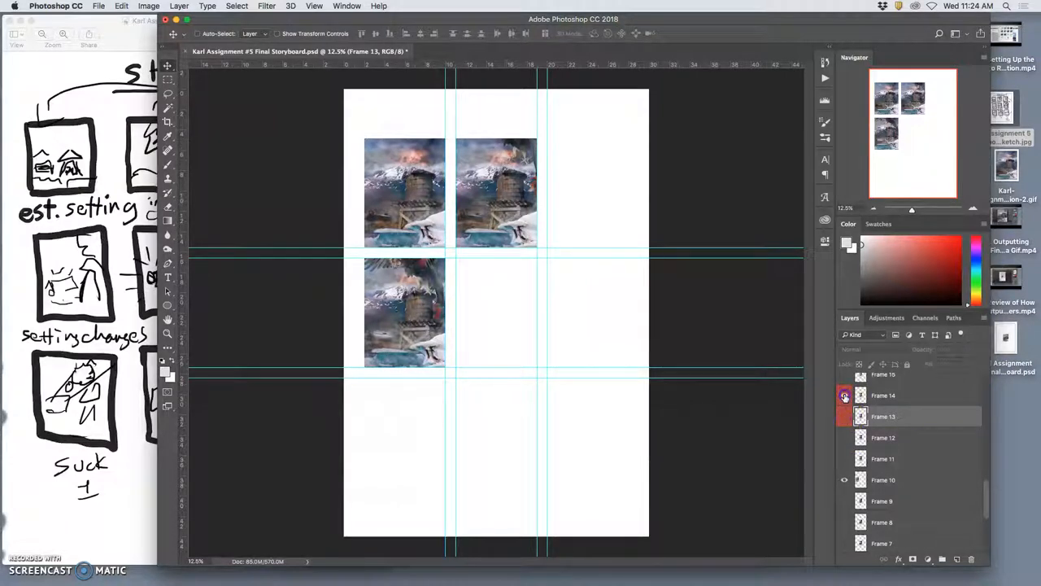
{"action": "left_click", "coordinate": [845, 416]}
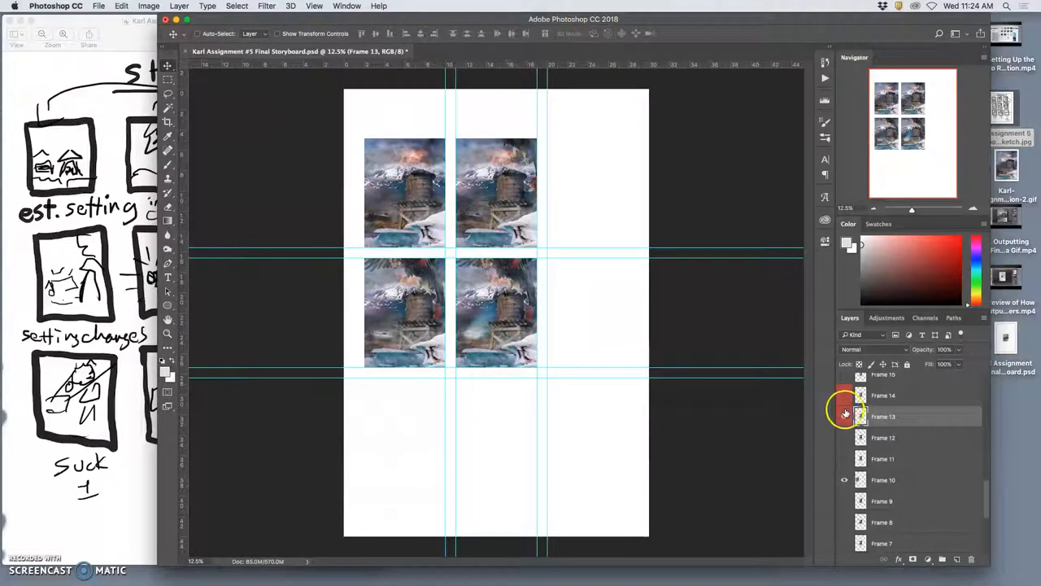
- Make Frame 7 visible and active for the top-right grid cell
{"action": "left_click", "coordinate": [882, 395]}
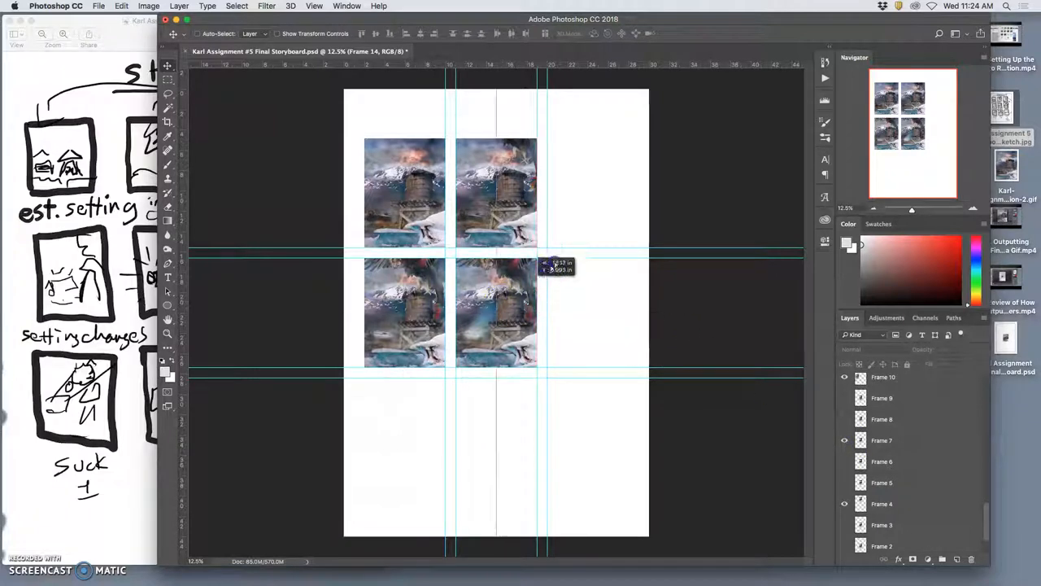
{"action": "left_click", "coordinate": [122, 5]}
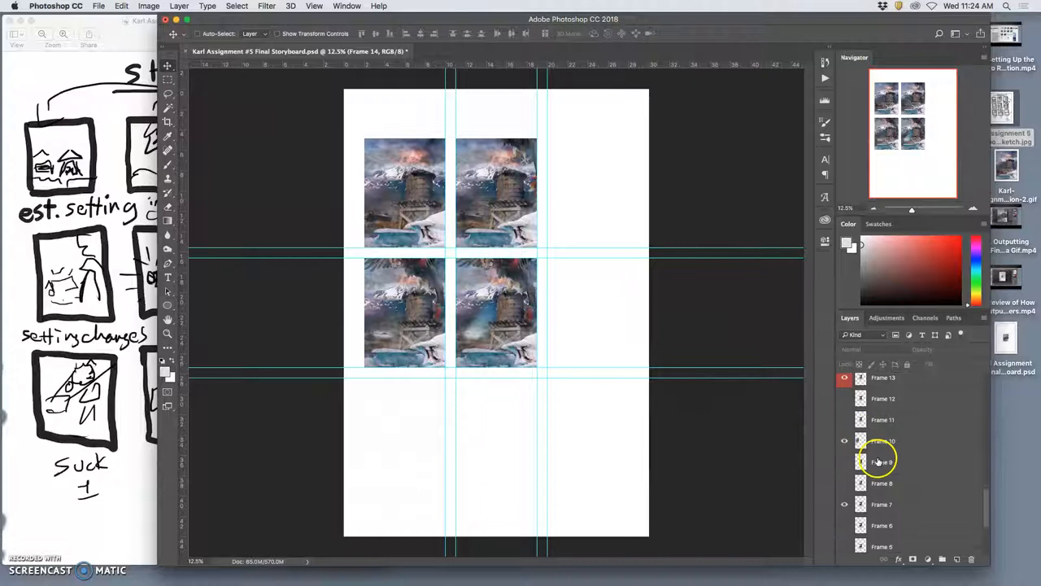
{"action": "left_click", "coordinate": [882, 440]}
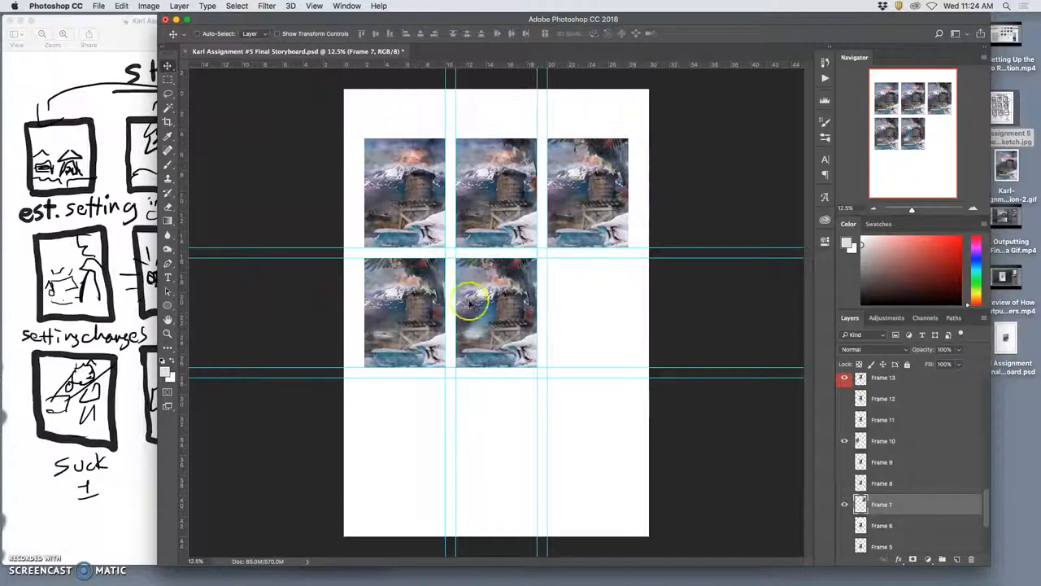
{"action": "mouse_move", "coordinate": [504, 329]}
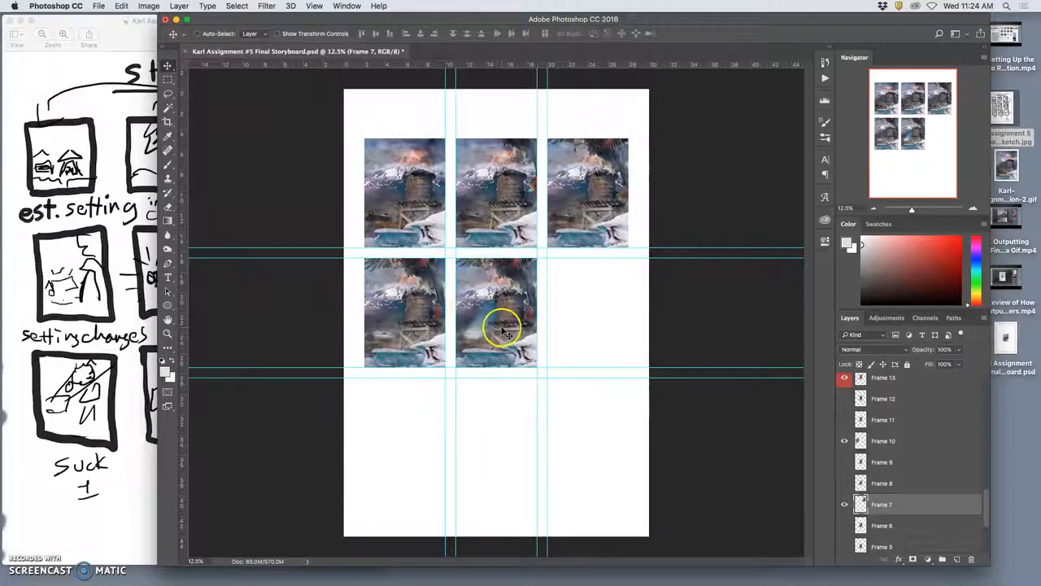
{"action": "mouse_move", "coordinate": [523, 324]}
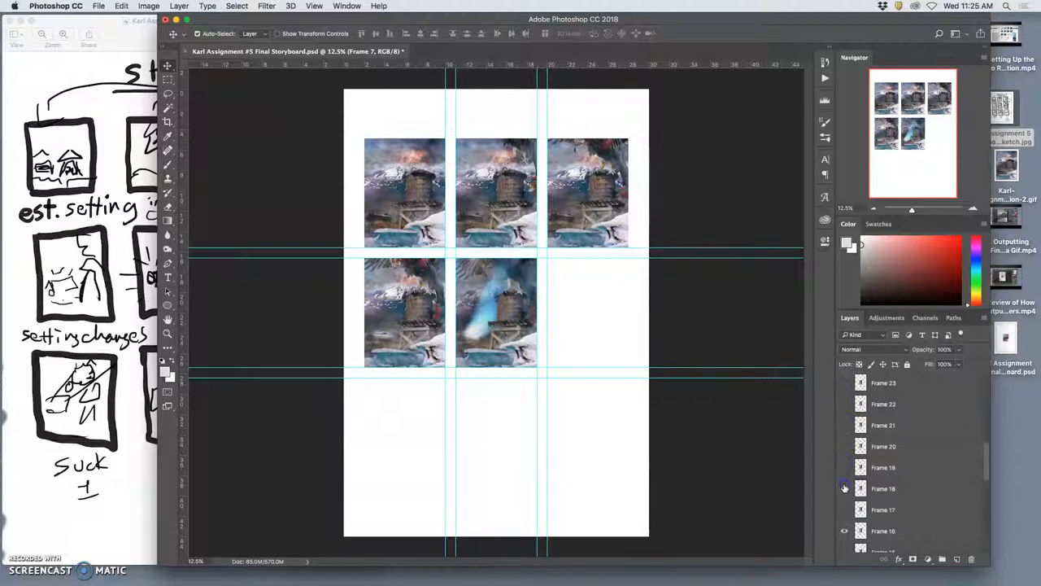
- Preview Frame 18, then show and select Frame 21 for the bottom-left cell
{"action": "left_click", "coordinate": [843, 467]}
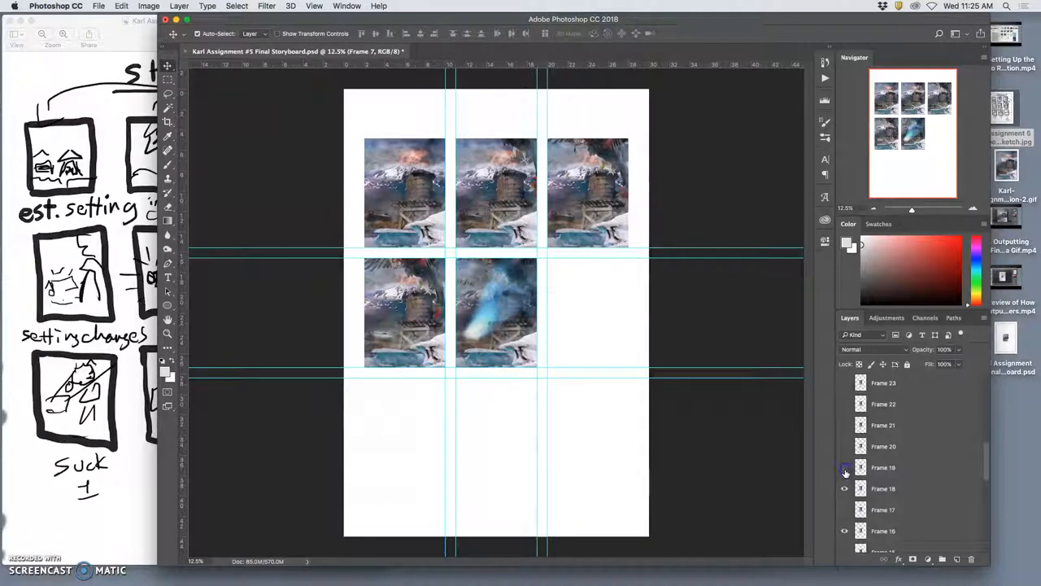
{"action": "left_click", "coordinate": [845, 467]}
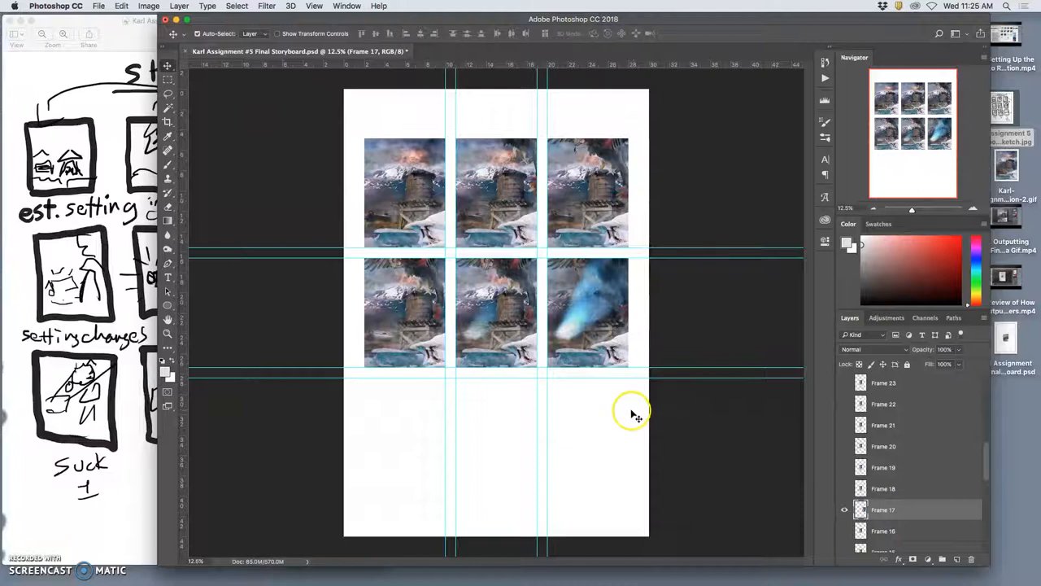
{"action": "mouse_move", "coordinate": [404, 334]}
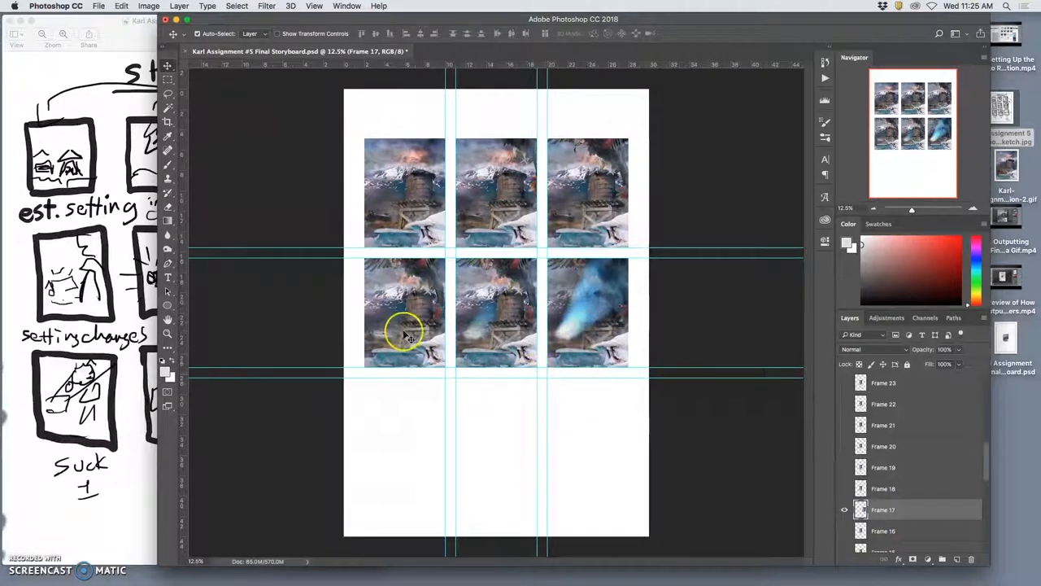
{"action": "mouse_move", "coordinate": [535, 343]}
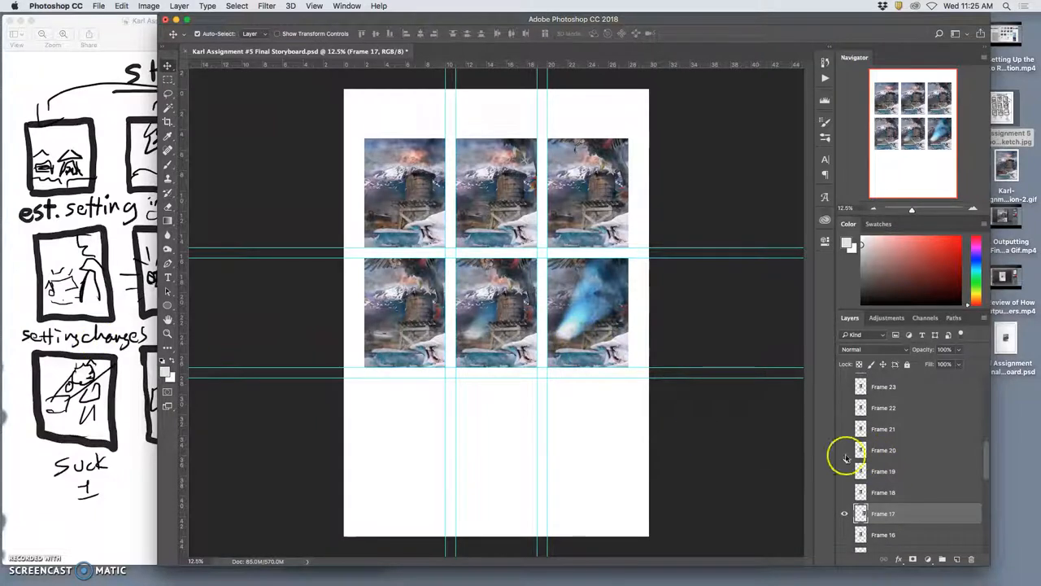
{"action": "left_click", "coordinate": [844, 408]}
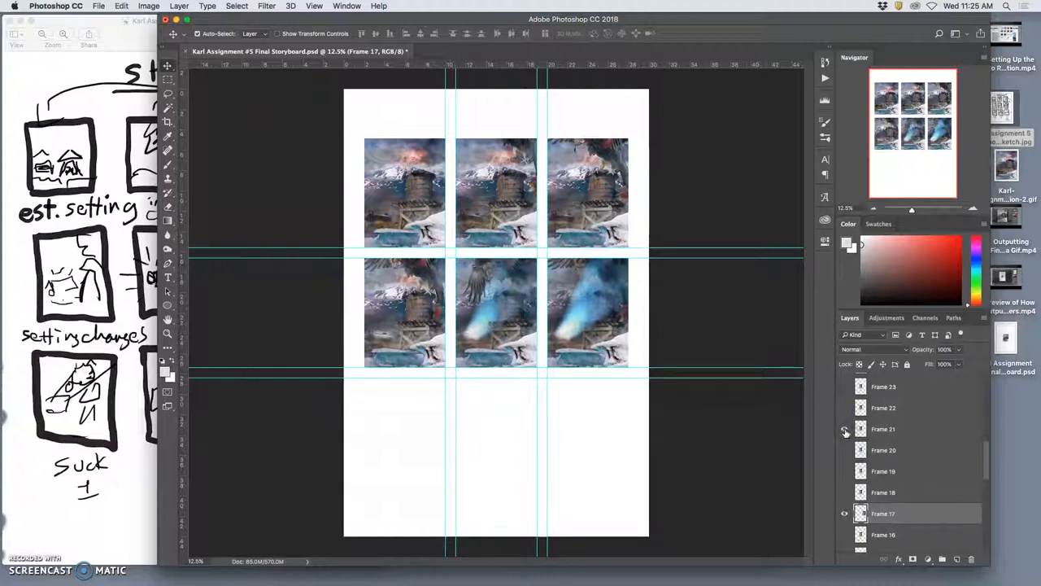
{"action": "left_click", "coordinate": [844, 429]}
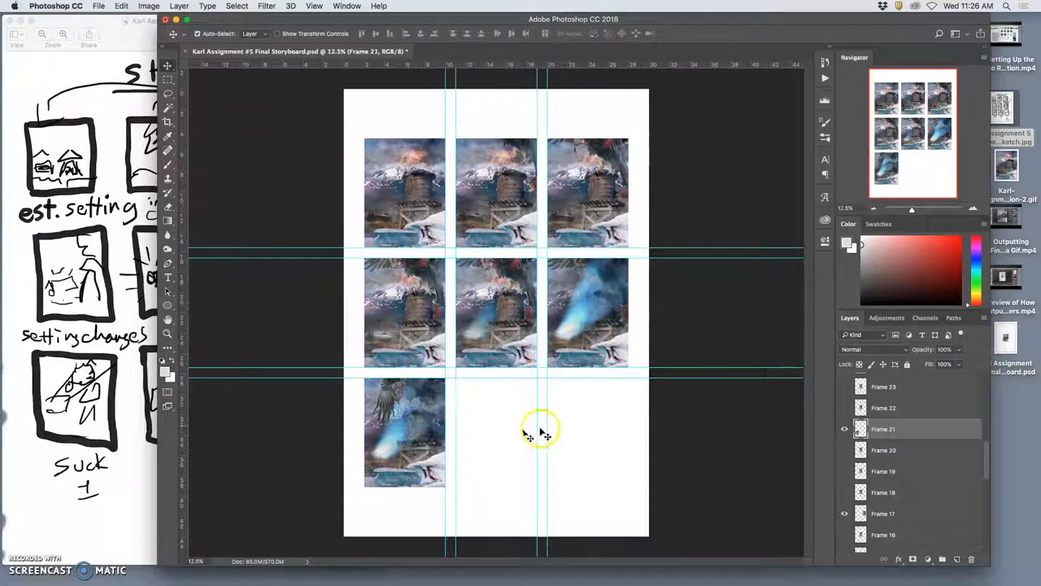
- Toggle Frames 25 and 26, then drag Frame 26 into the bottom-right cell
{"action": "scroll", "scroll_direction": "down", "scroll_amount": 3}
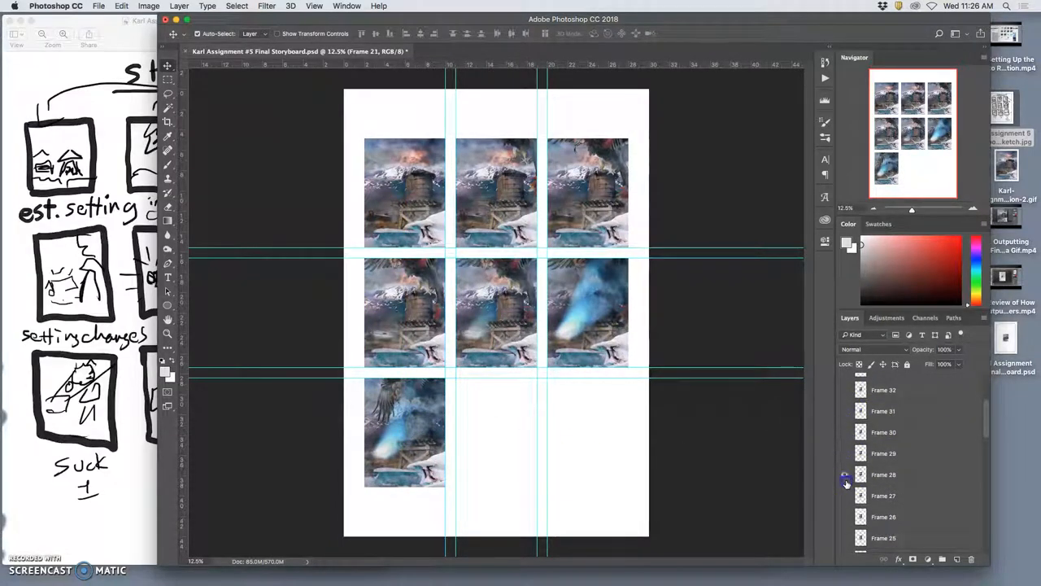
{"action": "left_click", "coordinate": [846, 517]}
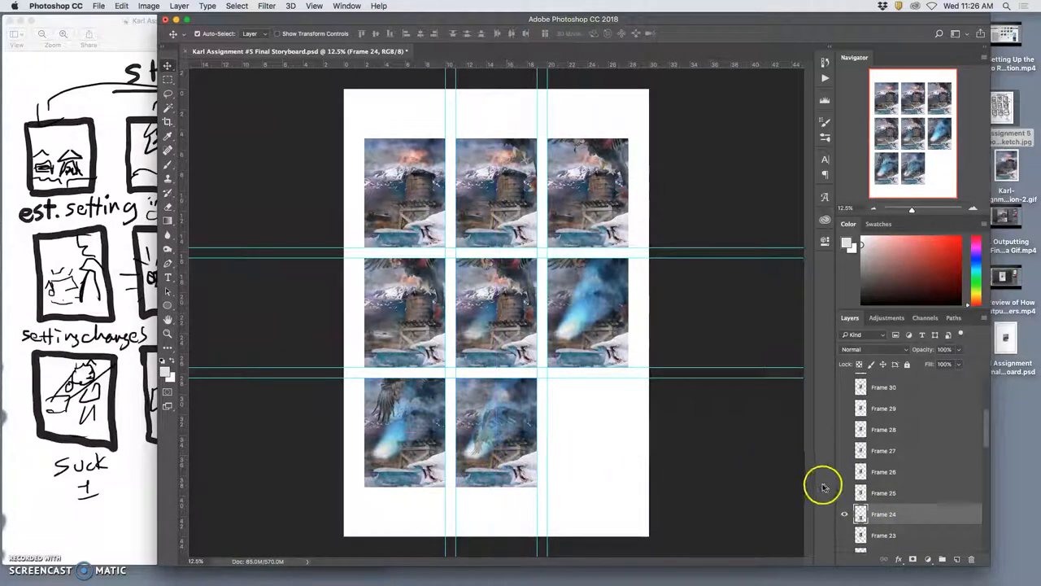
{"action": "left_click", "coordinate": [843, 489]}
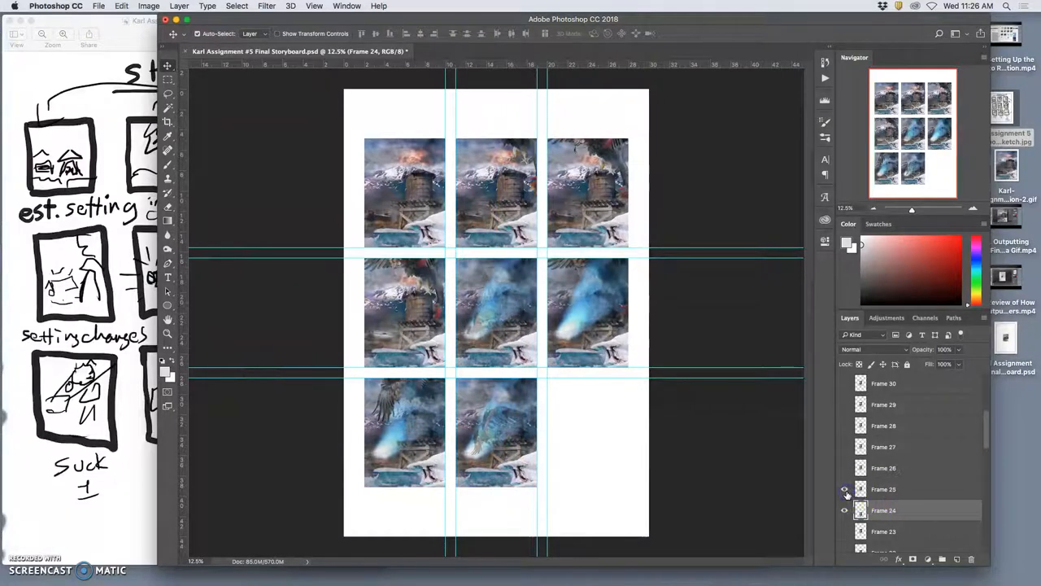
{"action": "left_click", "coordinate": [844, 489]}
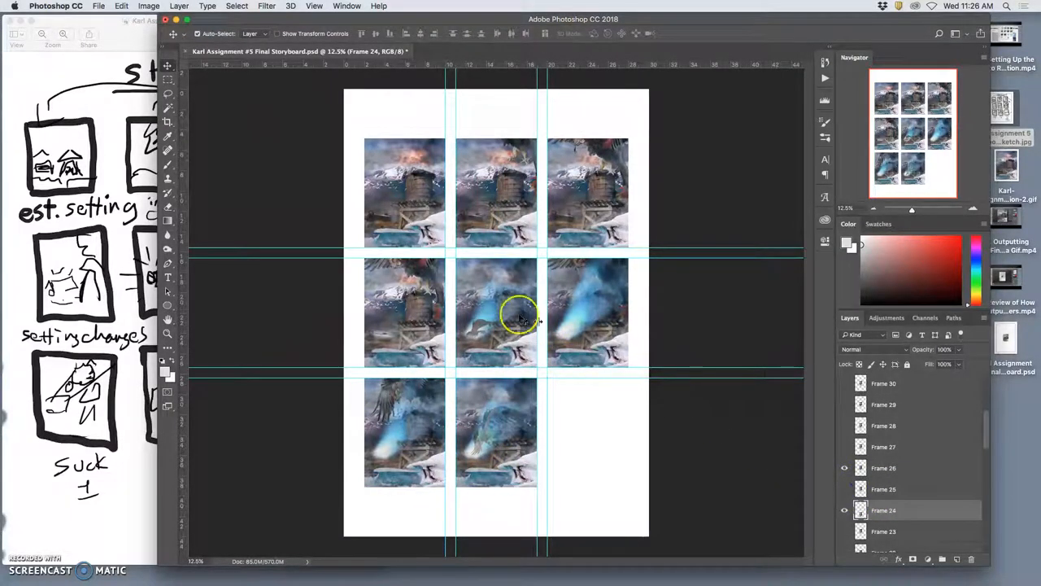
{"action": "left_click_drag", "start_coordinate": [521, 318], "coordinate": [588, 427]}
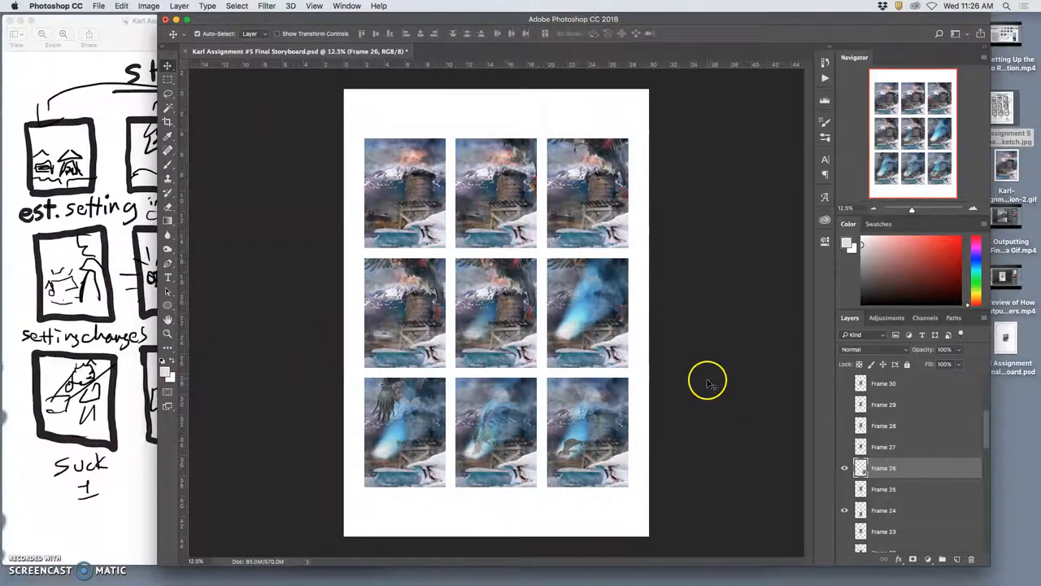
{"action": "mouse_move", "coordinate": [577, 325]}
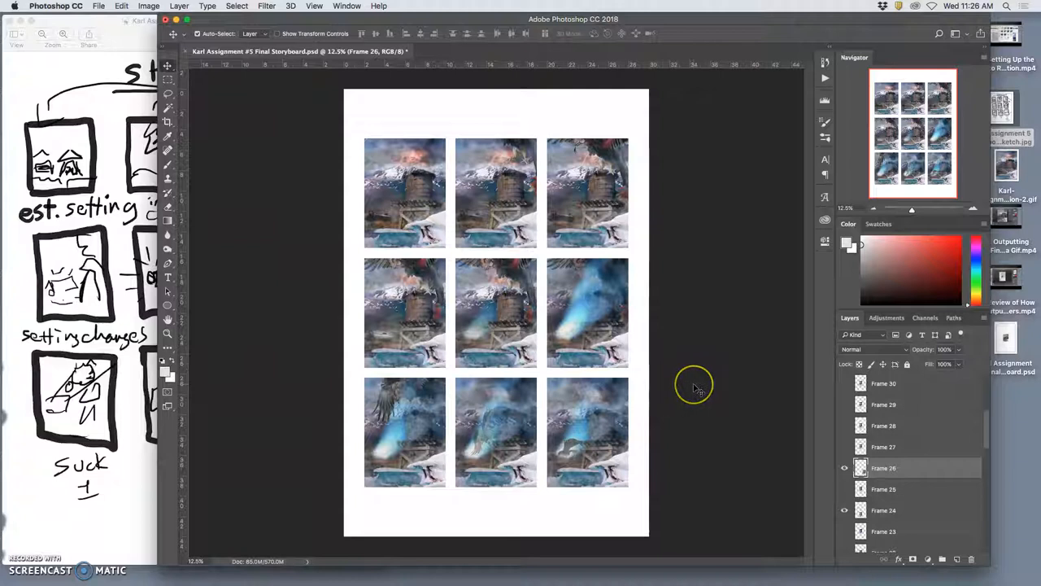
{"action": "mouse_move", "coordinate": [694, 385]}
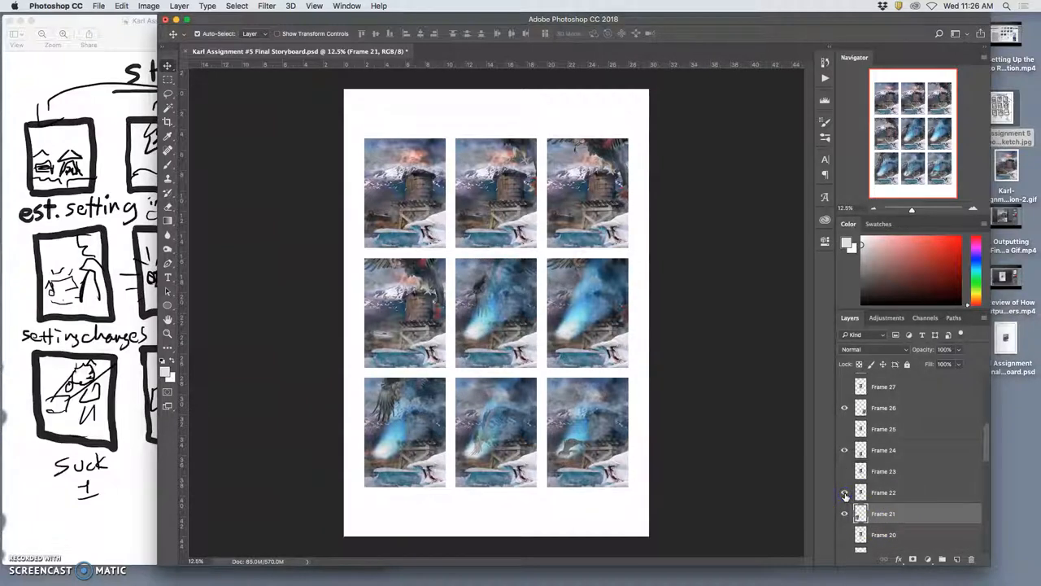
- Toggle visibility of Frames 19–24 and select Frame 22 for the bottom-left panel
{"action": "left_click", "coordinate": [845, 514]}
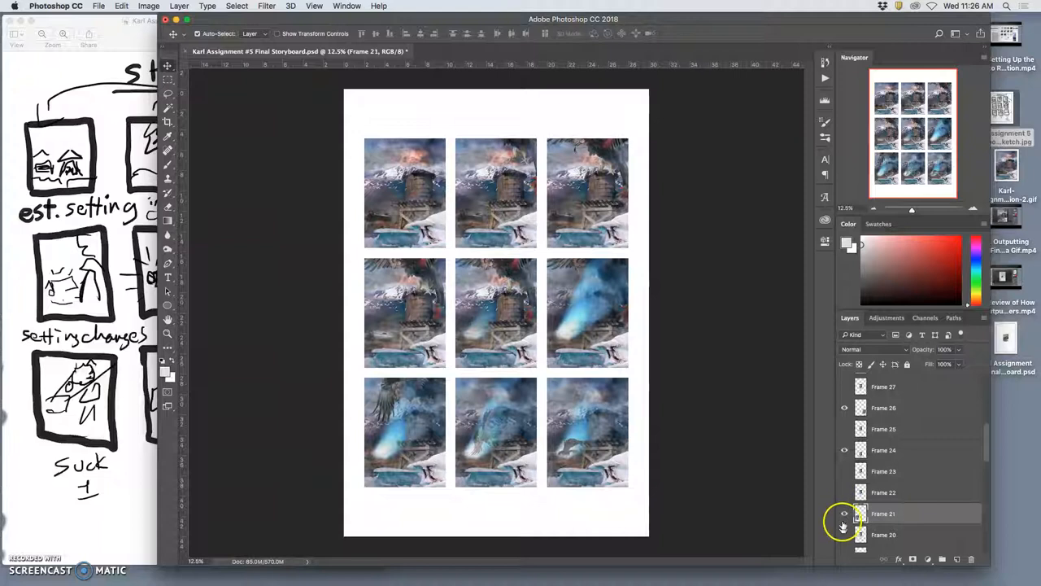
{"action": "left_click", "coordinate": [844, 513]}
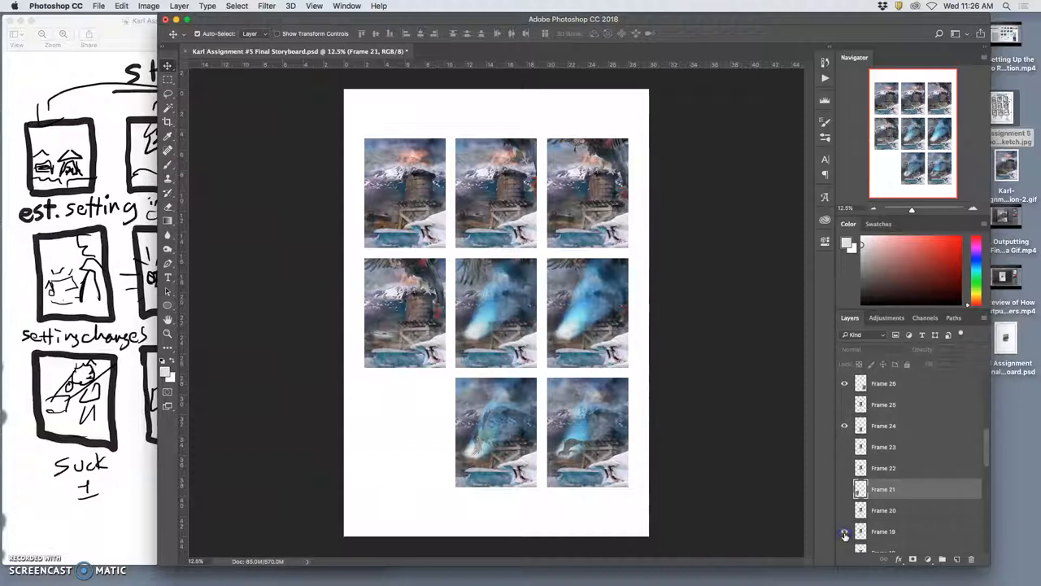
{"action": "left_click", "coordinate": [882, 531]}
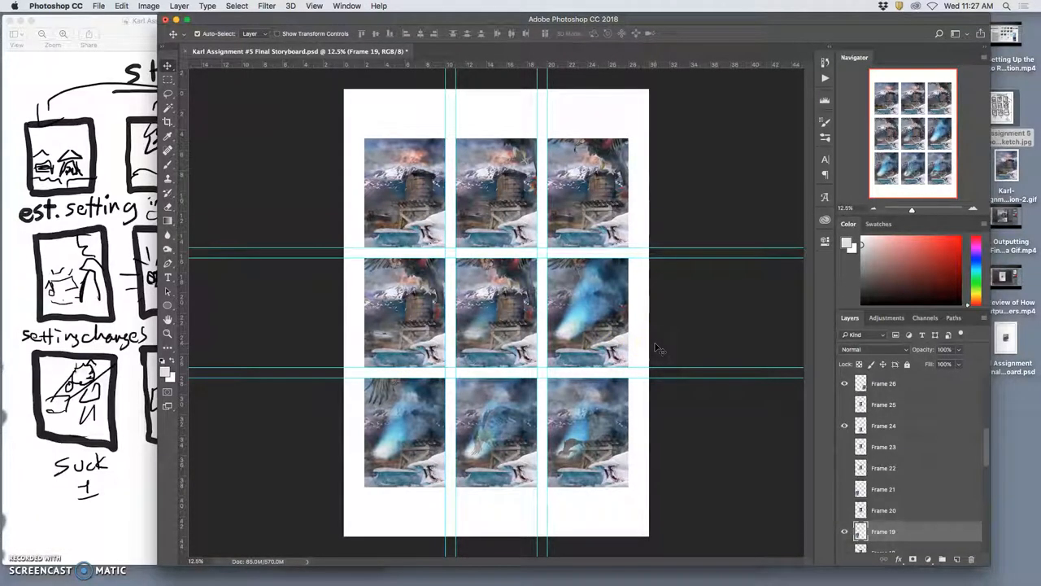
{"action": "mouse_move", "coordinate": [423, 399]}
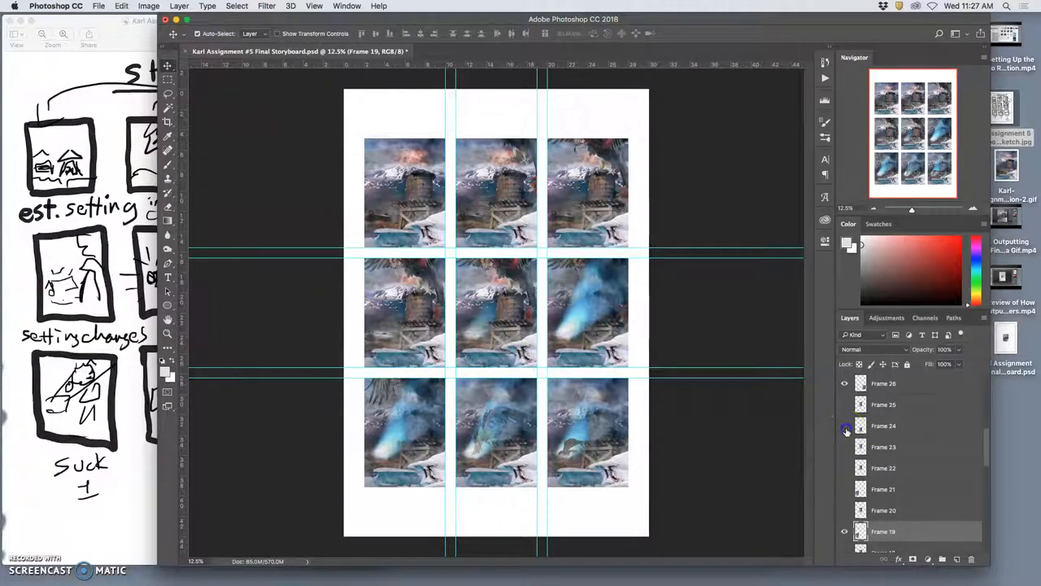
{"action": "left_click", "coordinate": [844, 425]}
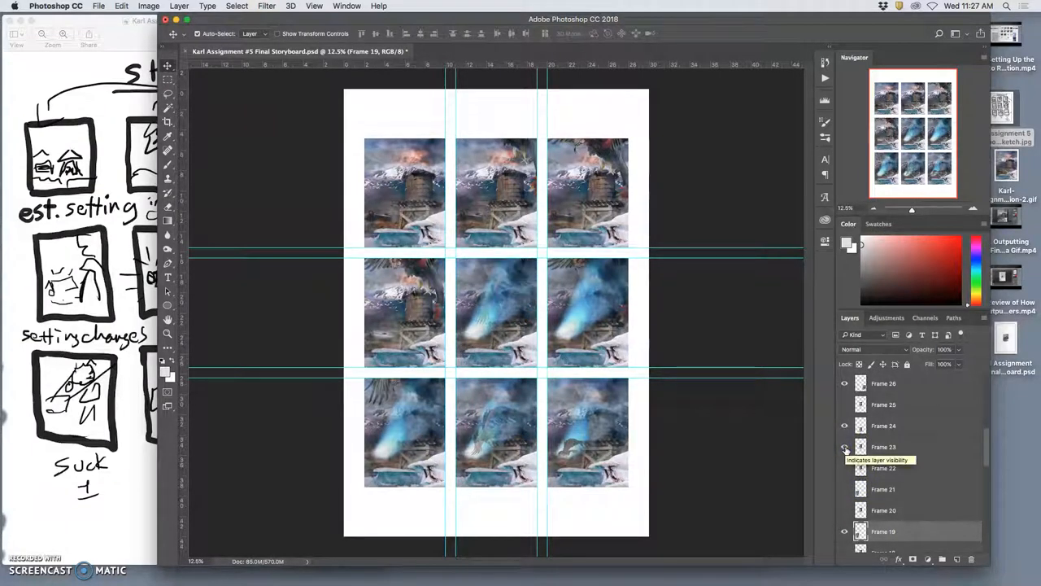
{"action": "left_click", "coordinate": [844, 446]}
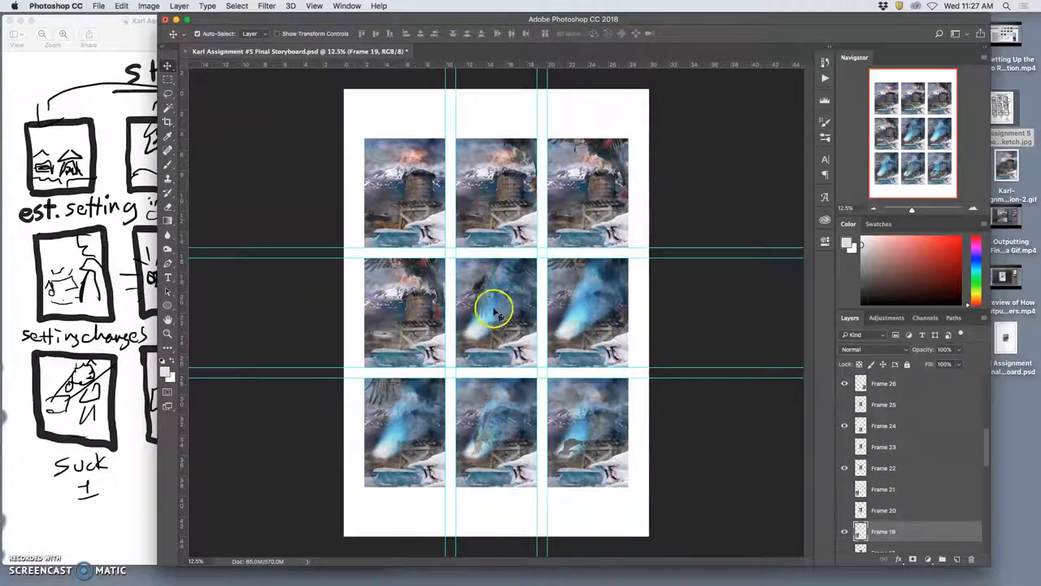
{"action": "left_click", "coordinate": [844, 531]}
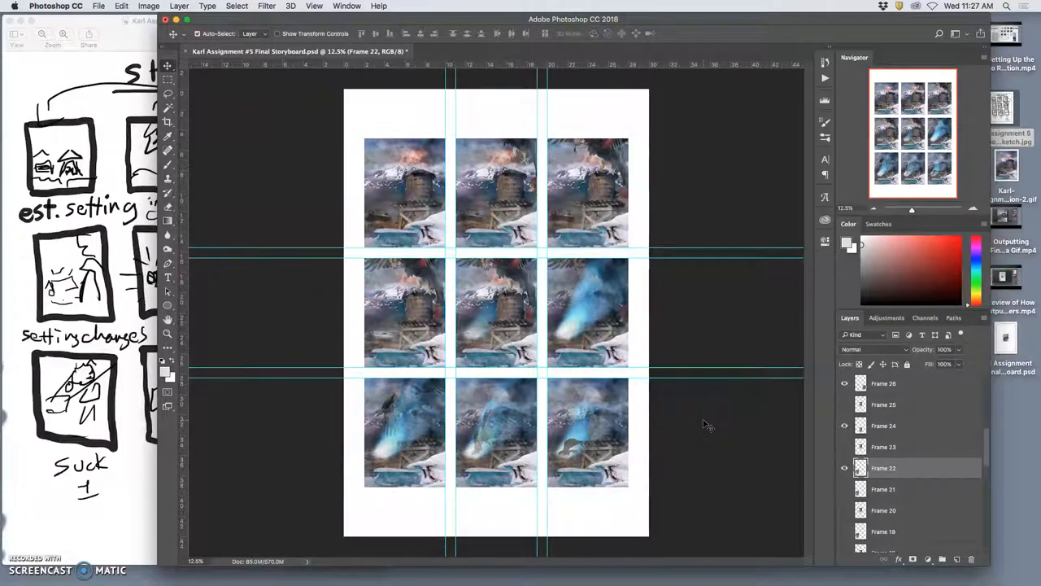
{"action": "mouse_move", "coordinate": [720, 368]}
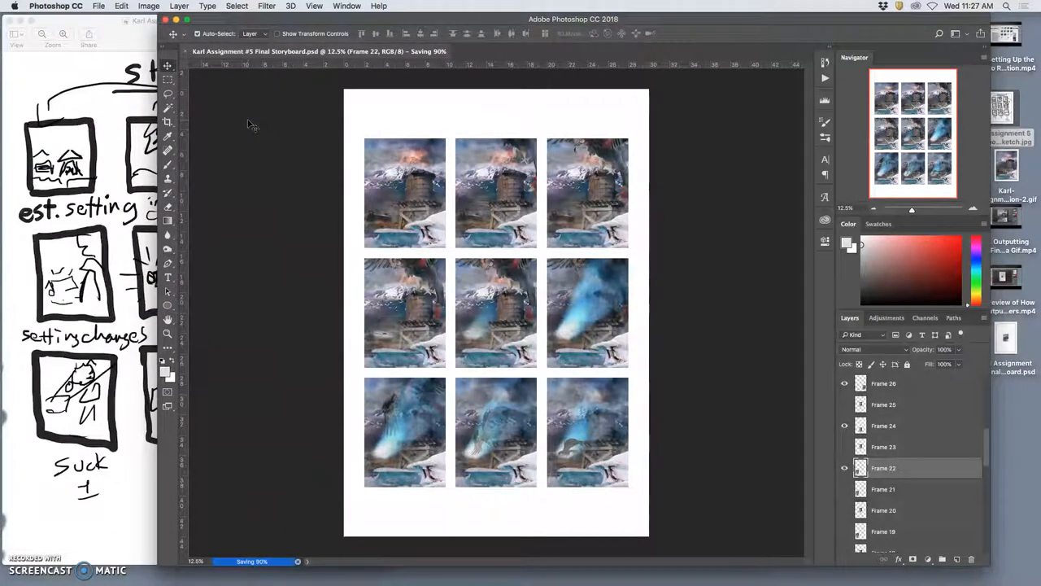
{"action": "mouse_move", "coordinate": [549, 277]}
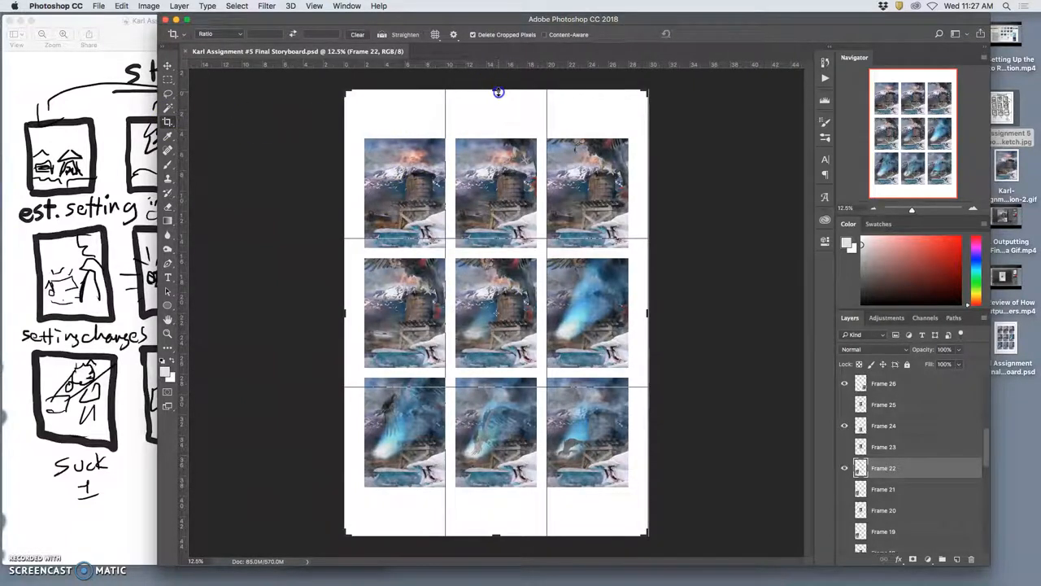
- Crop the white space off the top of the page and save
{"action": "left_click_drag", "start_coordinate": [497, 92], "coordinate": [497, 110]}
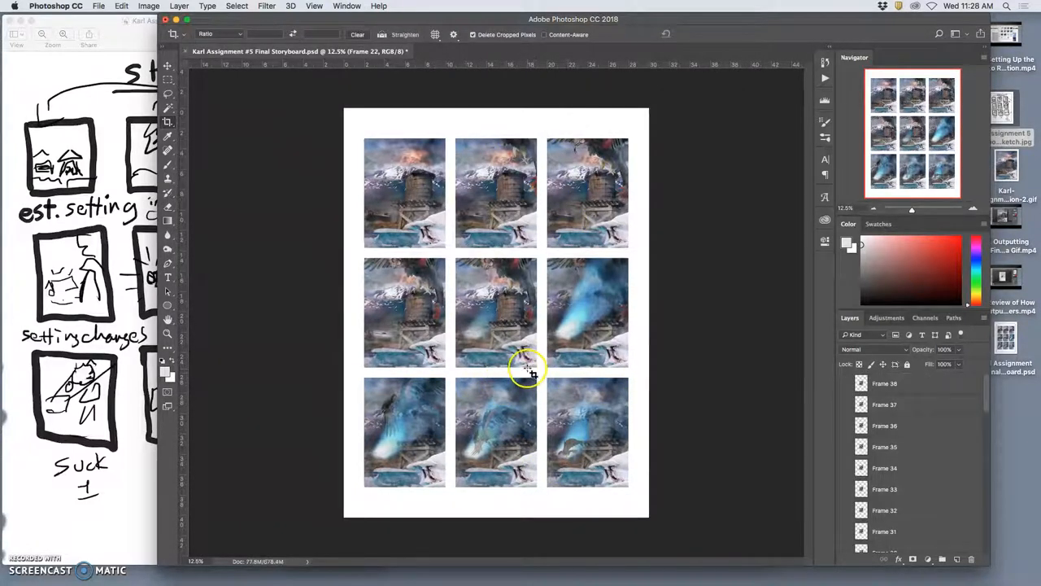
{"action": "mouse_move", "coordinate": [500, 329]}
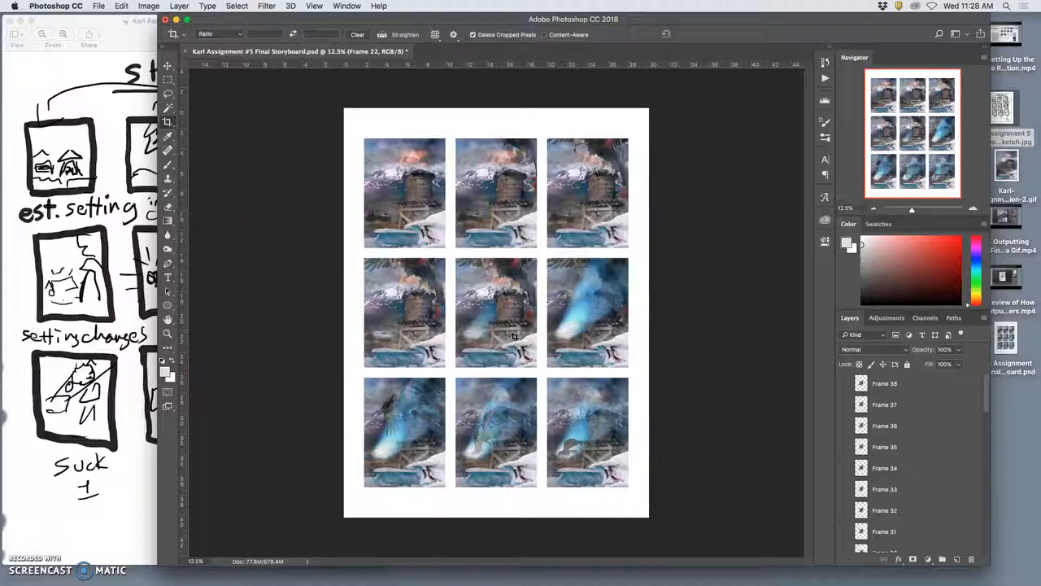
{"action": "mouse_move", "coordinate": [602, 346]}
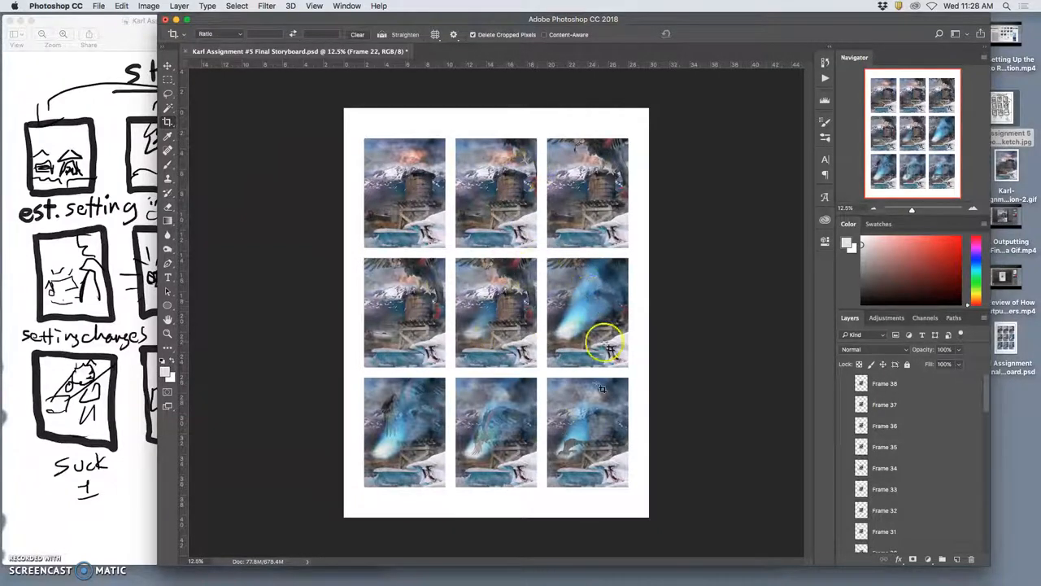
{"action": "left_click", "coordinate": [98, 6]}
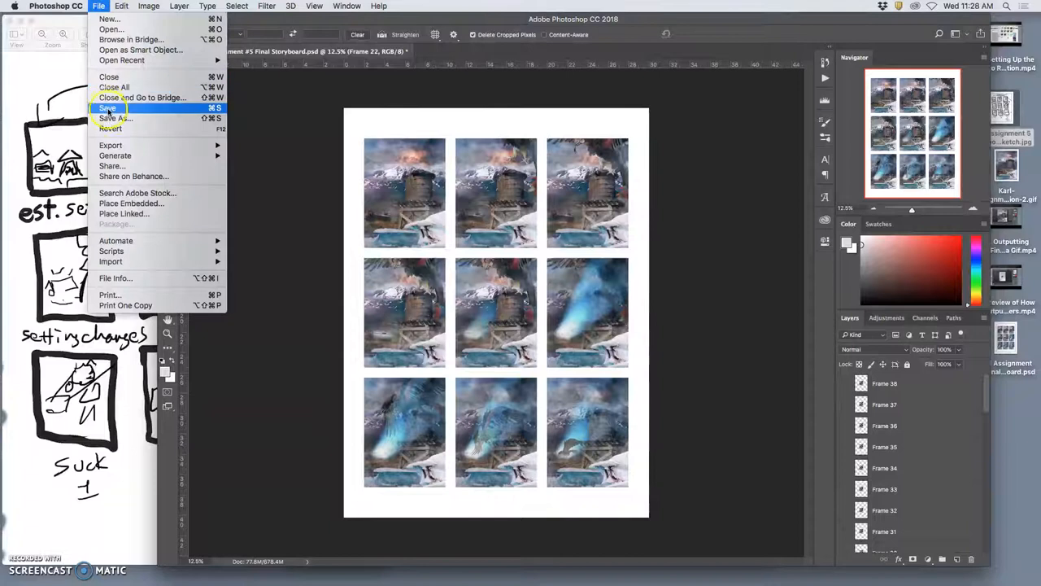
{"action": "left_click", "coordinate": [107, 108]}
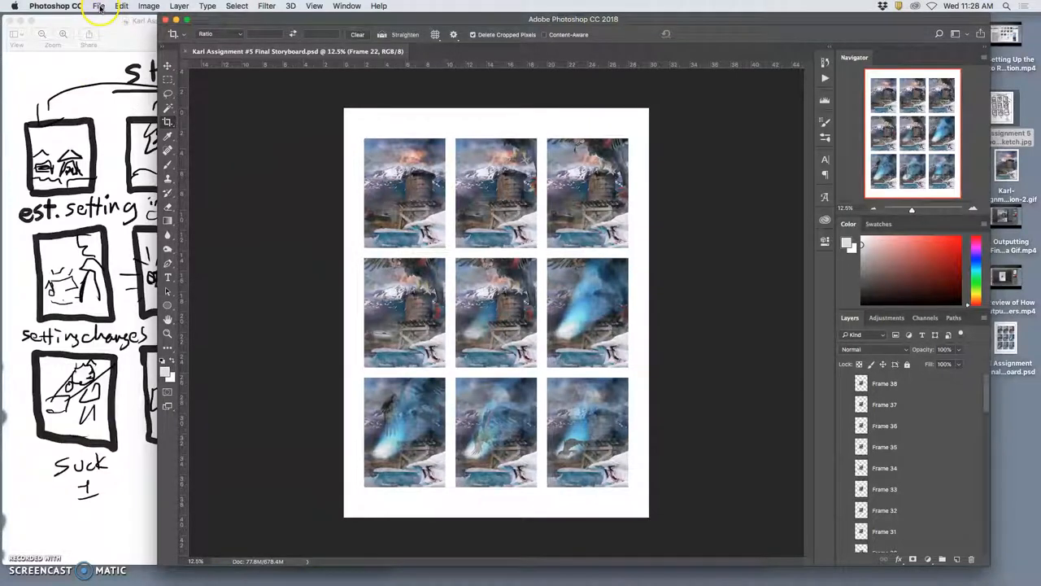
{"action": "mouse_move", "coordinate": [496, 226]}
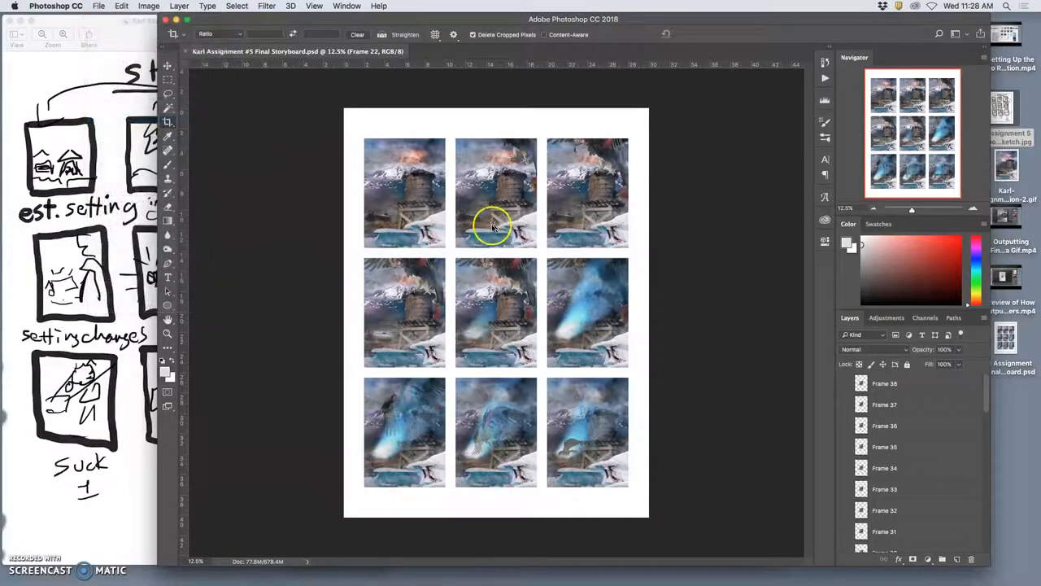
{"action": "mouse_move", "coordinate": [659, 475]}
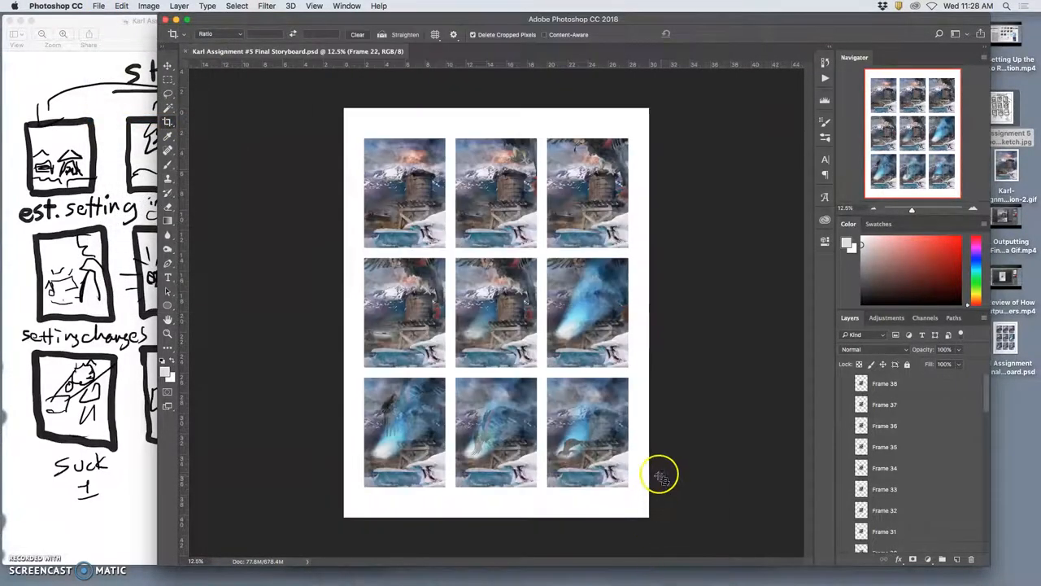
{"action": "mouse_move", "coordinate": [663, 476]}
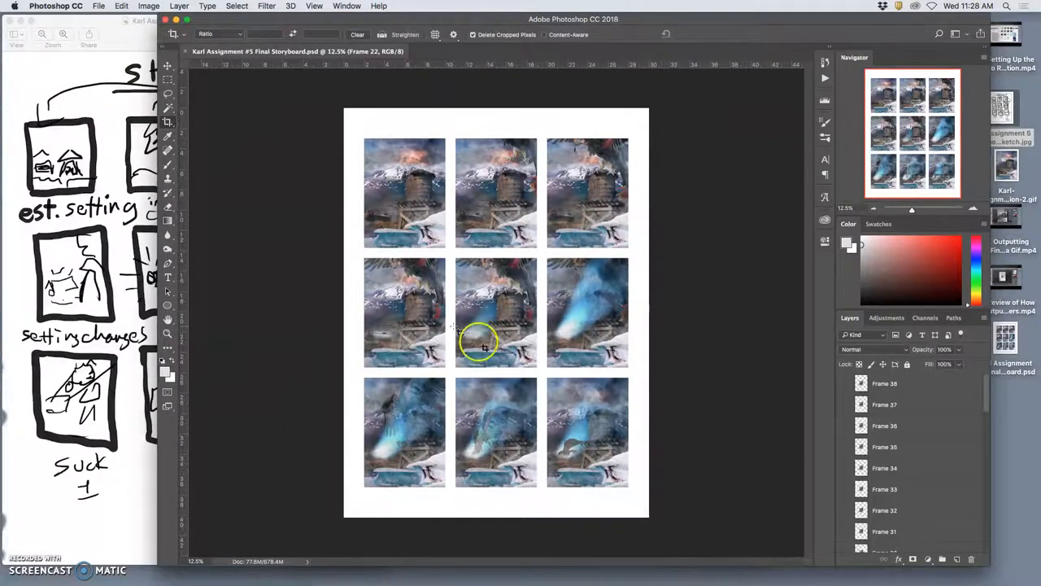
- Set the canvas height to 40 inches in Canvas Size
{"action": "left_click", "coordinate": [149, 5]}
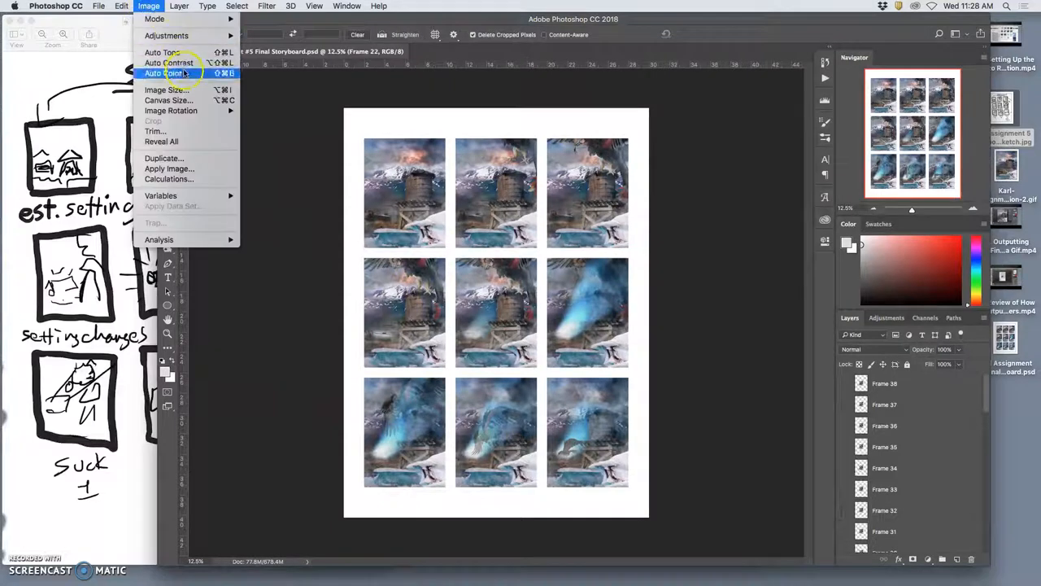
{"action": "left_click", "coordinate": [166, 89]}
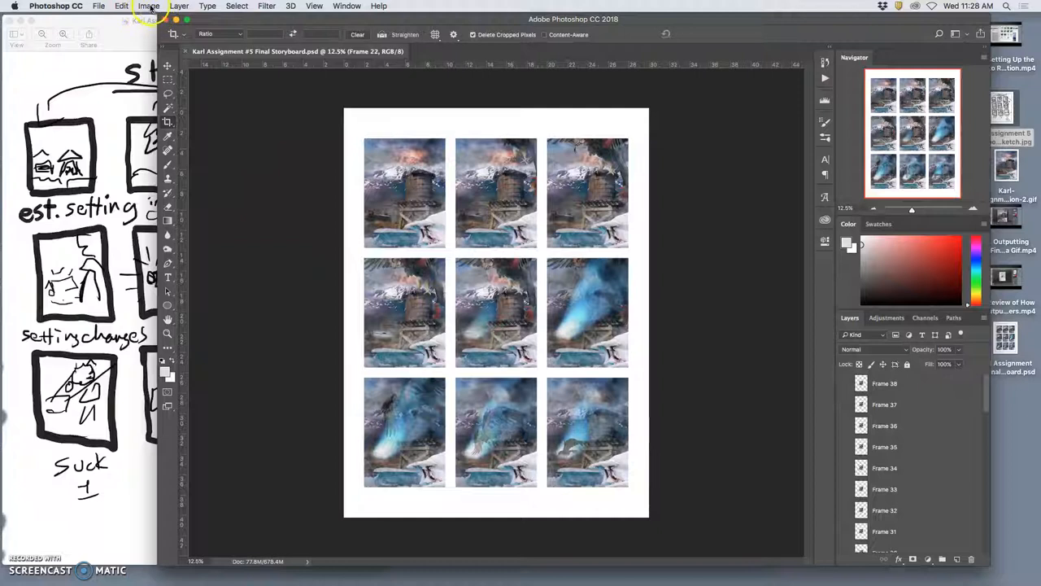
{"action": "left_click", "coordinate": [149, 6]}
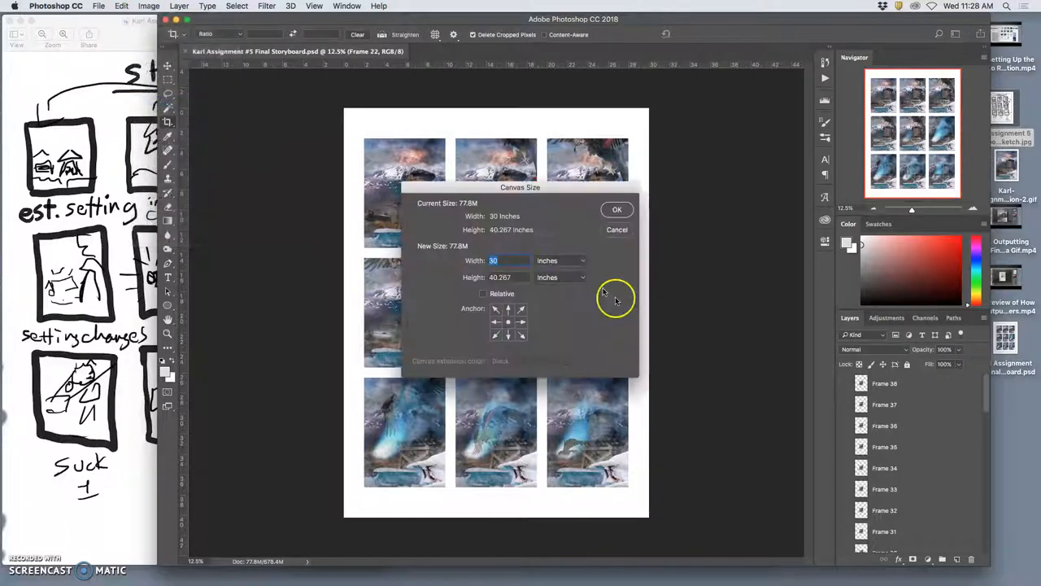
{"action": "mouse_move", "coordinate": [509, 313]}
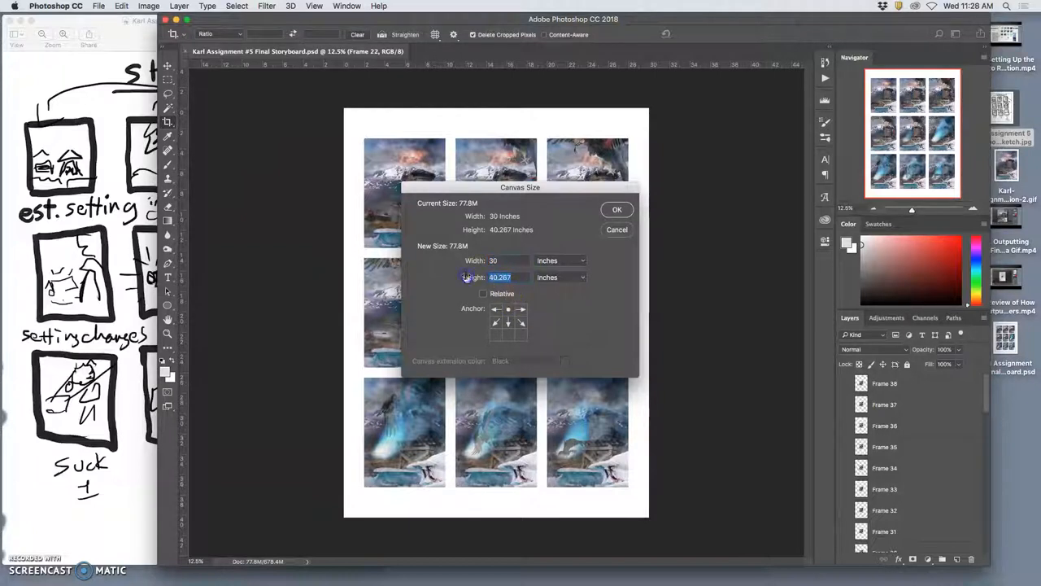
{"action": "type", "text": "40"}
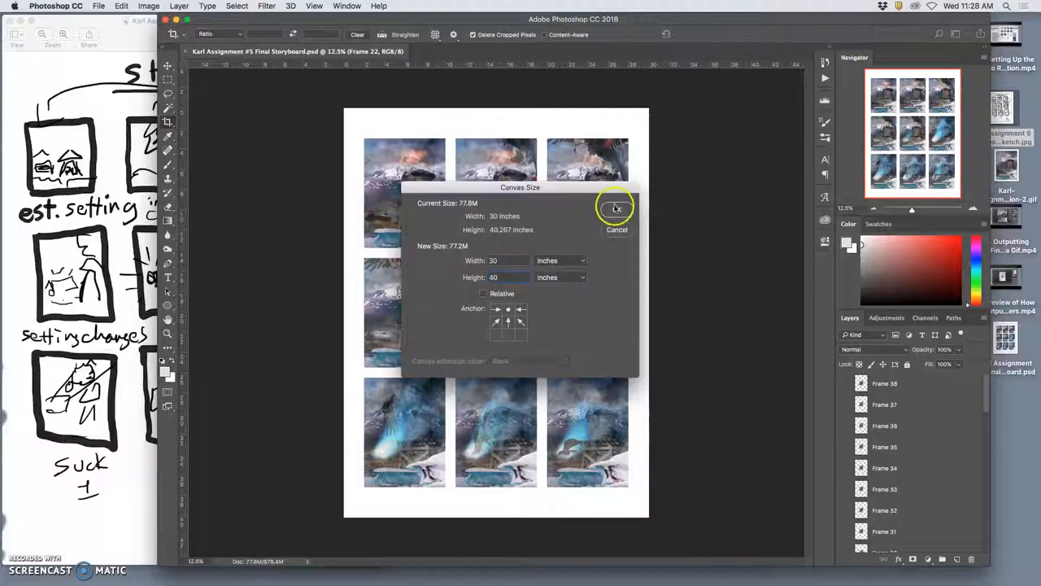
{"action": "left_click", "coordinate": [616, 206]}
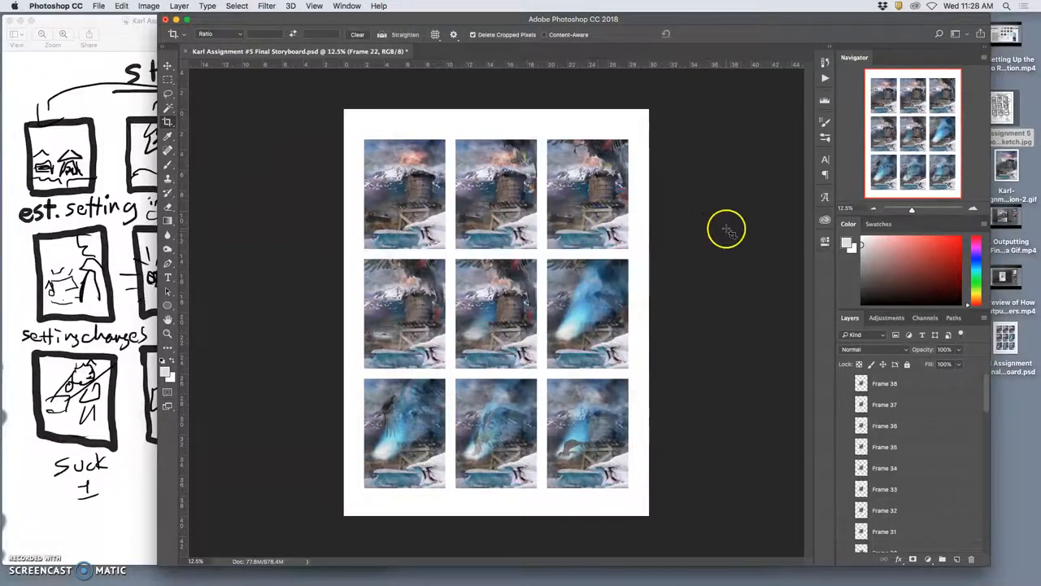
{"action": "mouse_move", "coordinate": [539, 215]}
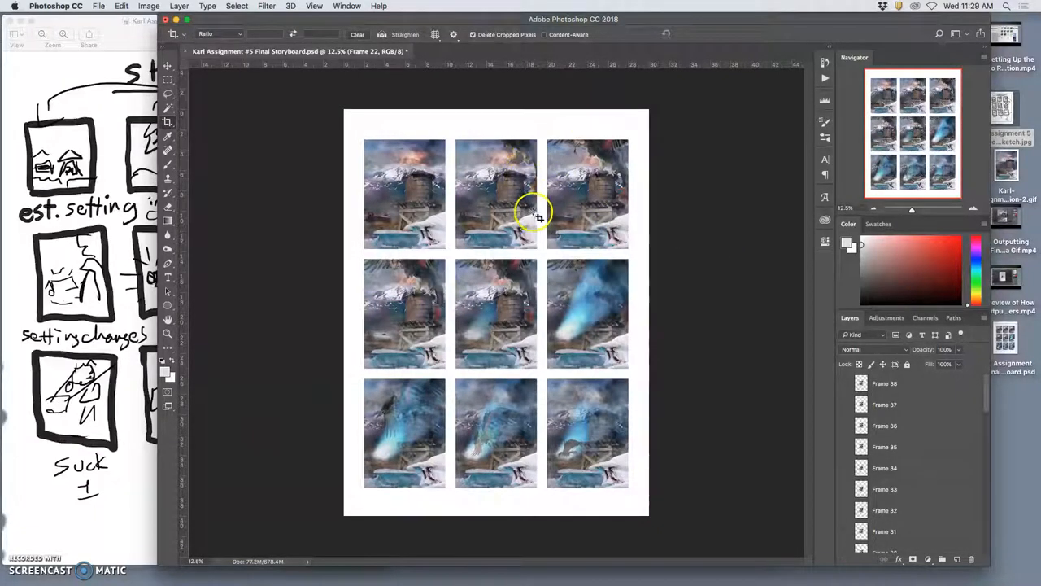
{"action": "mouse_move", "coordinate": [541, 207]}
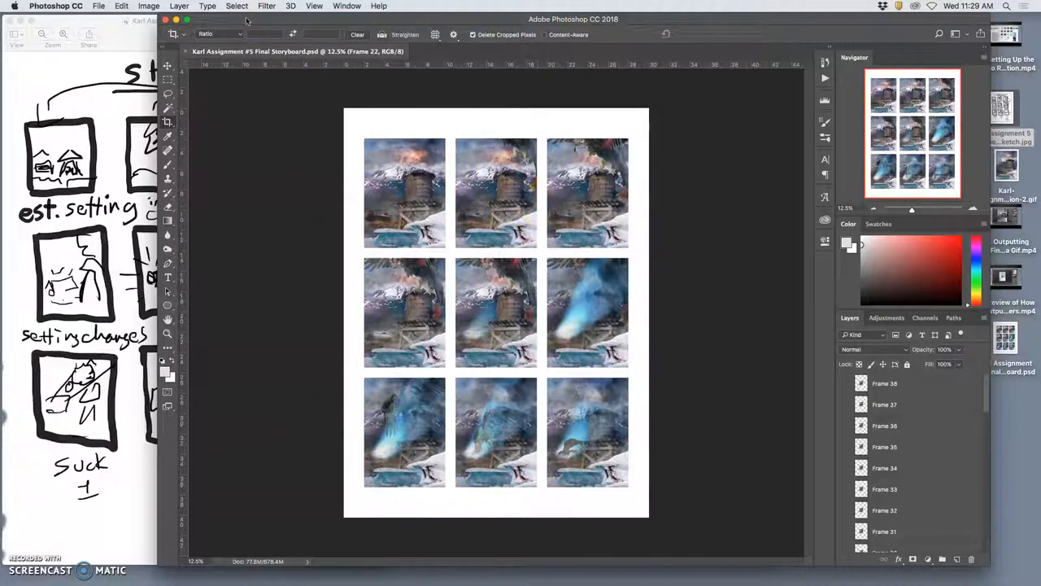
- Apply the 30 by 40 inch canvas size and accept the clipping
{"action": "left_click", "coordinate": [149, 6]}
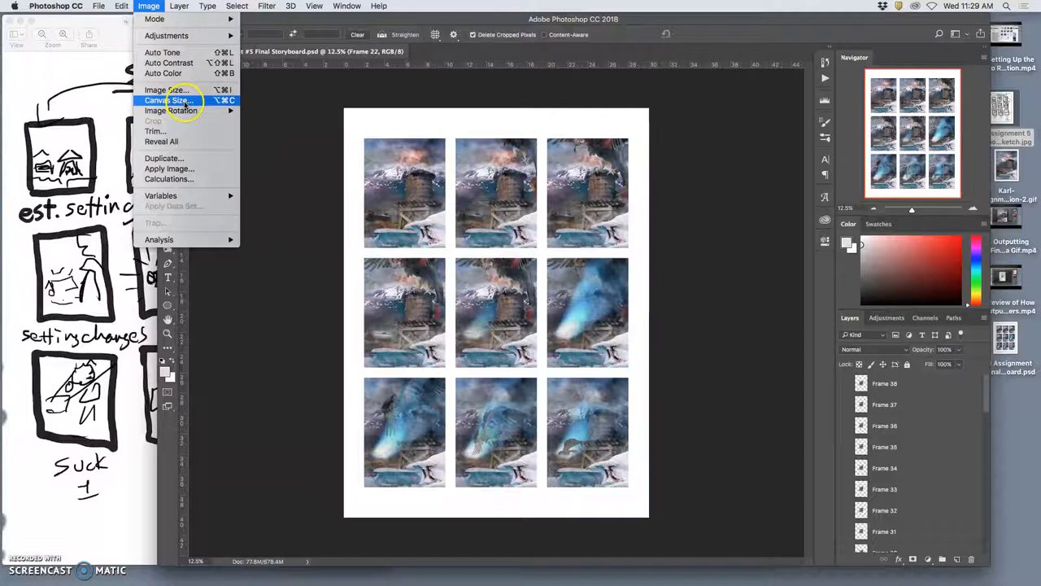
{"action": "left_click", "coordinate": [166, 101]}
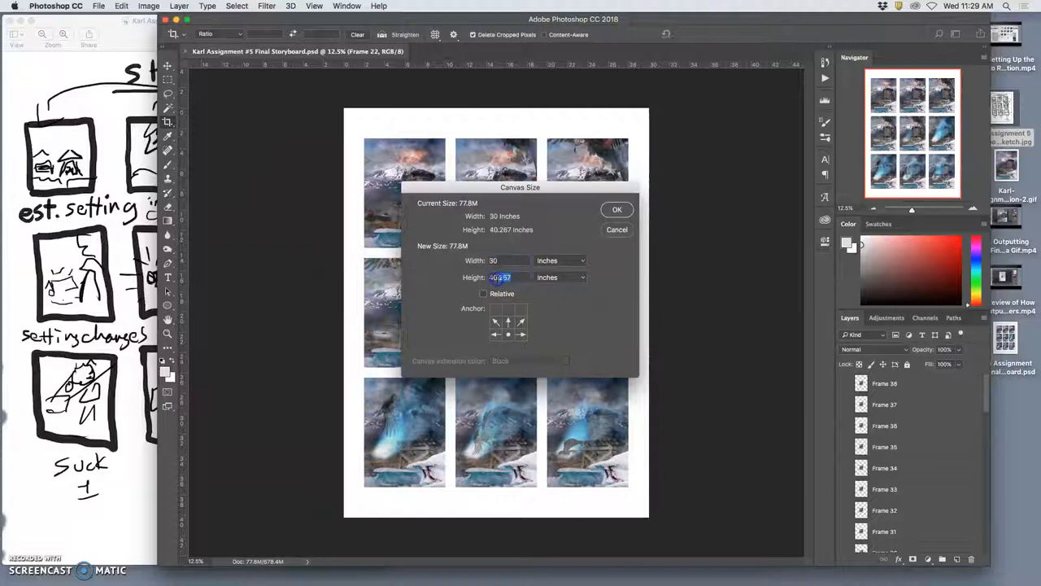
{"action": "left_click", "coordinate": [617, 209]}
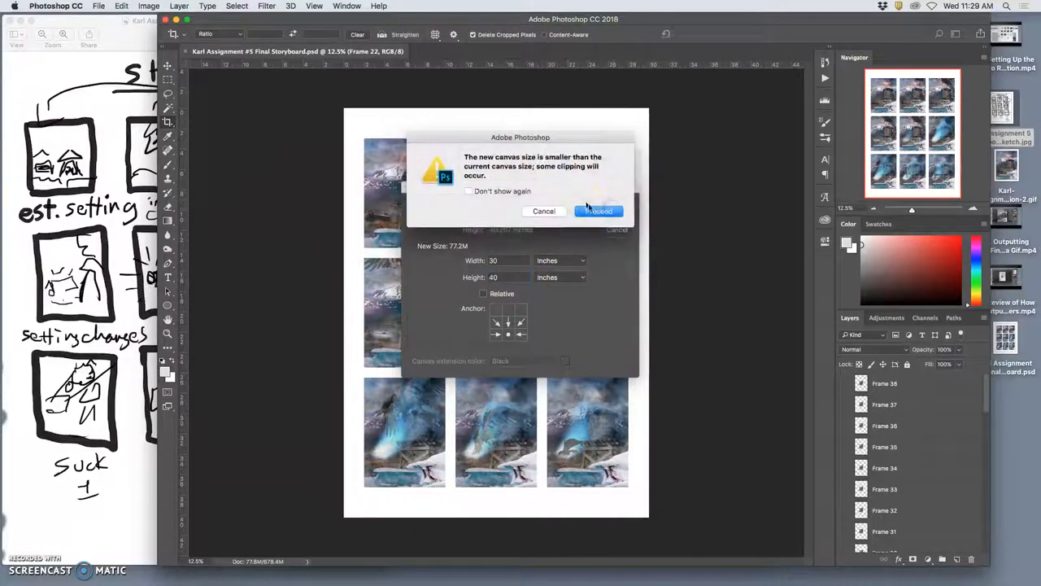
{"action": "left_click", "coordinate": [599, 210]}
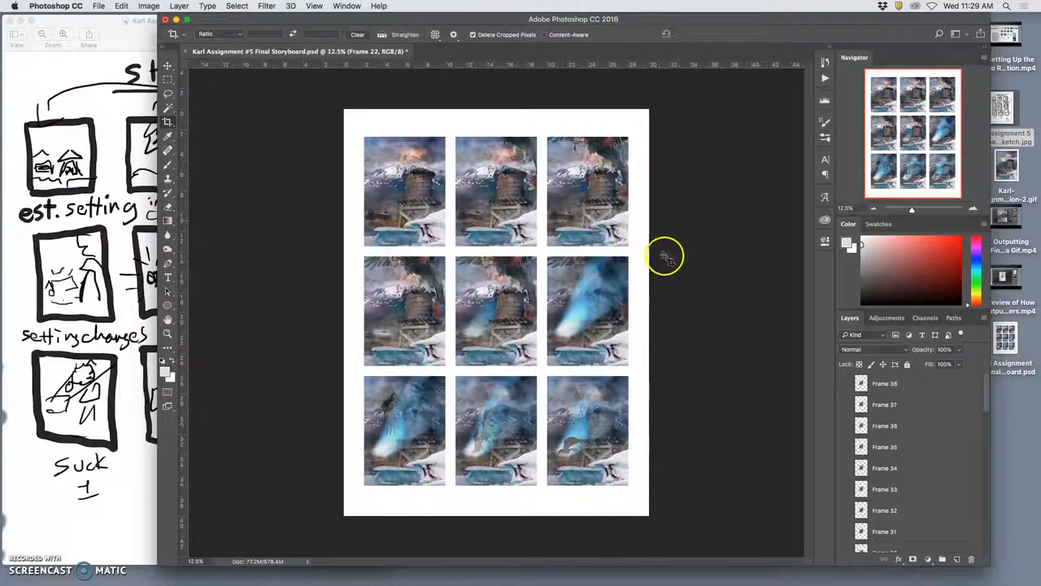
{"action": "mouse_move", "coordinate": [508, 236]}
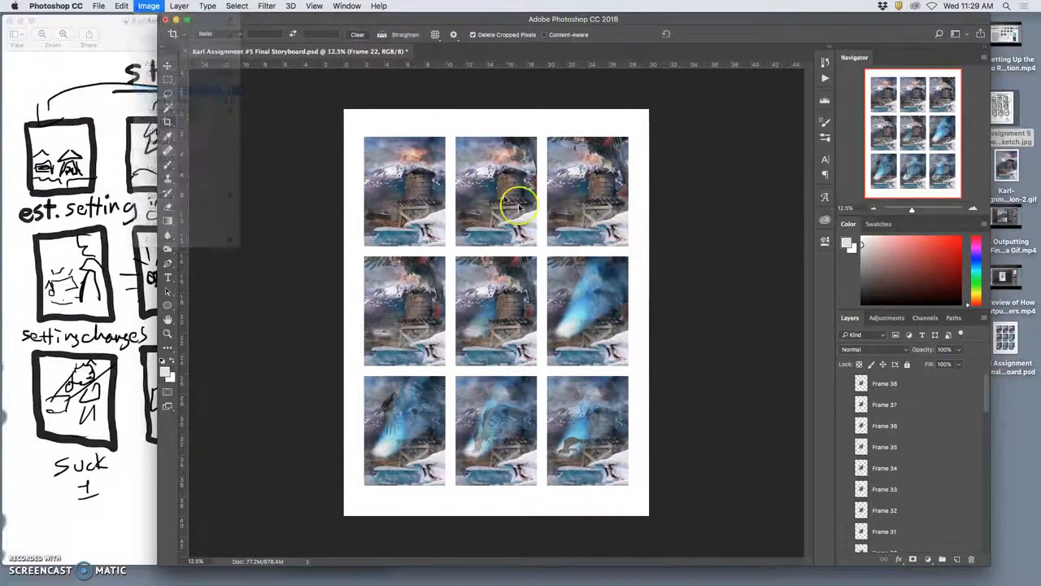
- Without resampling, set the image width to 8 inches at 562.5 pixels/inch
{"action": "left_click", "coordinate": [149, 6]}
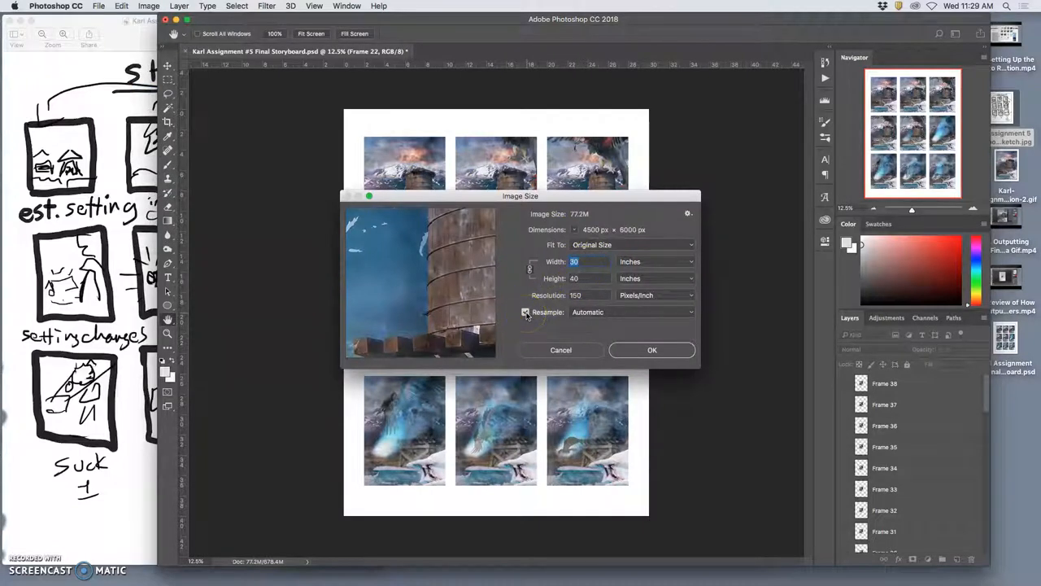
{"action": "left_click", "coordinate": [525, 312]}
{"action": "type", "text": "8"}
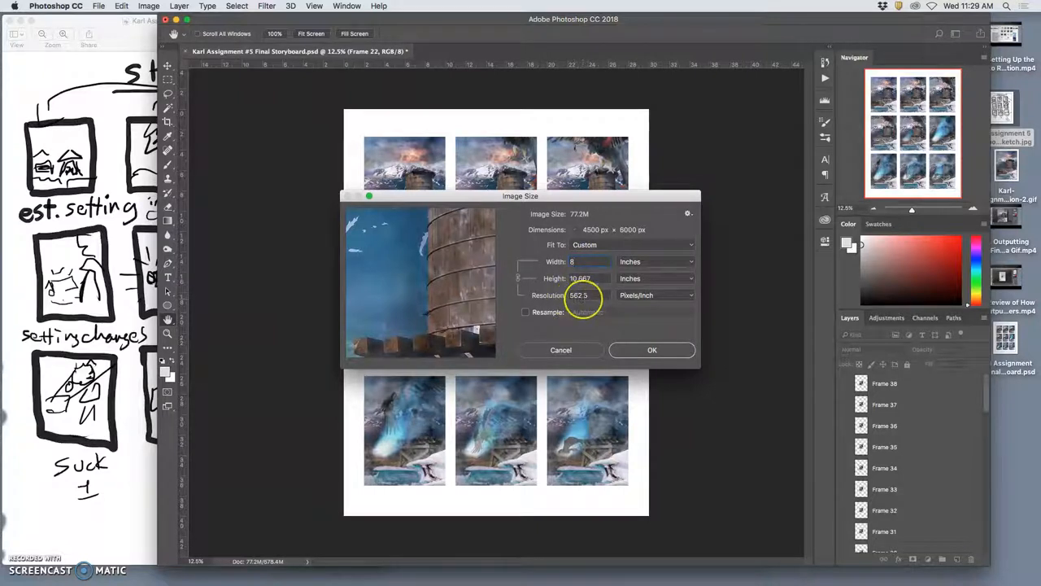
{"action": "mouse_move", "coordinate": [584, 299]}
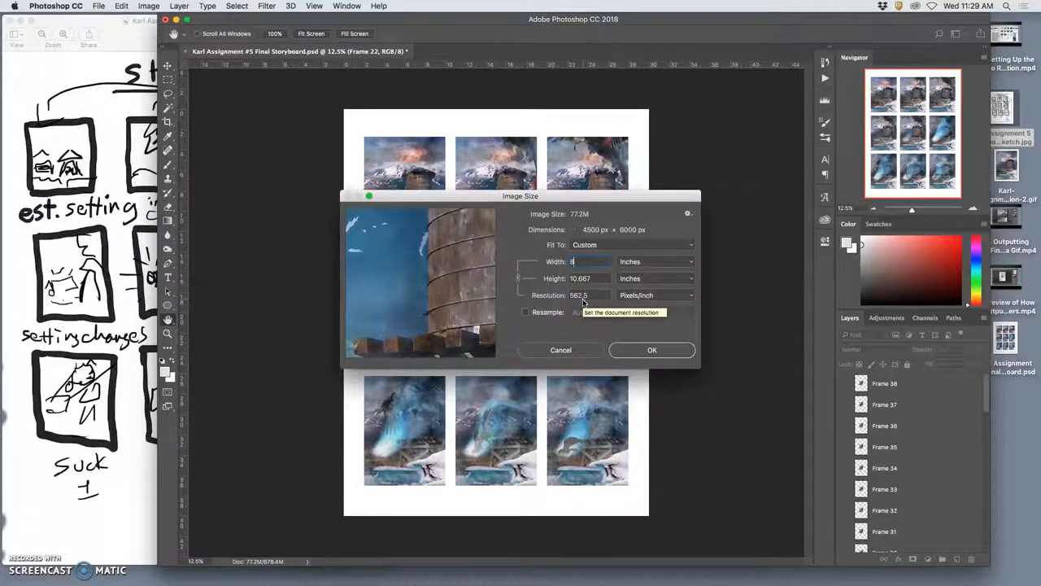
{"action": "mouse_move", "coordinate": [660, 350]}
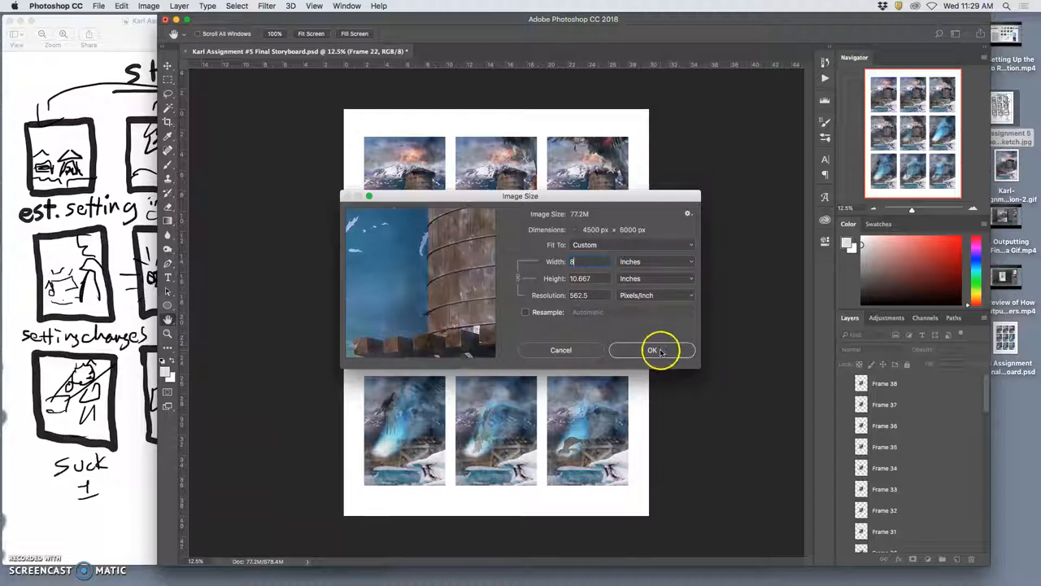
{"action": "left_click", "coordinate": [652, 350]}
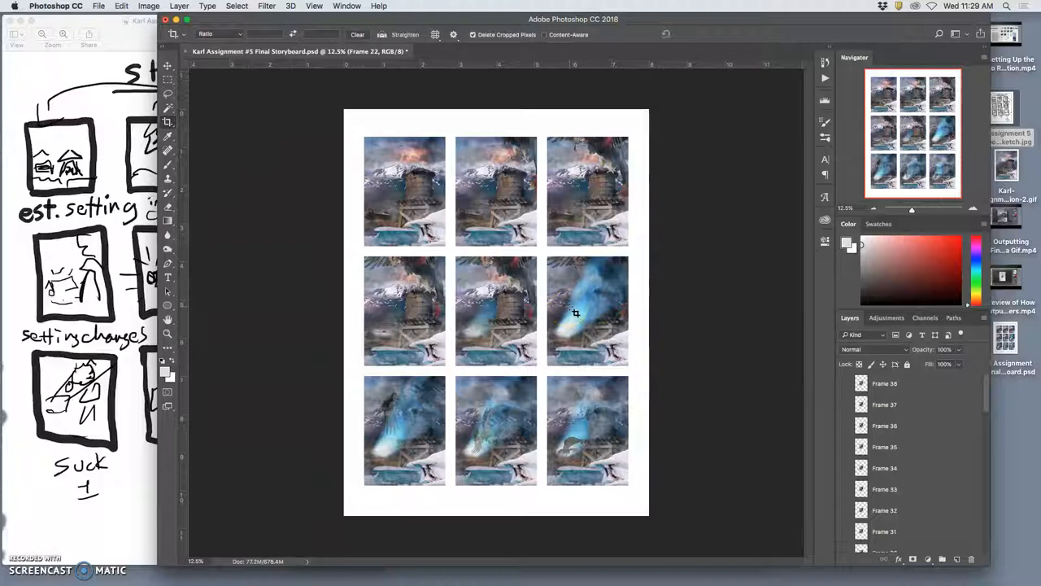
- Save a copy of the storyboard in JPEG format
{"action": "left_click", "coordinate": [98, 6]}
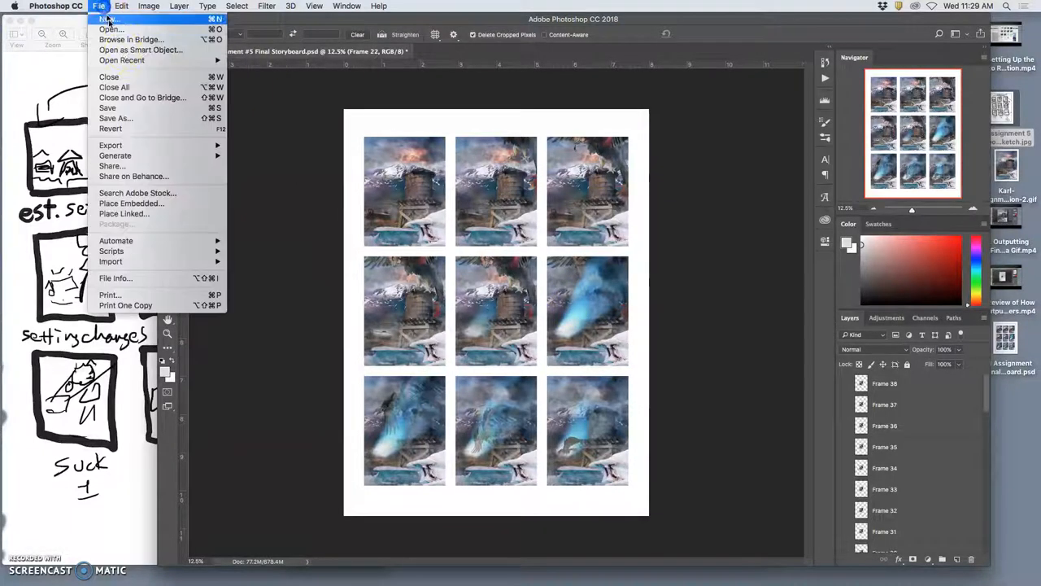
{"action": "mouse_move", "coordinate": [116, 118]}
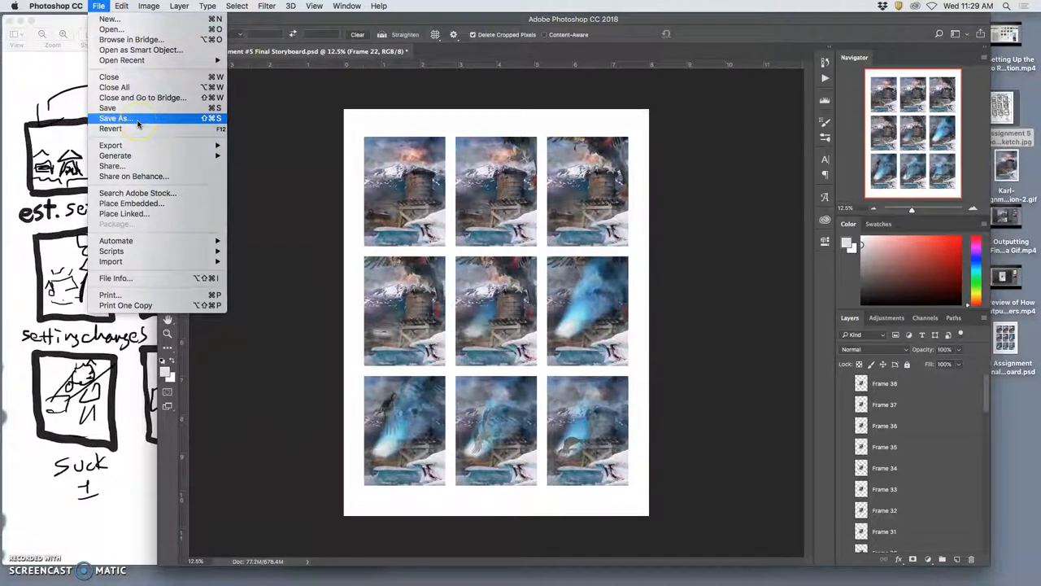
{"action": "left_click", "coordinate": [114, 118]}
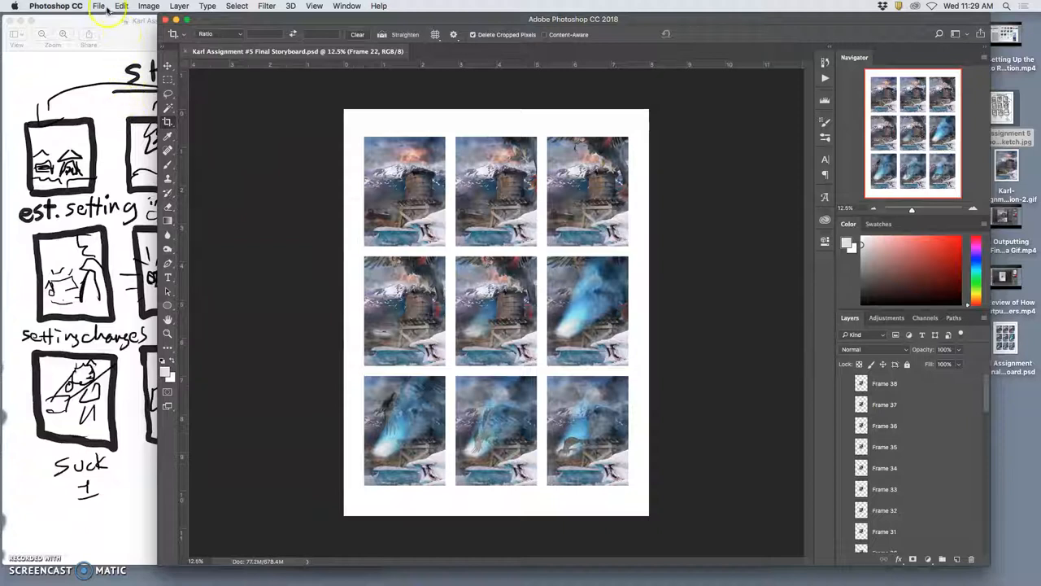
{"action": "left_click", "coordinate": [98, 6]}
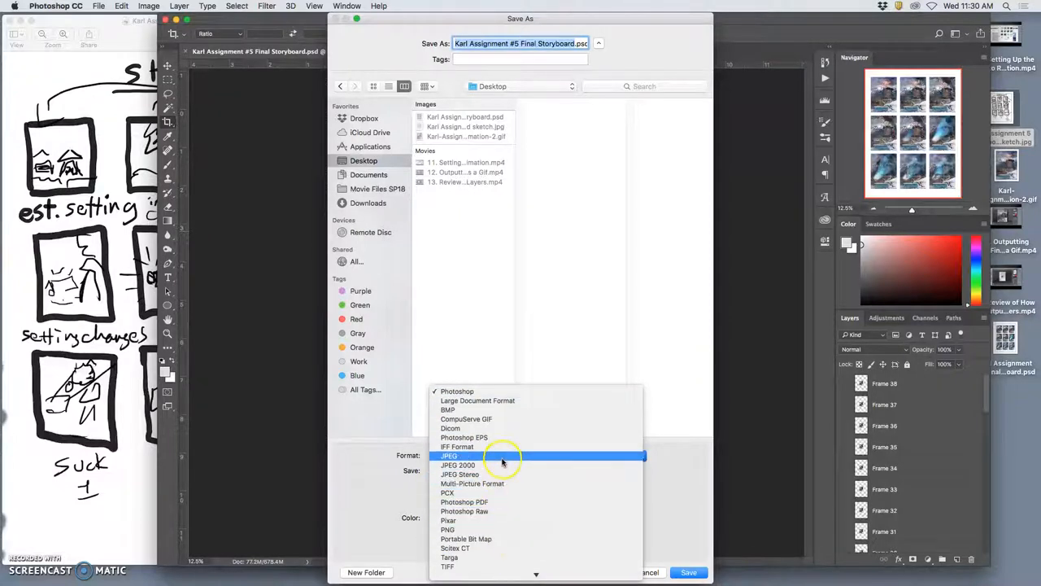
{"action": "left_click", "coordinate": [450, 455]}
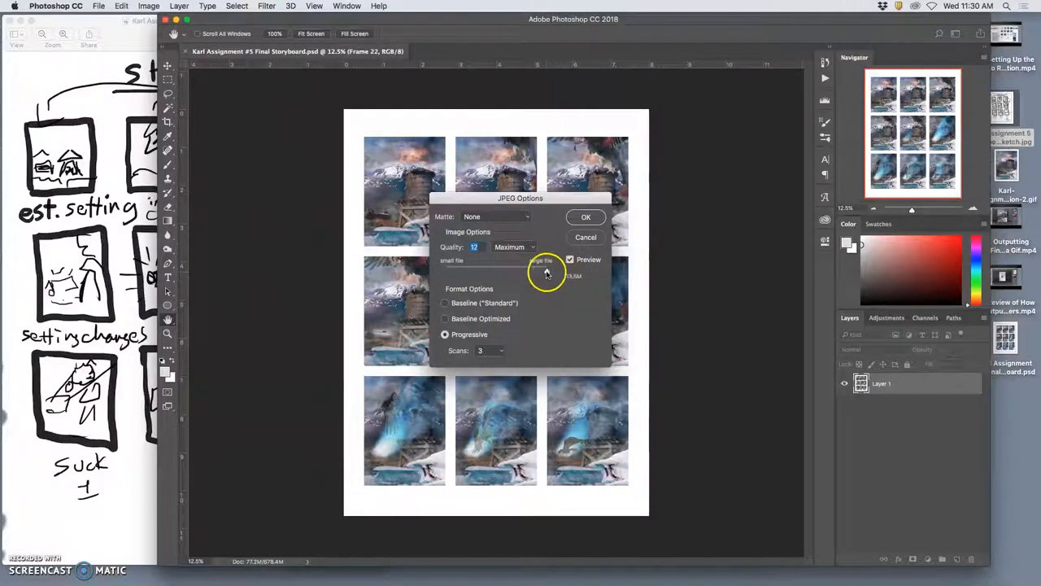
- Lower the JPEG quality slightly and confirm the options to write the file
{"action": "left_click_drag", "start_coordinate": [545, 270], "coordinate": [524, 270]}
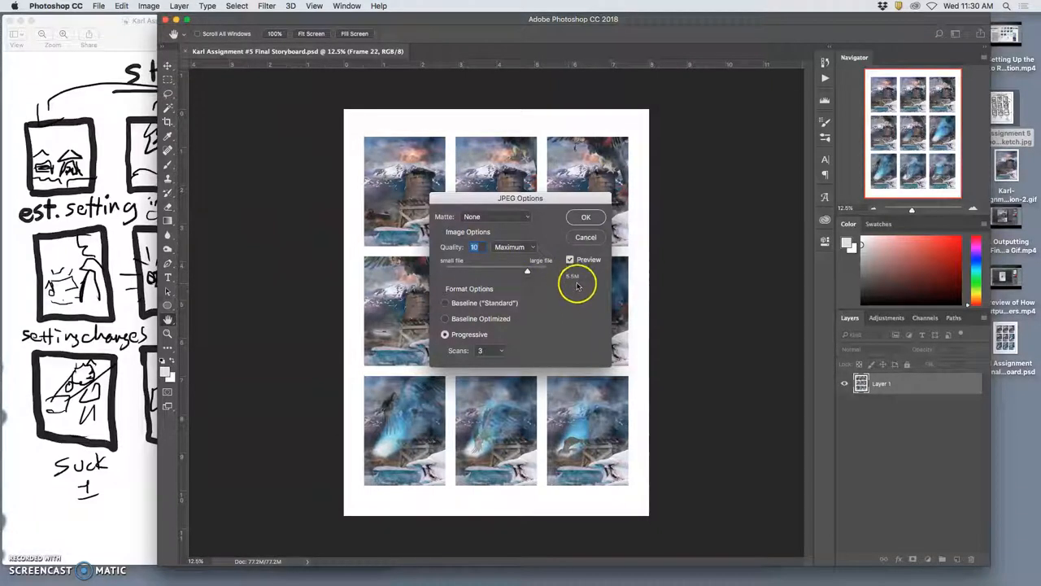
{"action": "left_click_drag", "start_coordinate": [527, 271], "coordinate": [524, 271]}
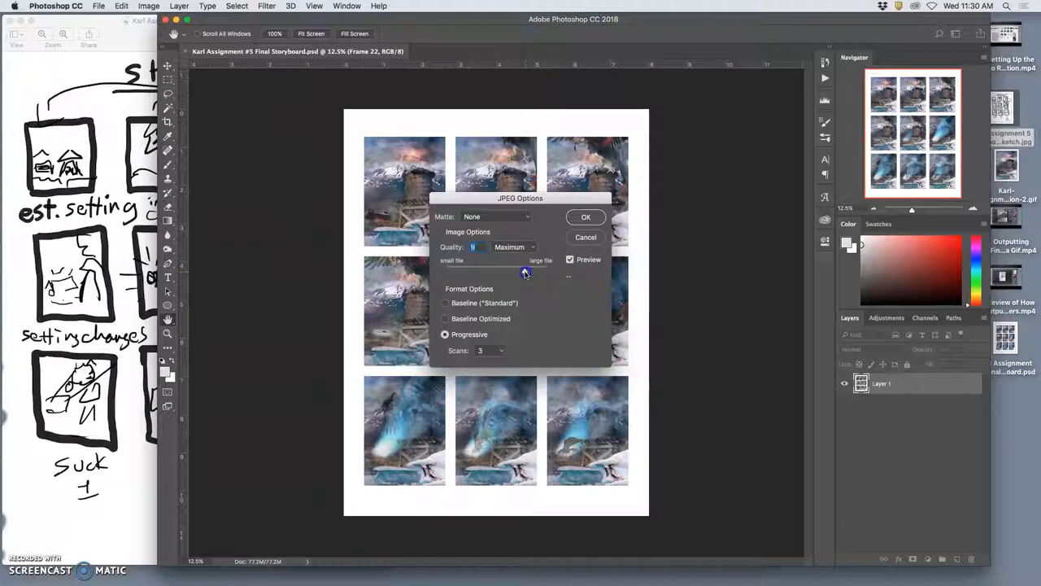
{"action": "left_click", "coordinate": [586, 217]}
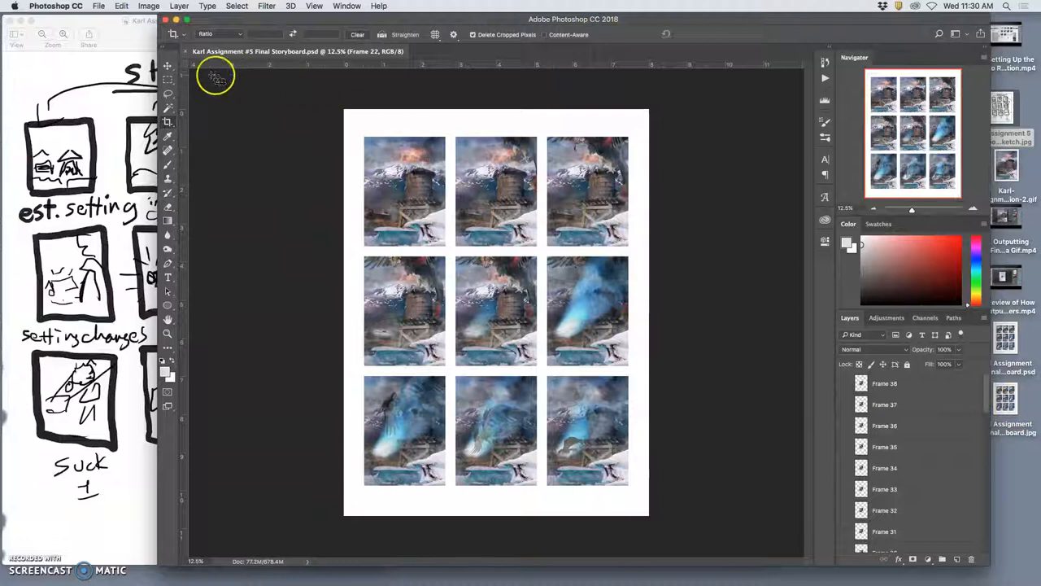
{"action": "left_click", "coordinate": [166, 20]}
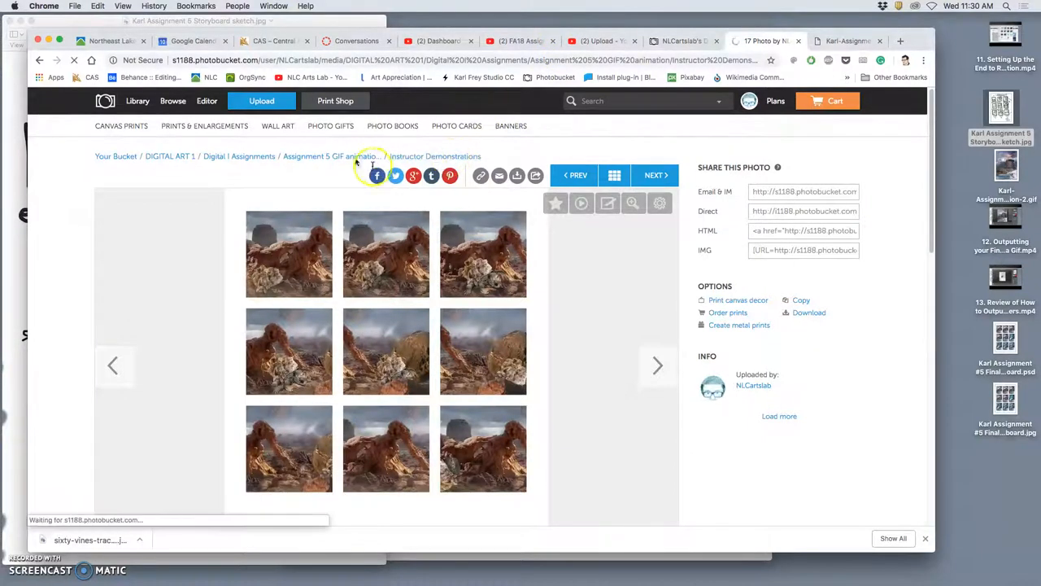
- Return to the Instructor Demonstrations album grid and bring the storyboard sketch forward in Preview
{"action": "left_click", "coordinate": [435, 156]}
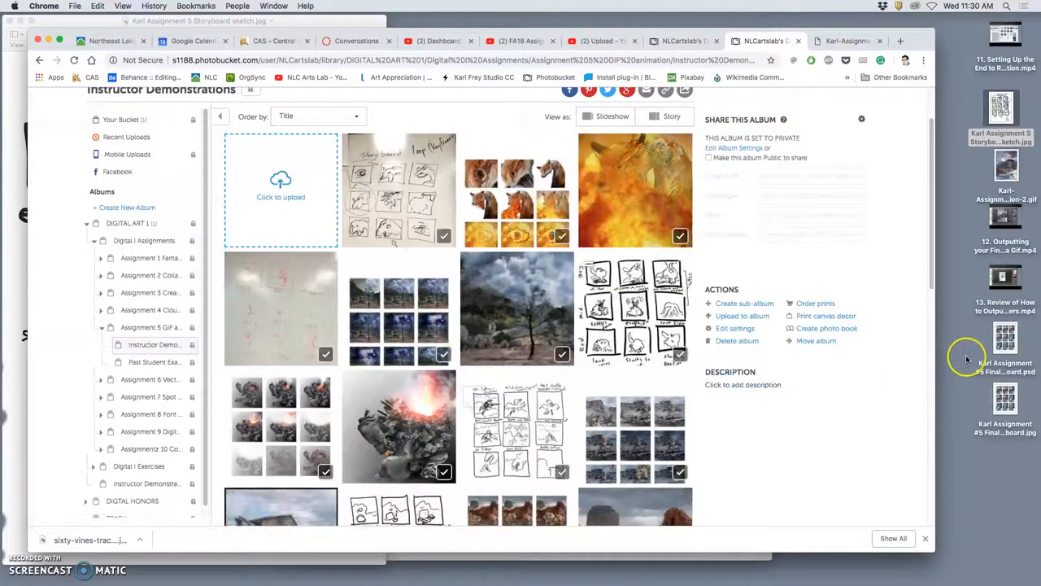
{"action": "left_click", "coordinate": [1000, 108]}
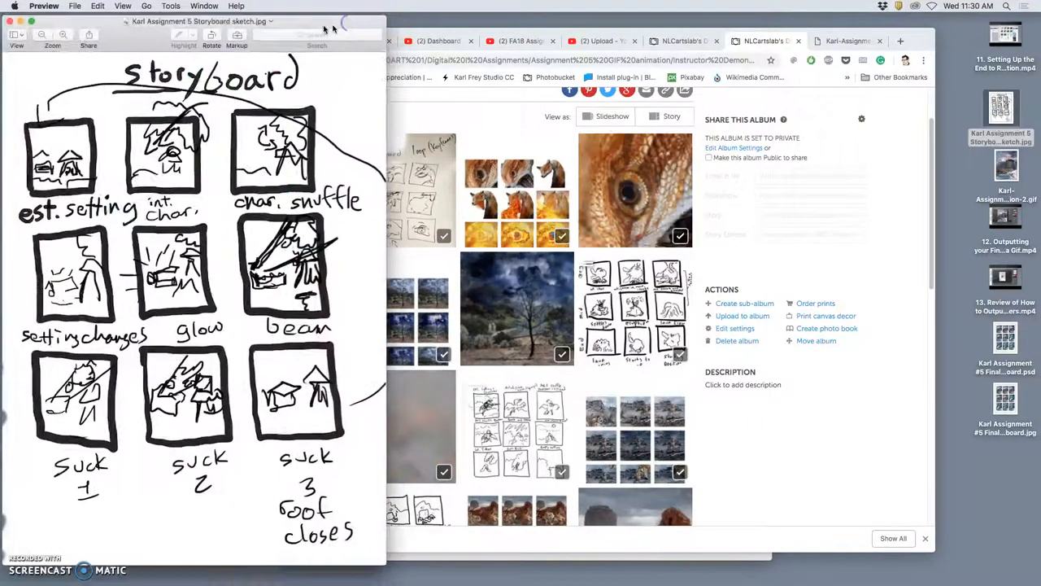
- Export the storyboard sketch as a JPEG to the Desktop, replacing the existing file
{"action": "left_click", "coordinate": [74, 6]}
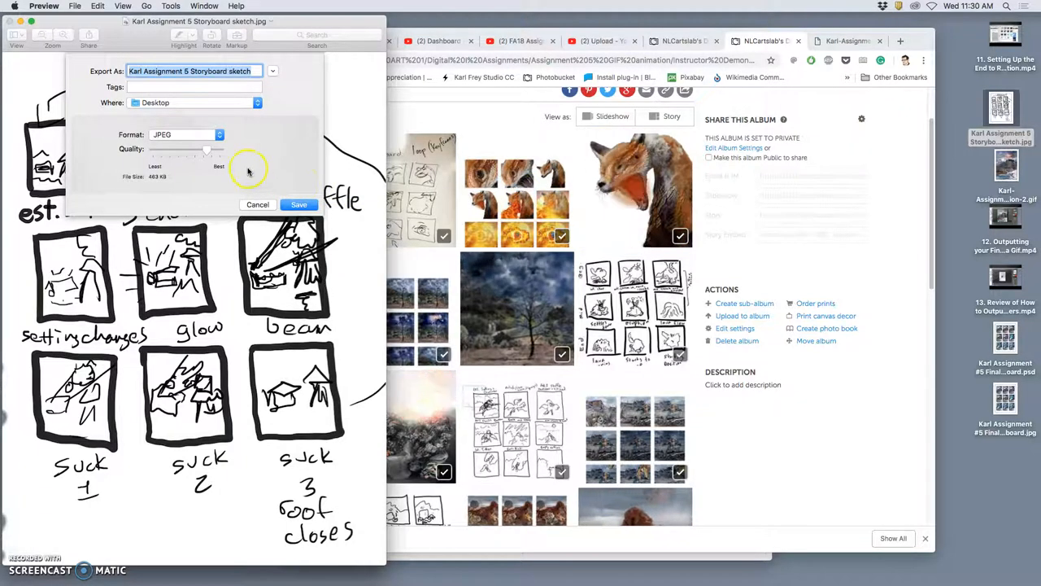
{"action": "left_click", "coordinate": [299, 204]}
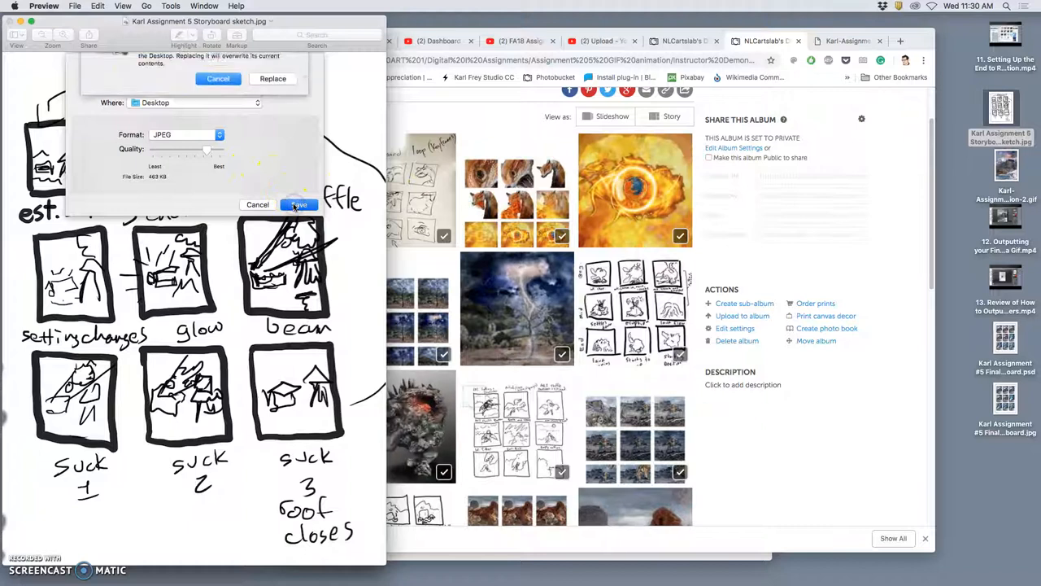
{"action": "left_click", "coordinate": [299, 204]}
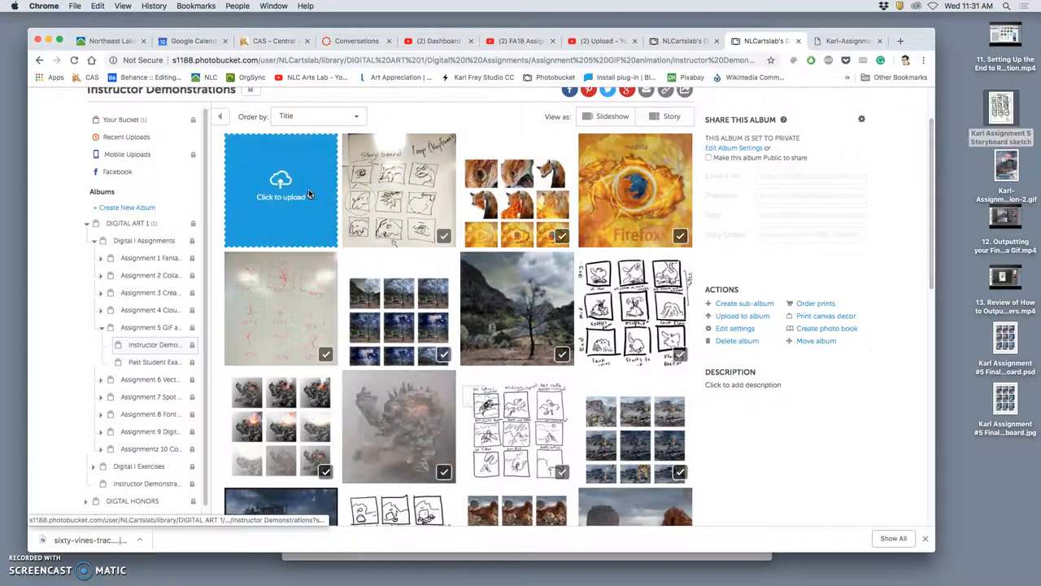
{"action": "right_click", "coordinate": [517, 309]}
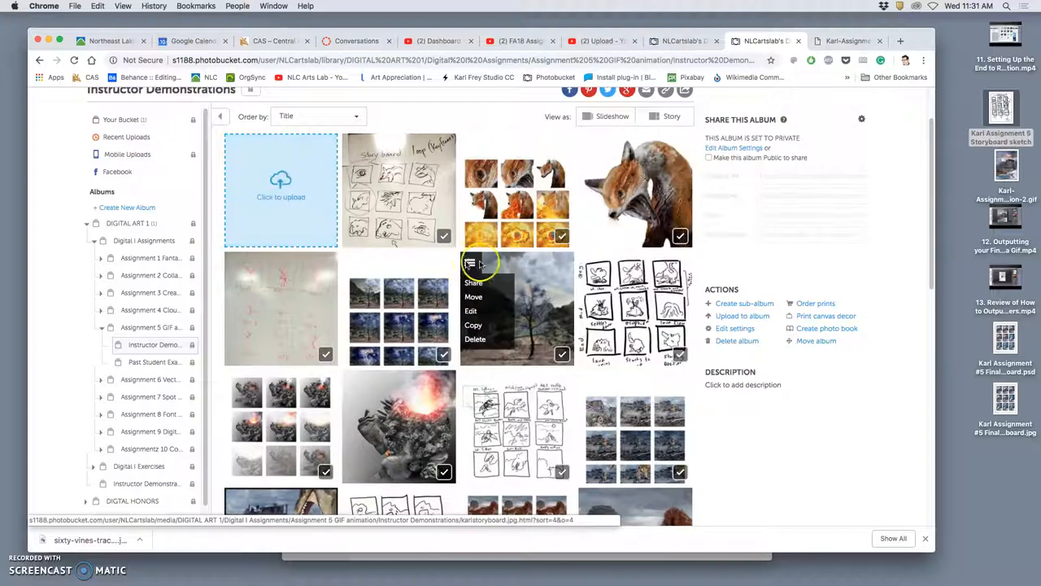
{"action": "scroll", "scroll_direction": "down", "scroll_amount": 3}
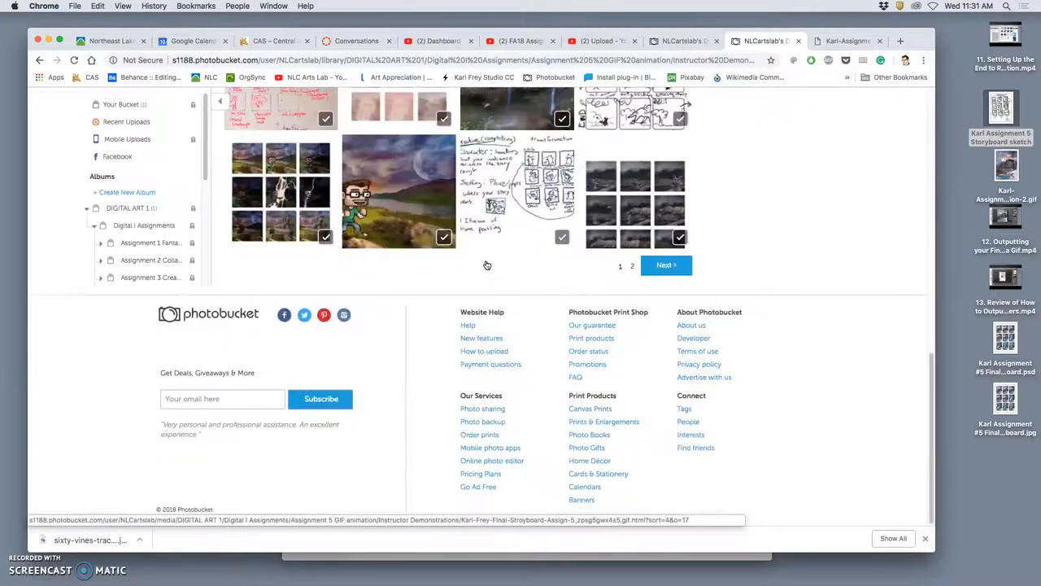